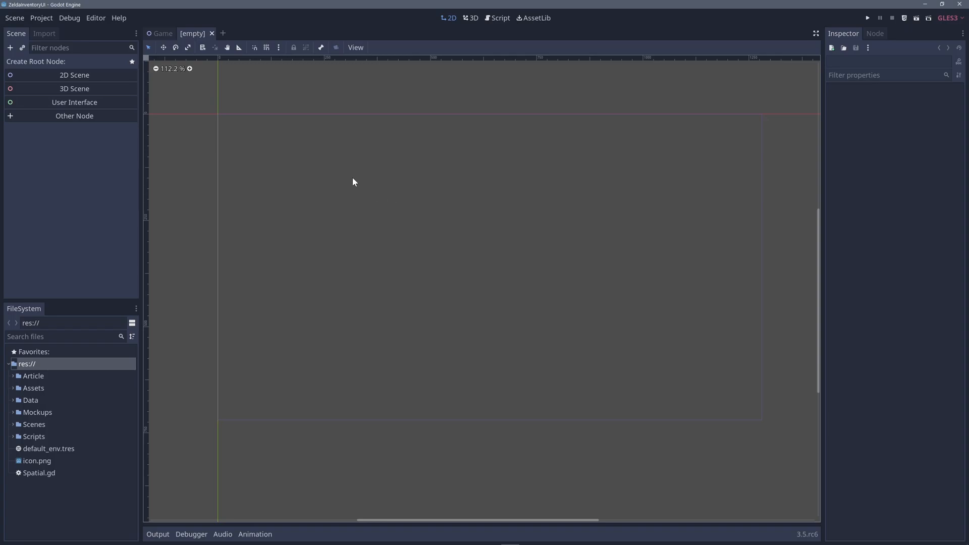
mouse_move(287, 103)
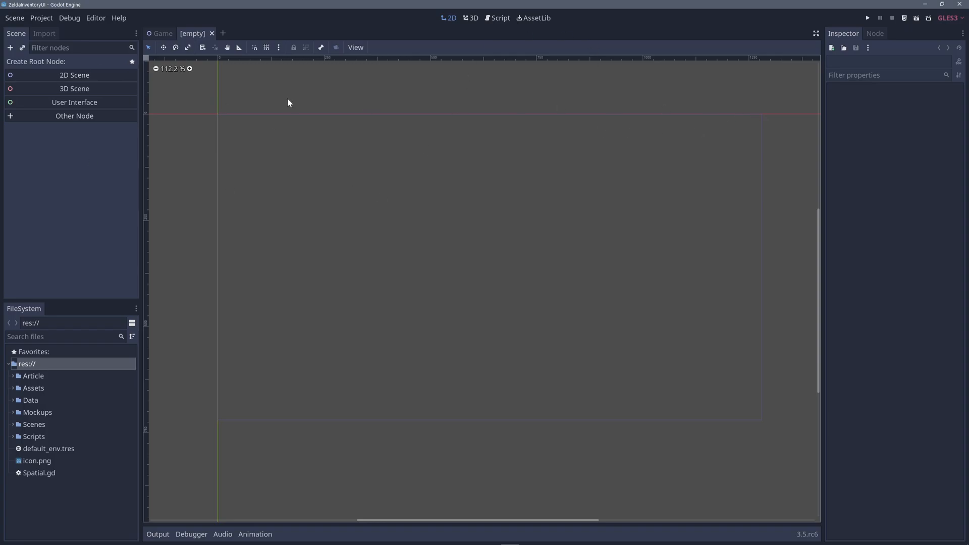
mouse_move(259, 135)
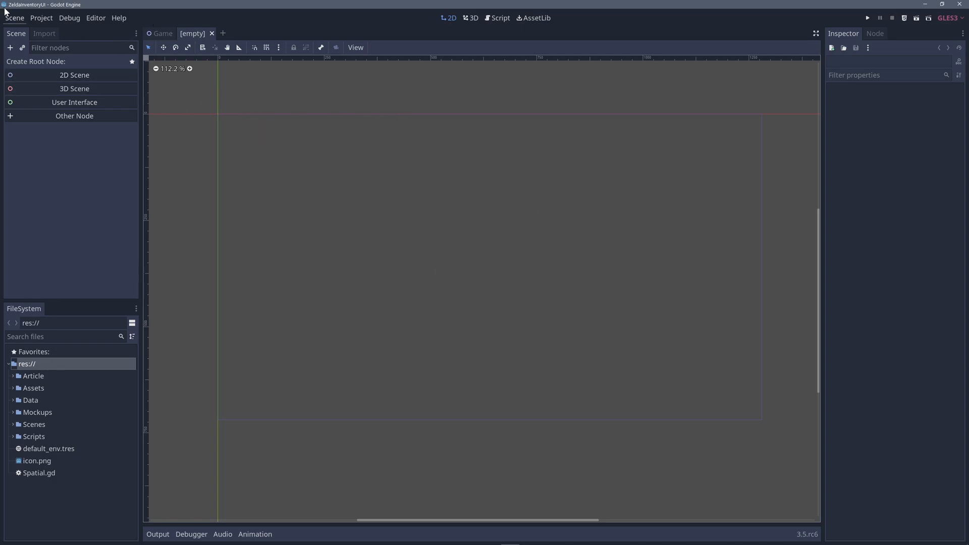
In Godot, browse the Spatial node types in the Create New Node dialog without adding one
click(41, 17)
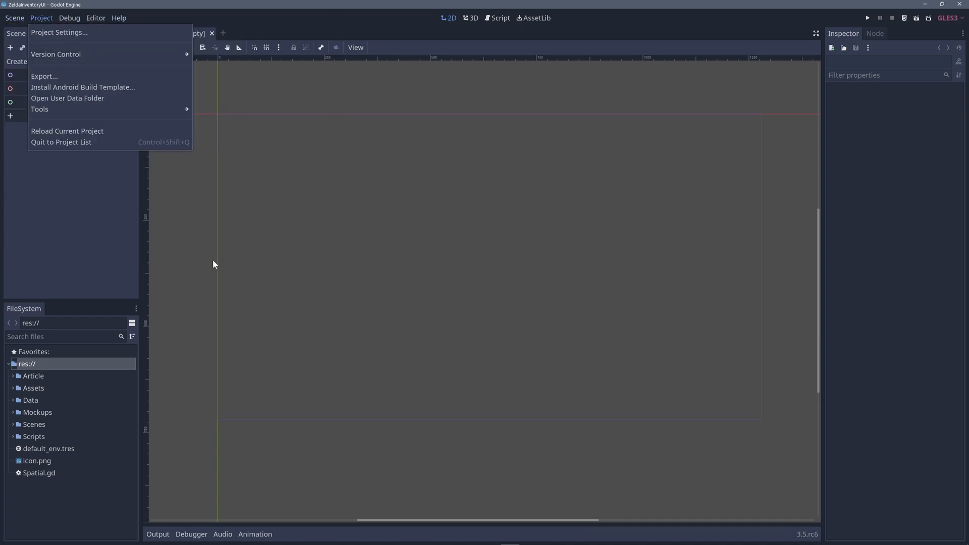
click(214, 264)
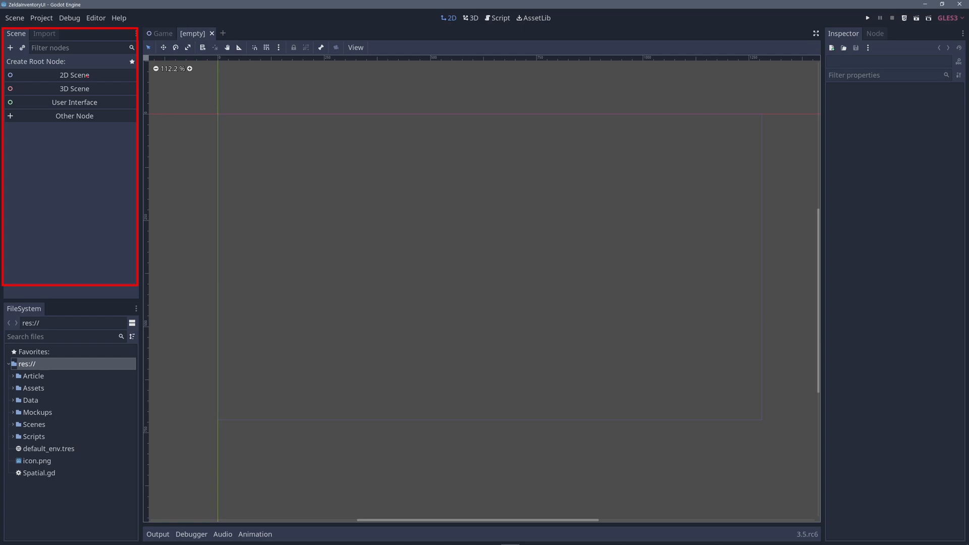
click(74, 117)
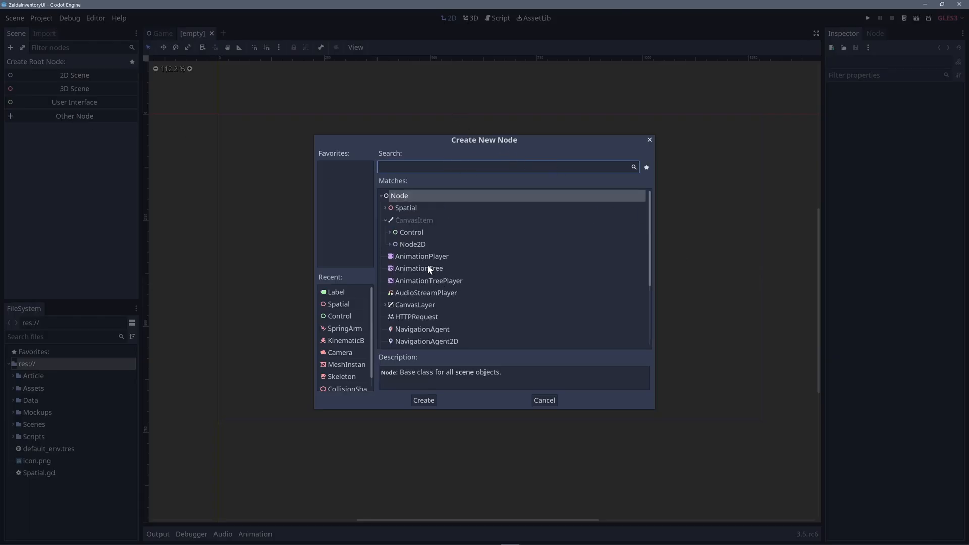
click(385, 207)
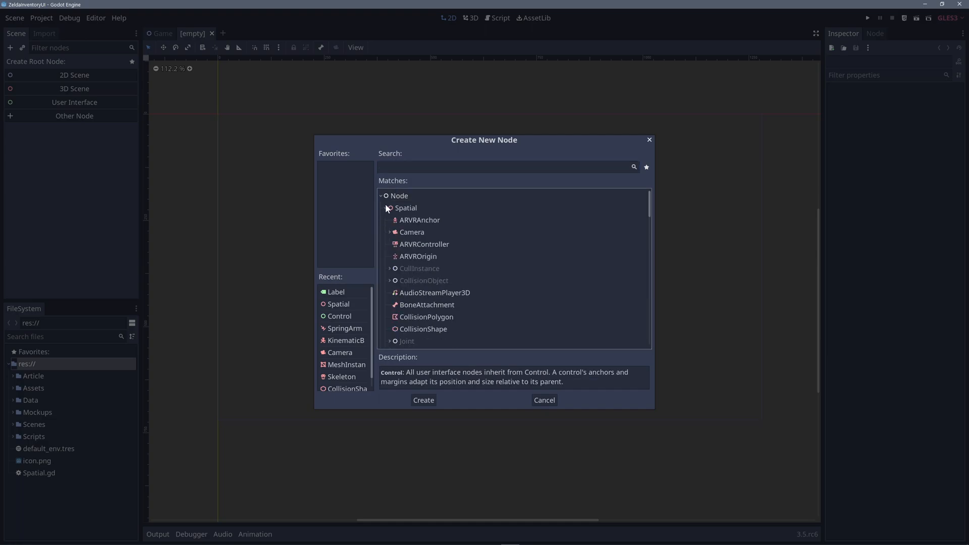
click(543, 399)
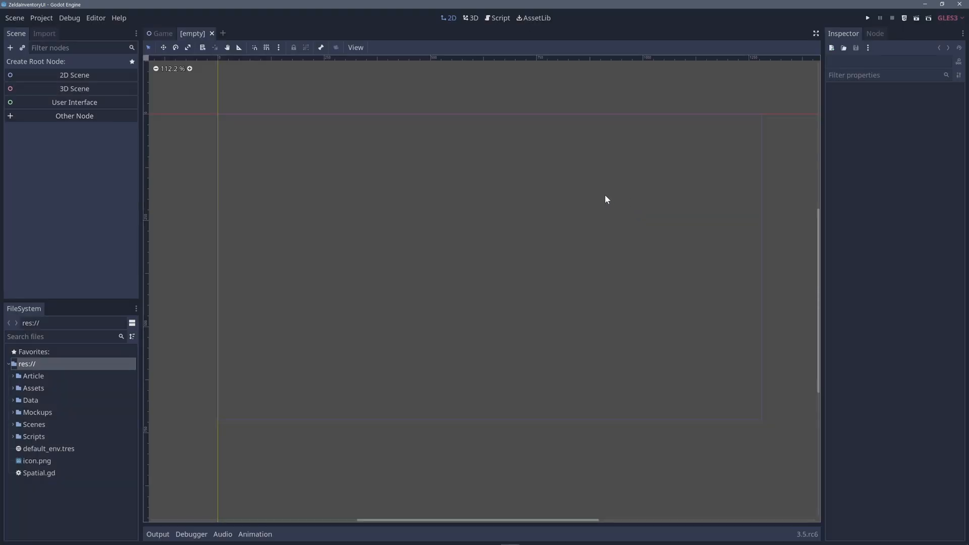
mouse_move(536, 183)
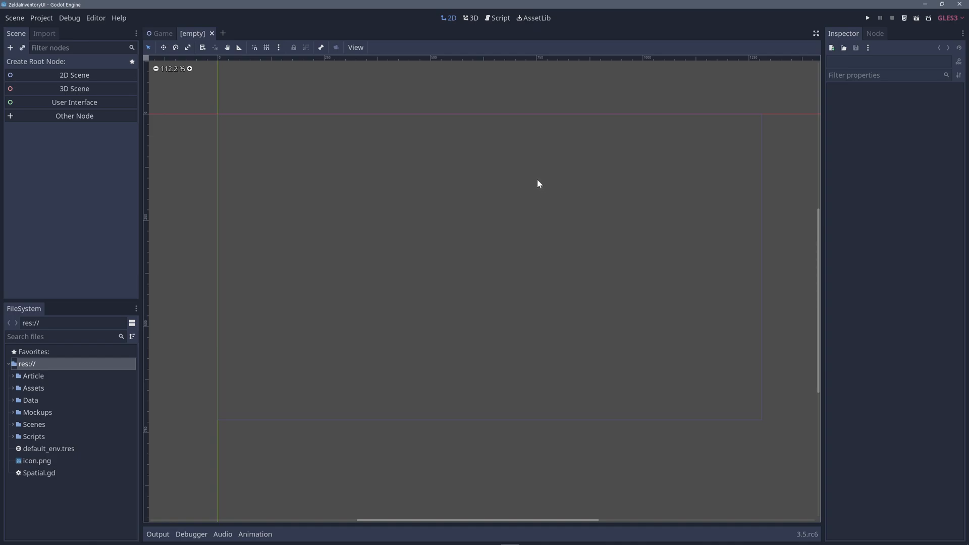
mouse_move(464, 183)
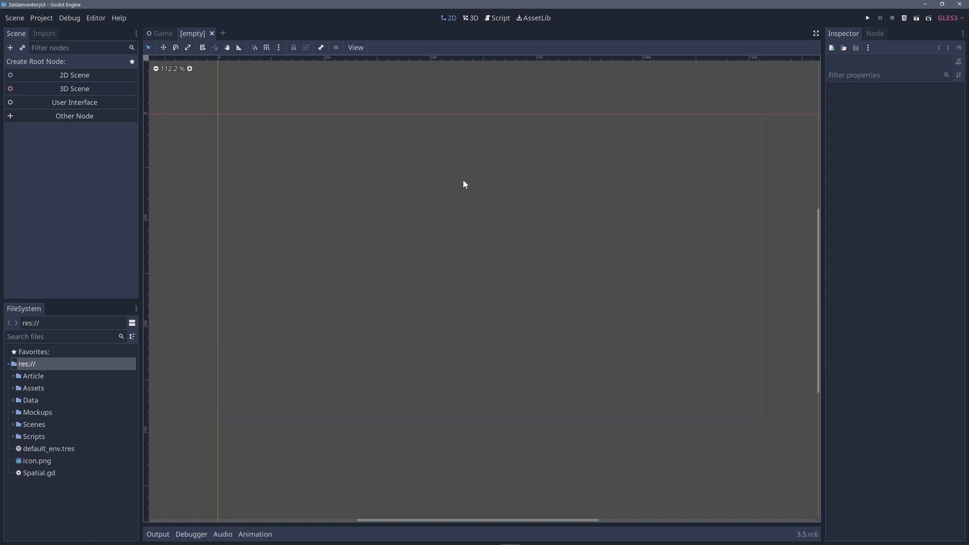
mouse_move(453, 180)
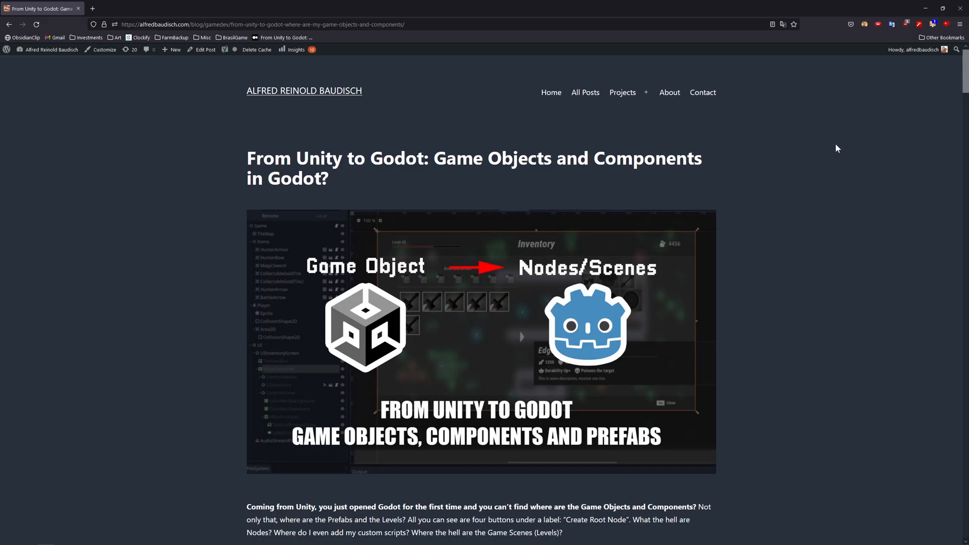
In Unity, add an empty GameObject to the Playground scene via GameObject > Create Empty
scroll(down, 3)
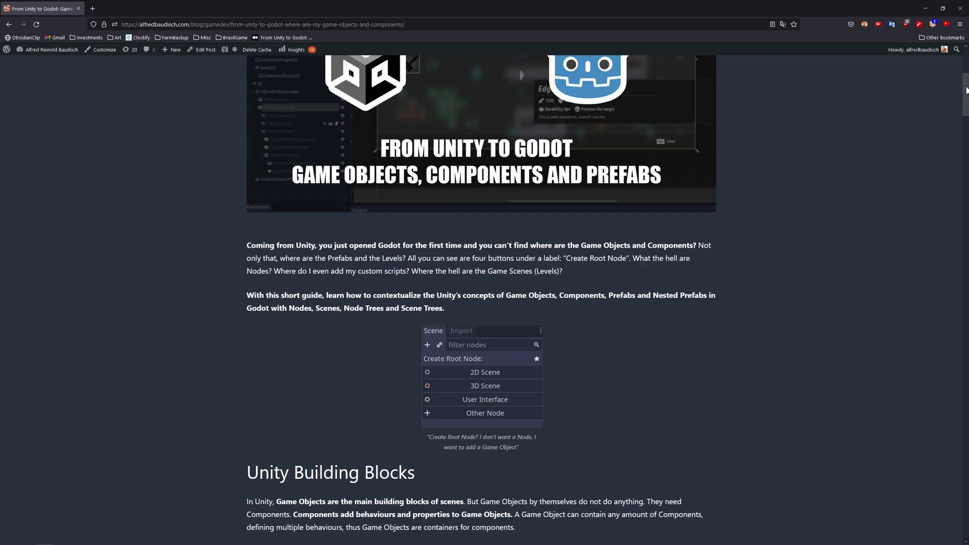
scroll(down, 3)
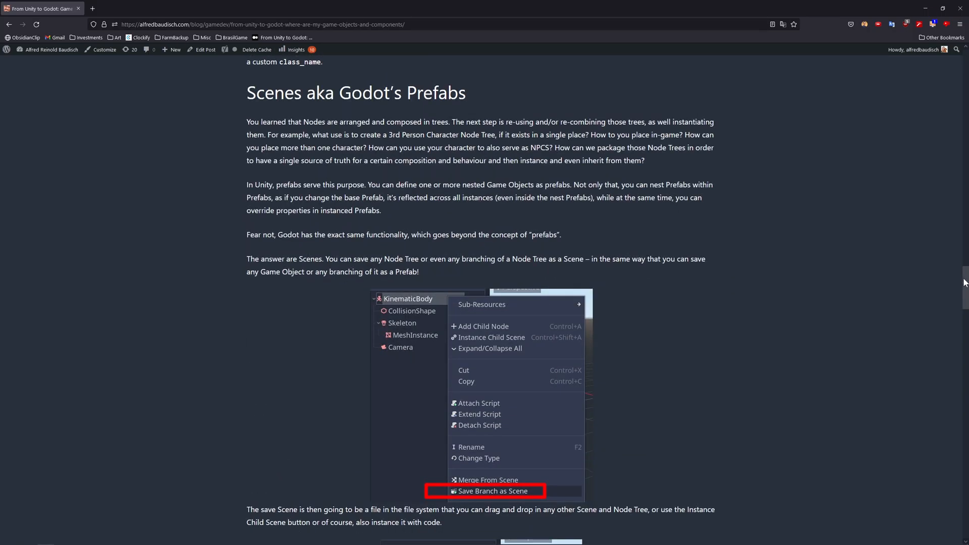
scroll(down, 3)
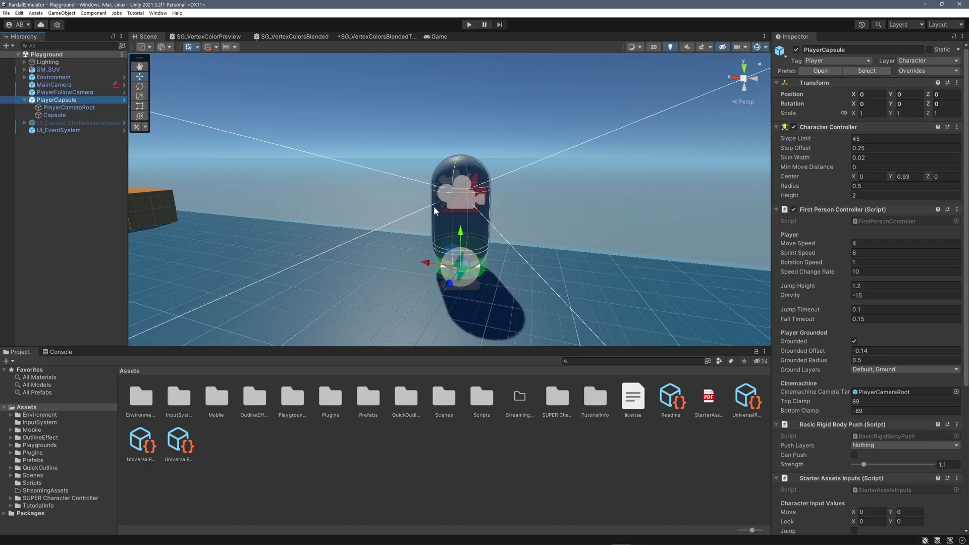
mouse_move(434, 205)
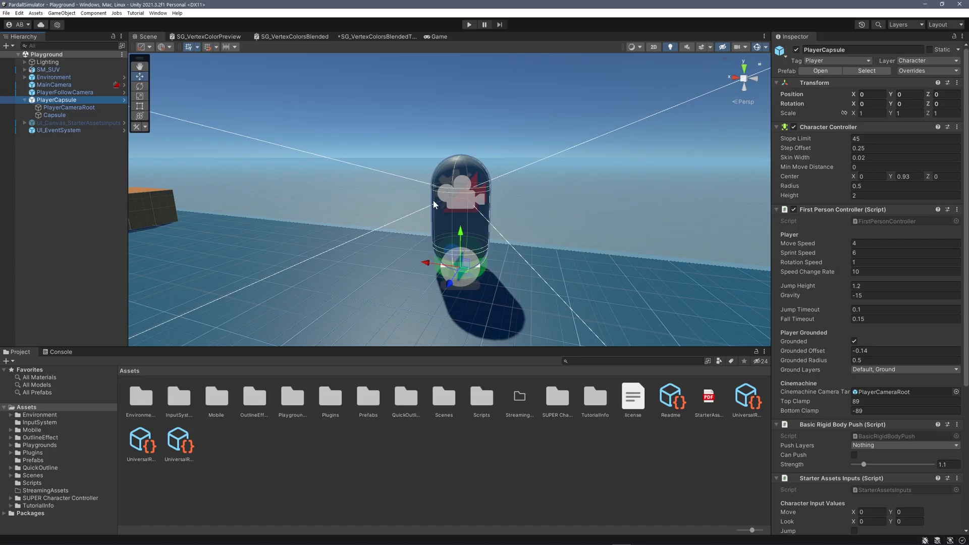
mouse_move(505, 197)
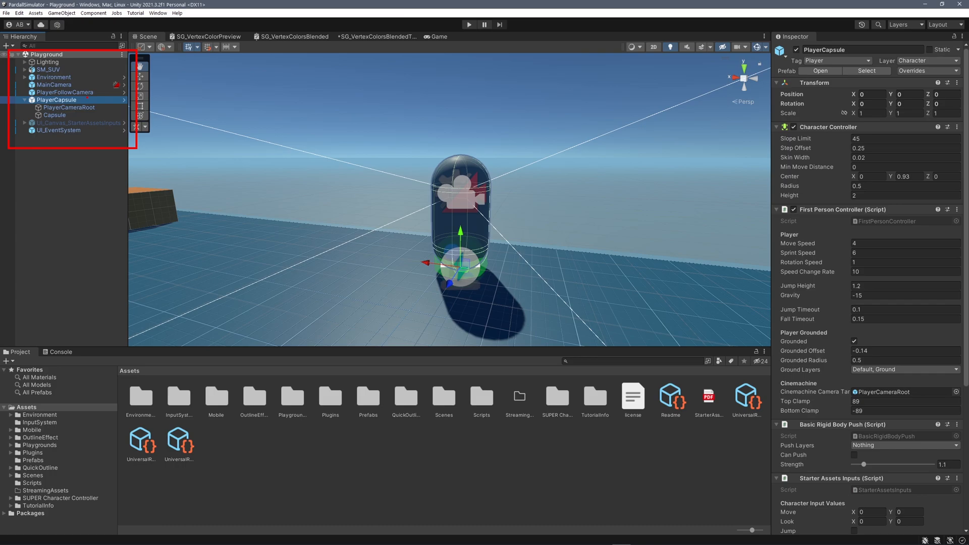
click(61, 13)
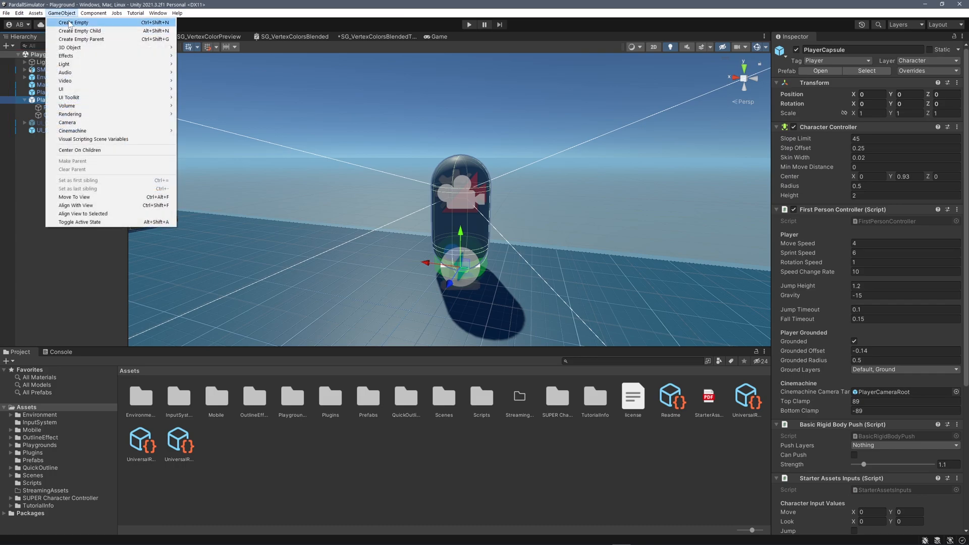
click(73, 22)
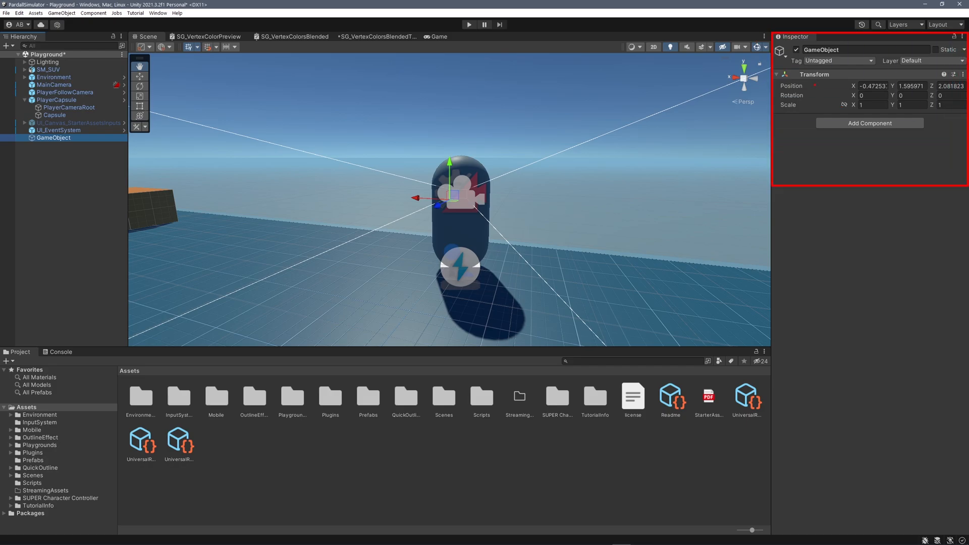
Start adding a new script component named NewScript through the Inspector's Add Component list
click(869, 122)
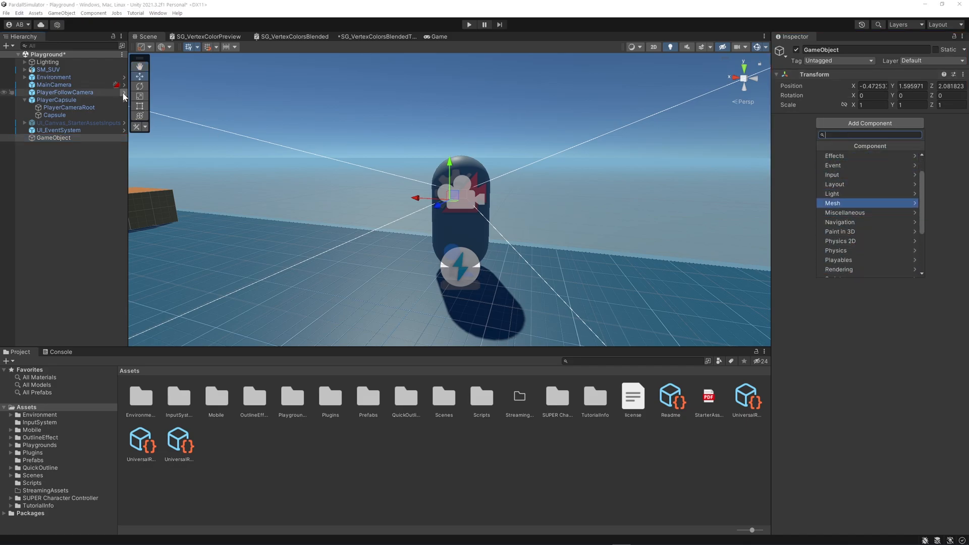
click(57, 100)
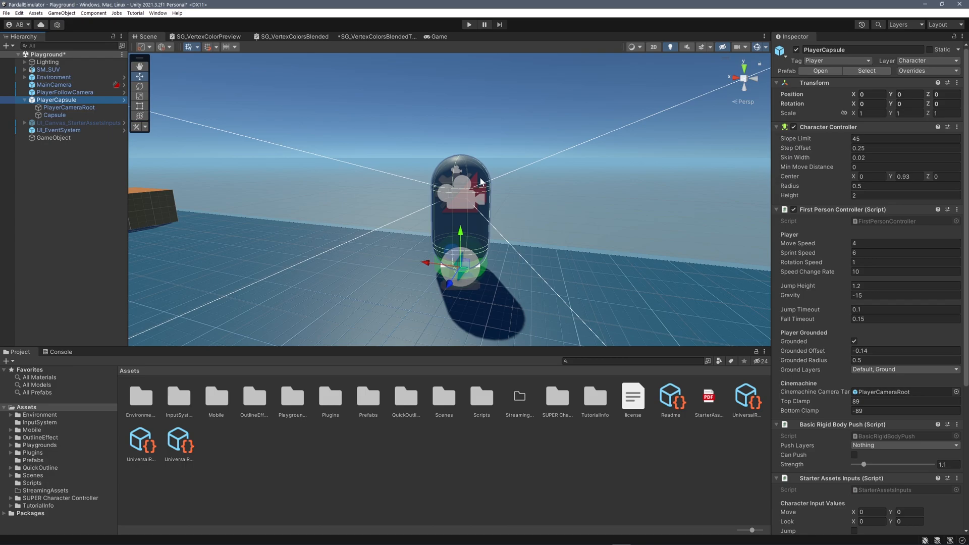
scroll(down, 3)
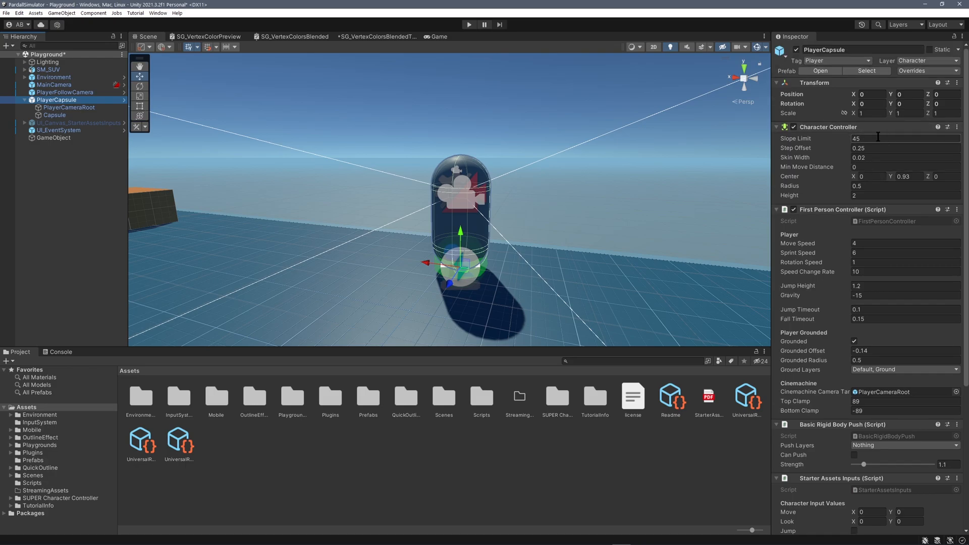
scroll(down, 3)
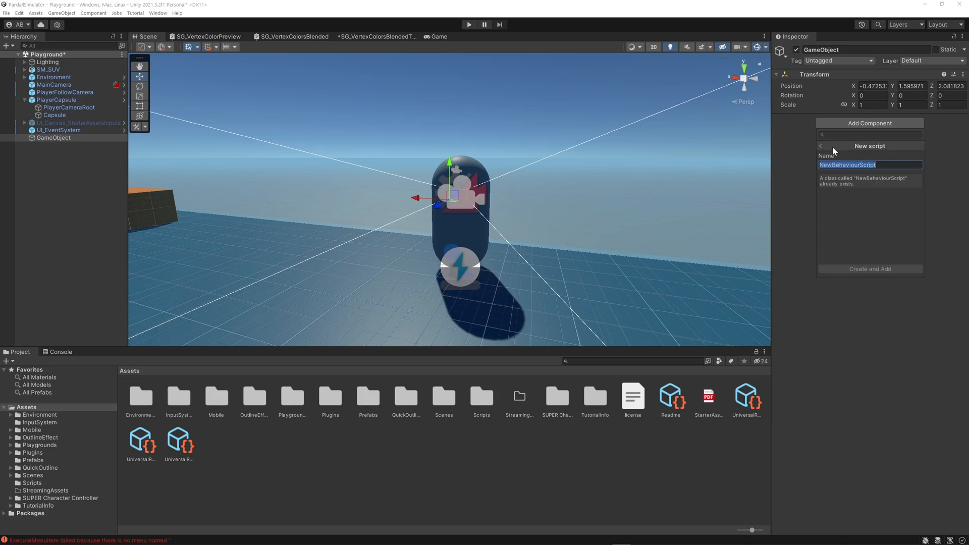
text(NewScript)
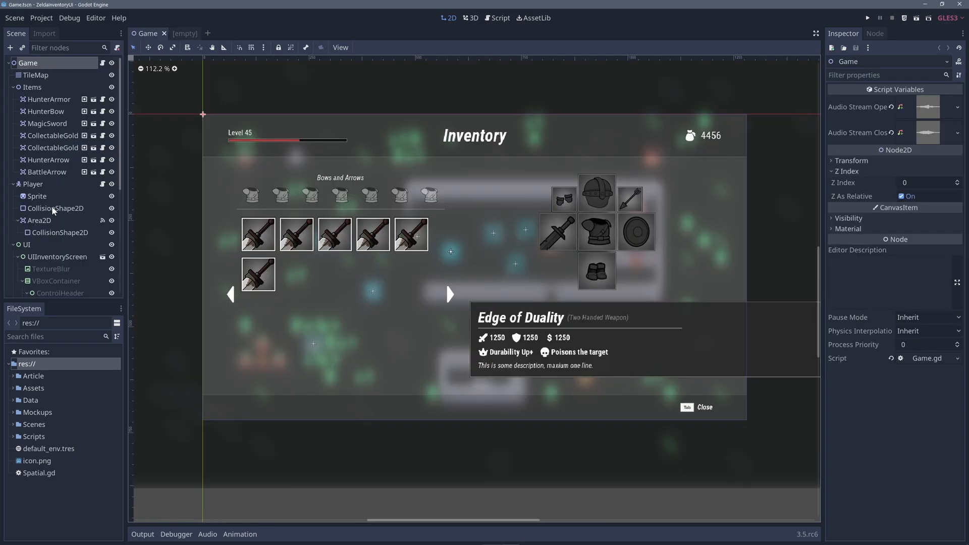
click(48, 99)
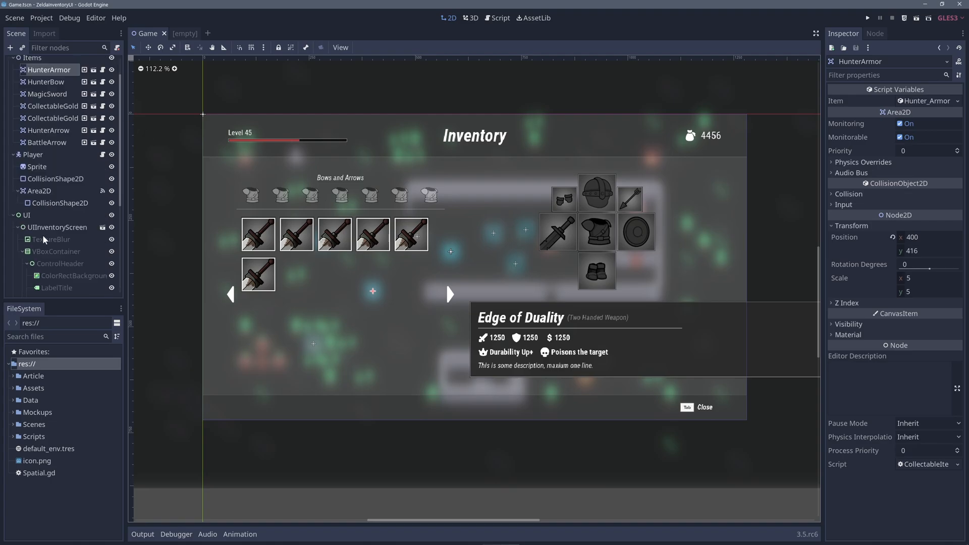
click(58, 138)
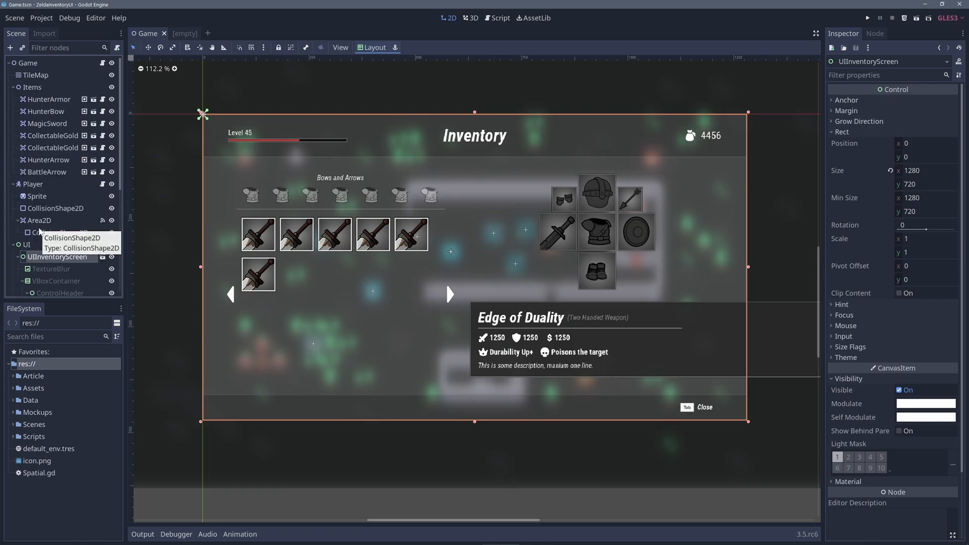
click(49, 99)
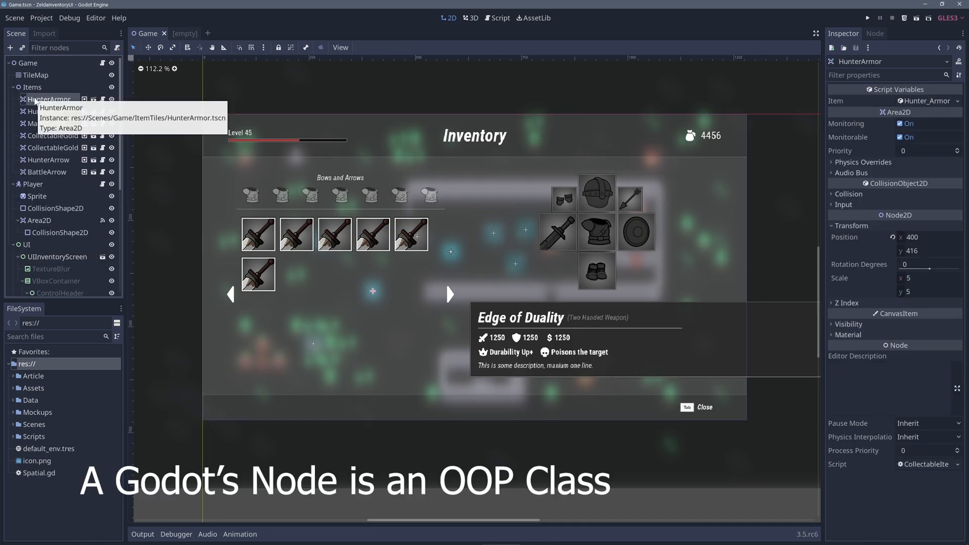
click(473, 17)
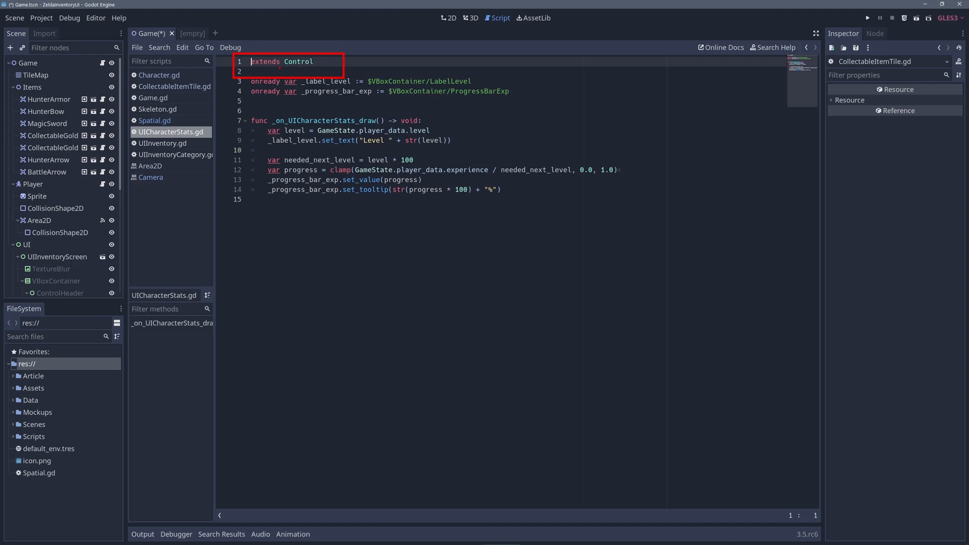
click(298, 62)
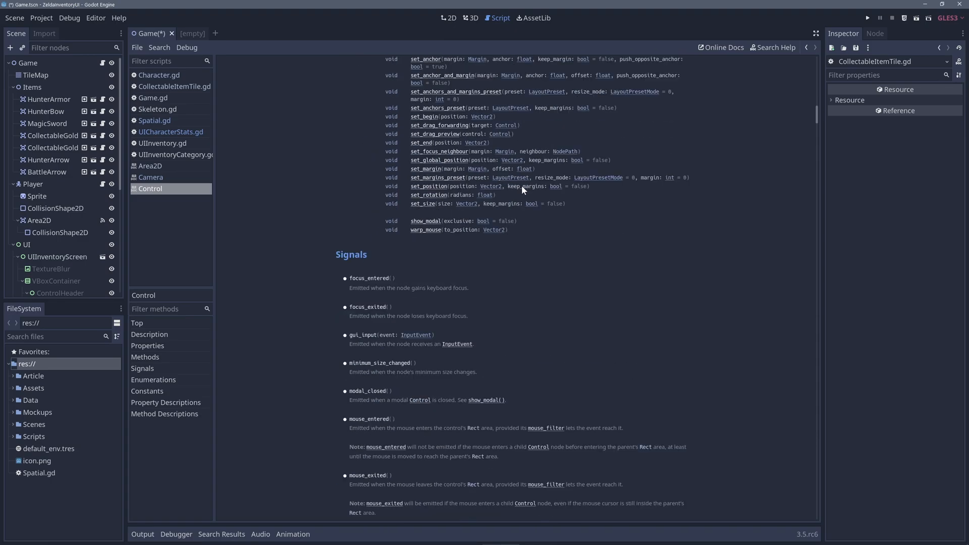
click(447, 17)
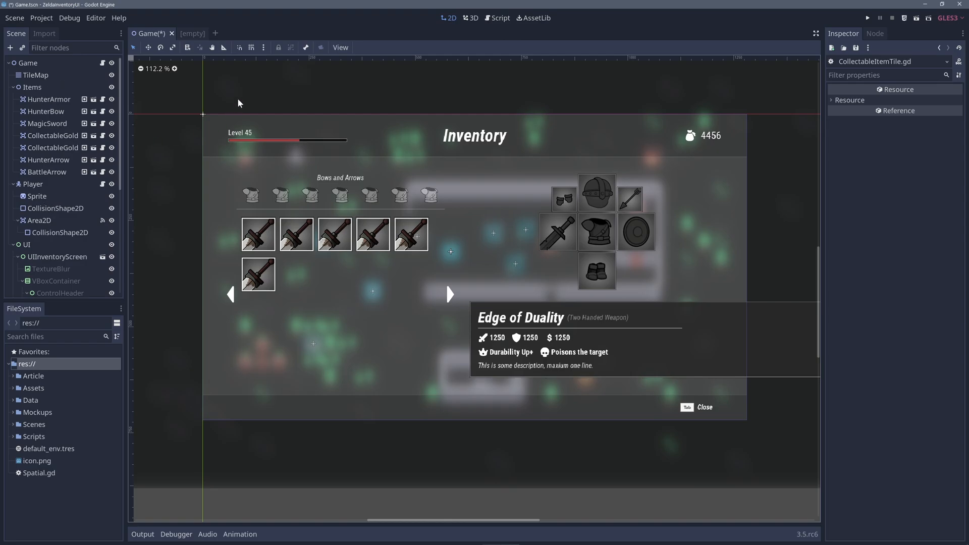
mouse_move(168, 127)
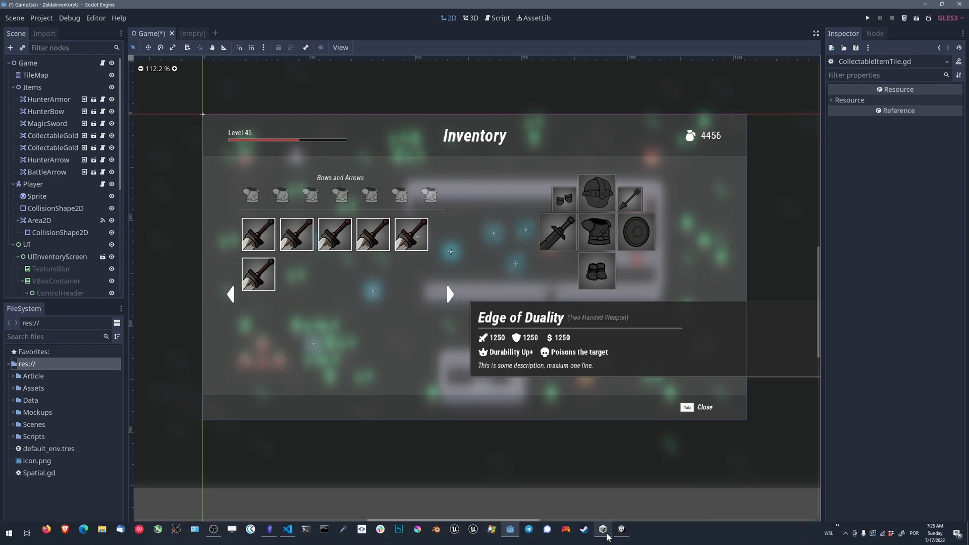
click(508, 530)
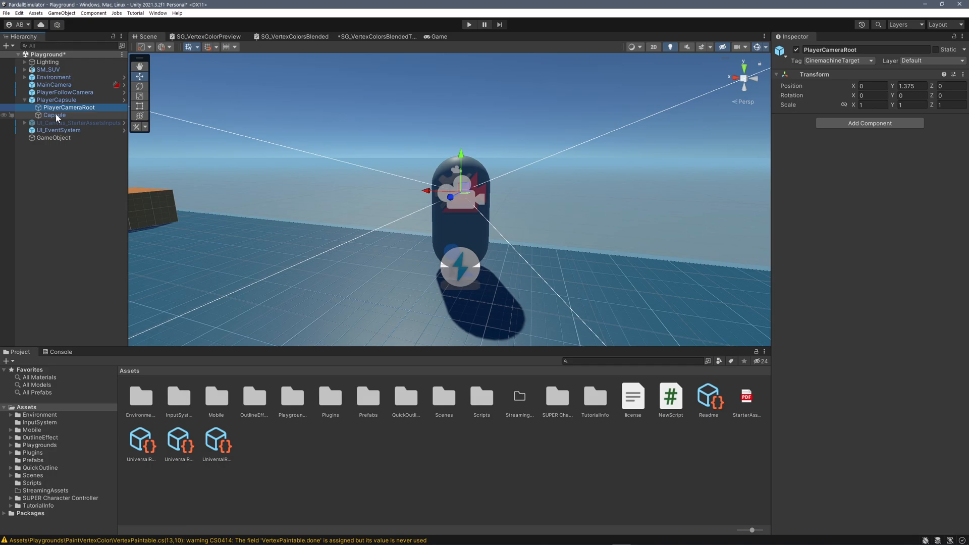
click(69, 107)
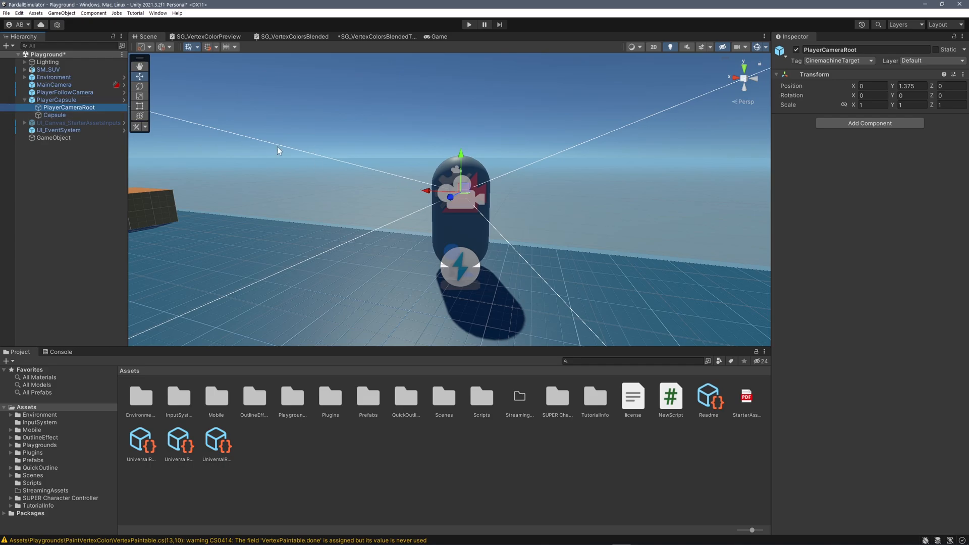
click(57, 100)
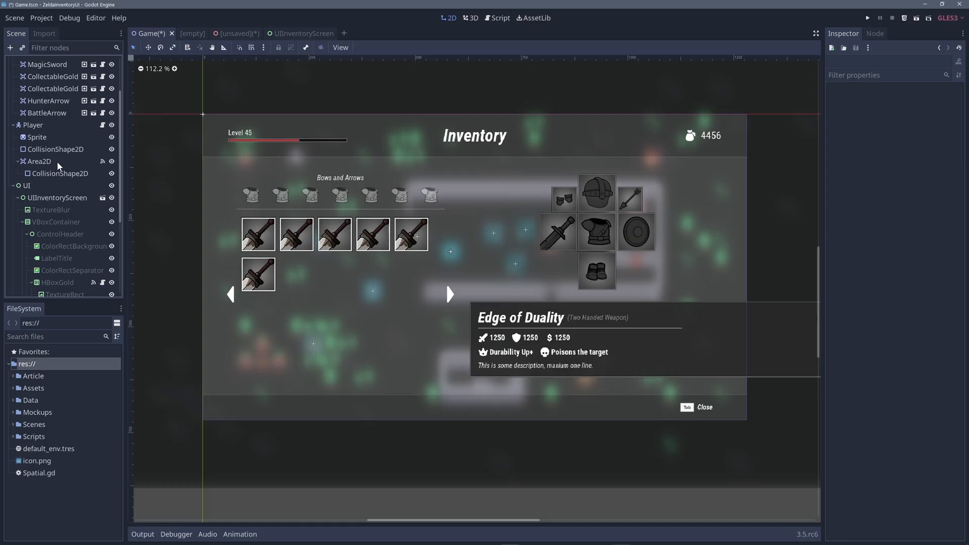
View the UIInventoryScreen and unsaved 3D character scenes, then begin a new empty scene's root node
click(303, 32)
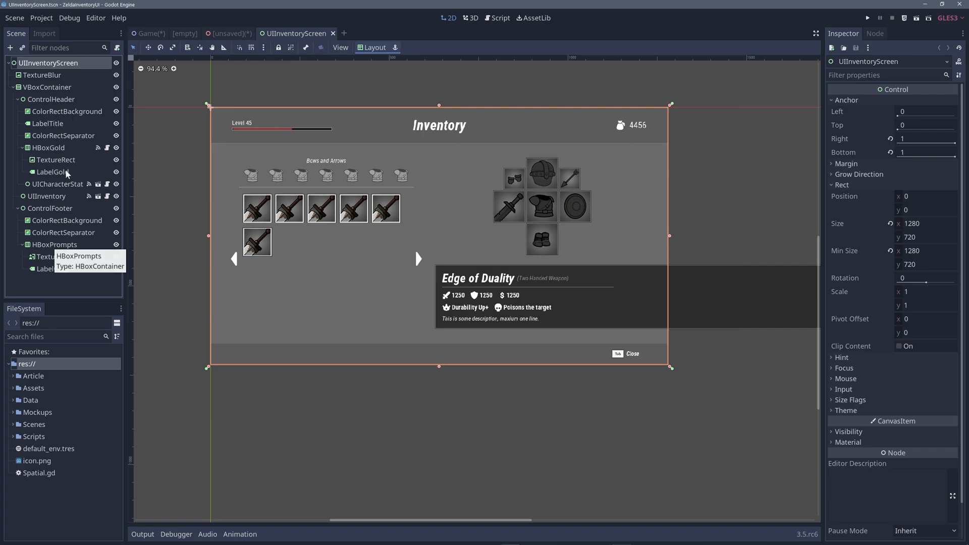
mouse_move(96, 206)
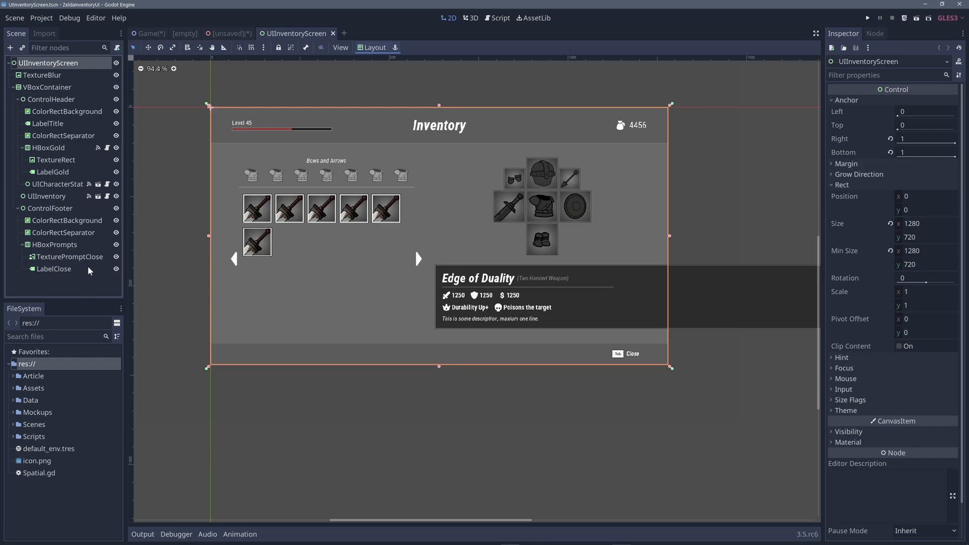
click(229, 33)
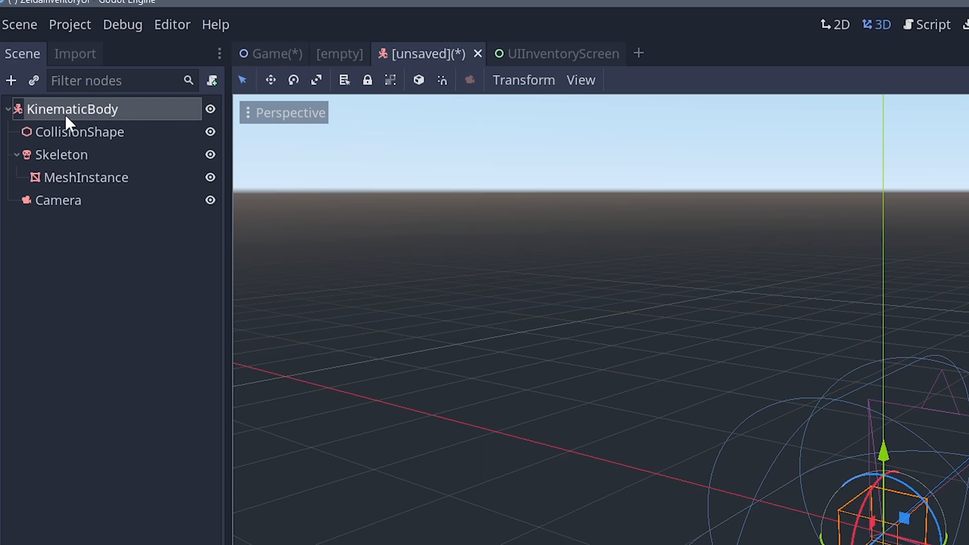
mouse_move(114, 138)
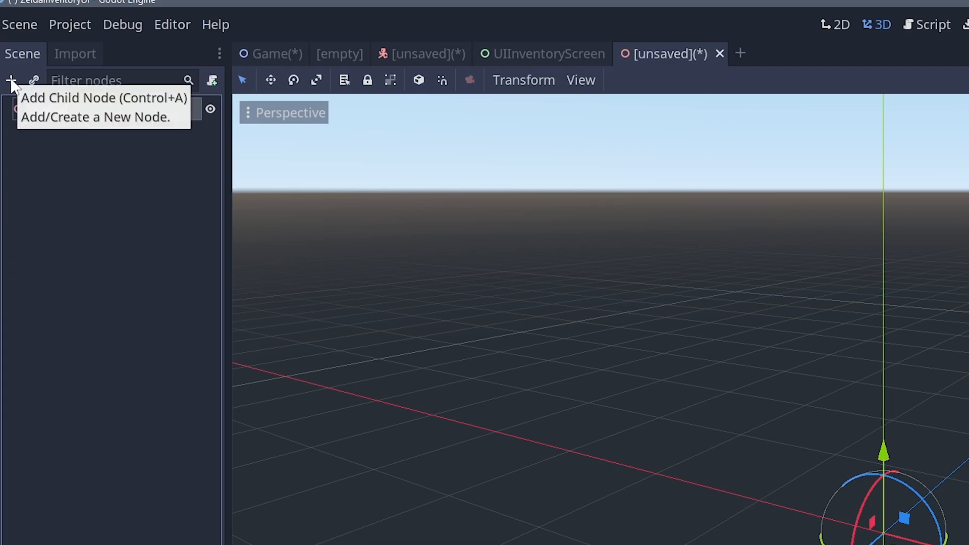
click(10, 81)
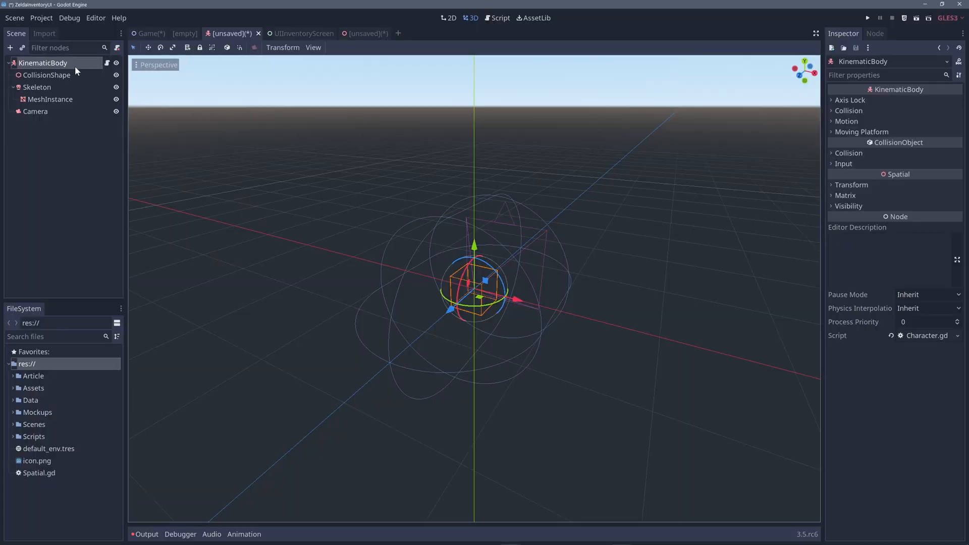
mouse_move(73, 74)
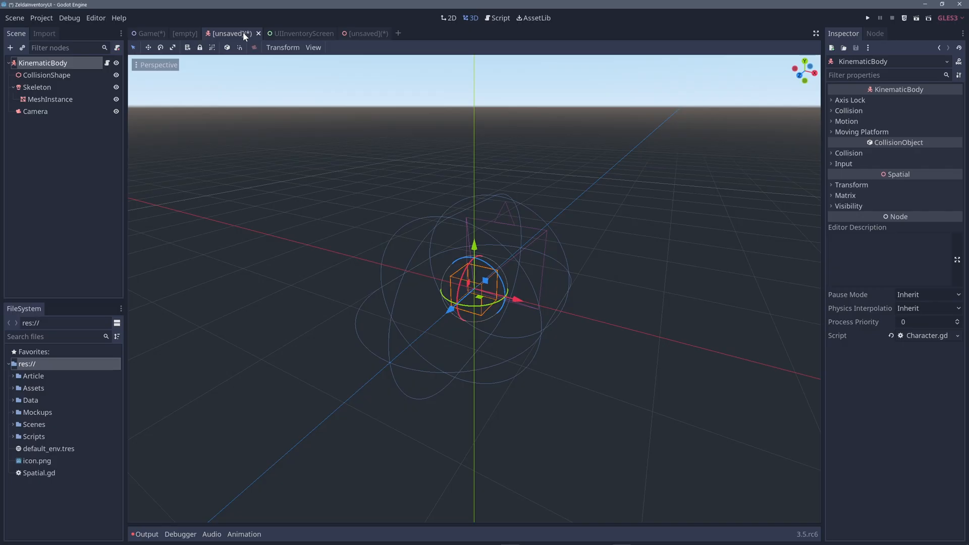
Peek at the character's attached script and dismiss the Create New Node dialog
click(107, 63)
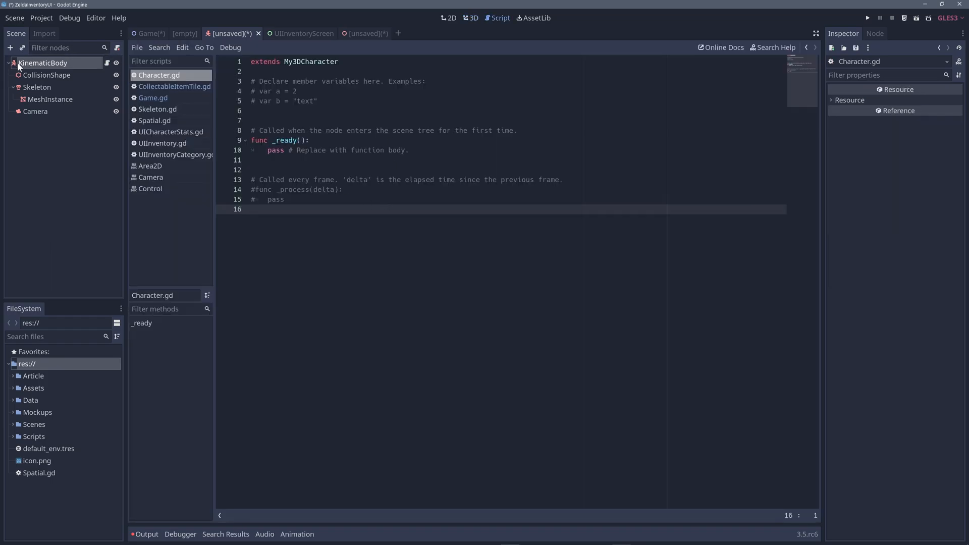
click(472, 17)
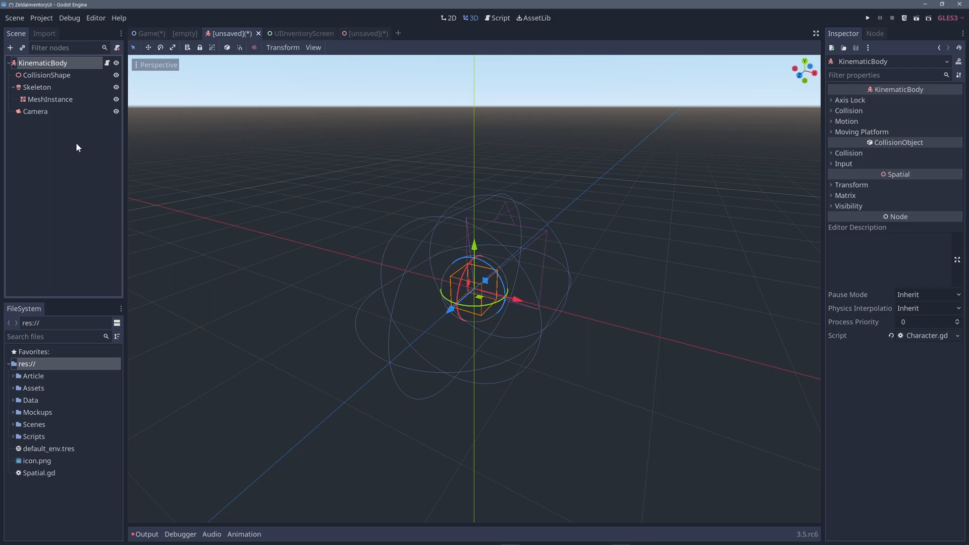
mouse_move(72, 134)
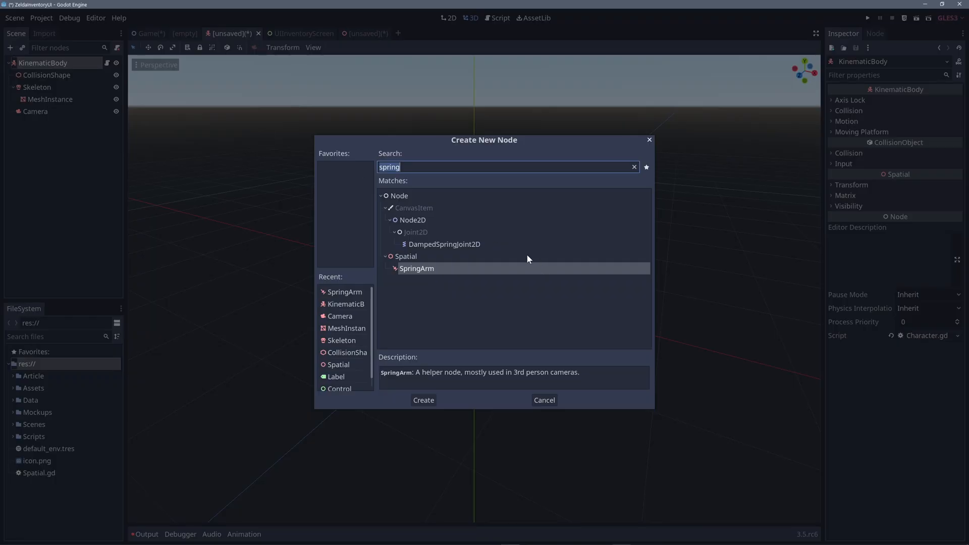
click(634, 167)
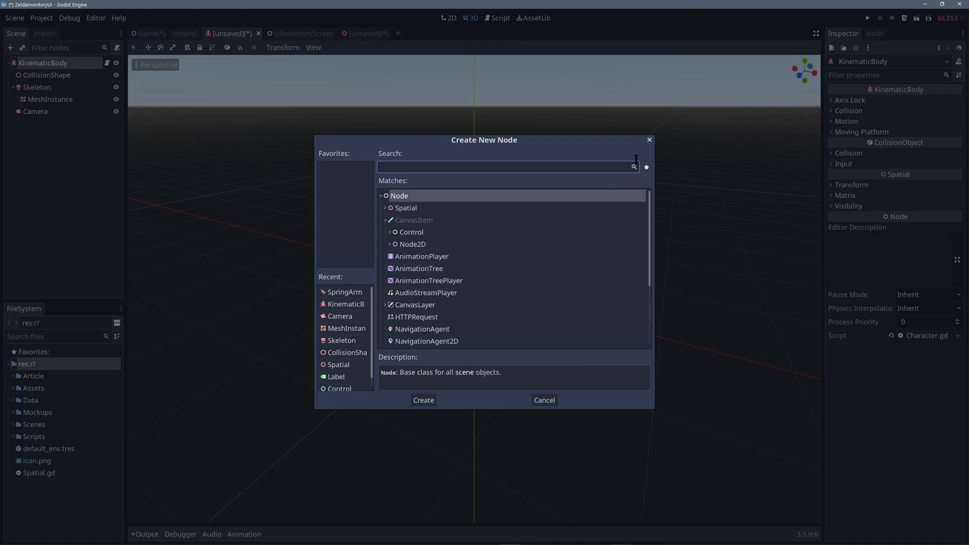
click(543, 400)
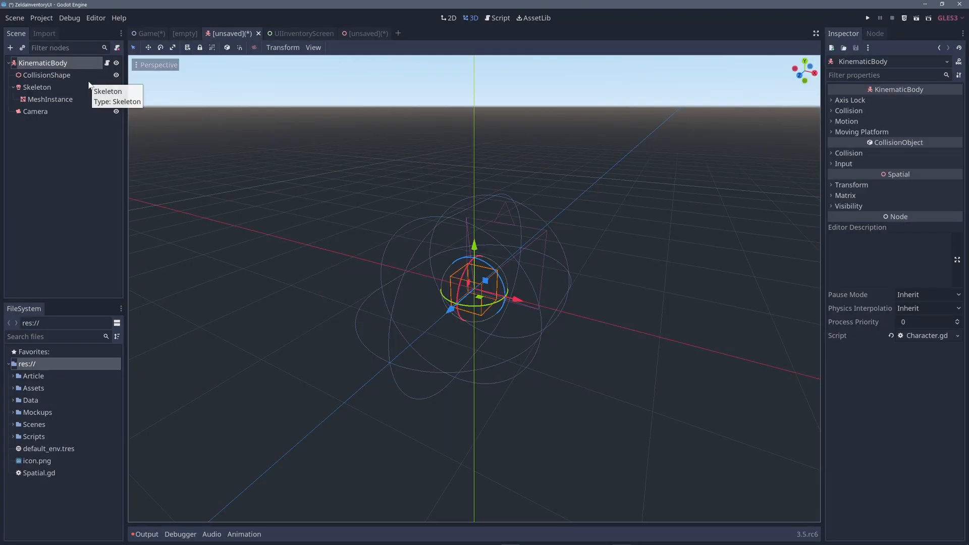
mouse_move(52, 79)
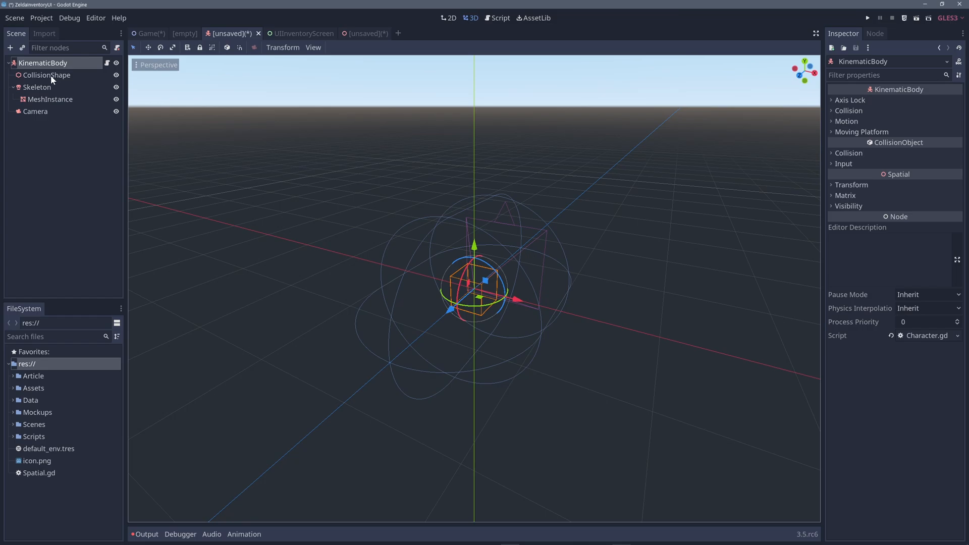
Begin attaching a new GDScript to the Skeleton node, selecting its file name to replace it
click(37, 86)
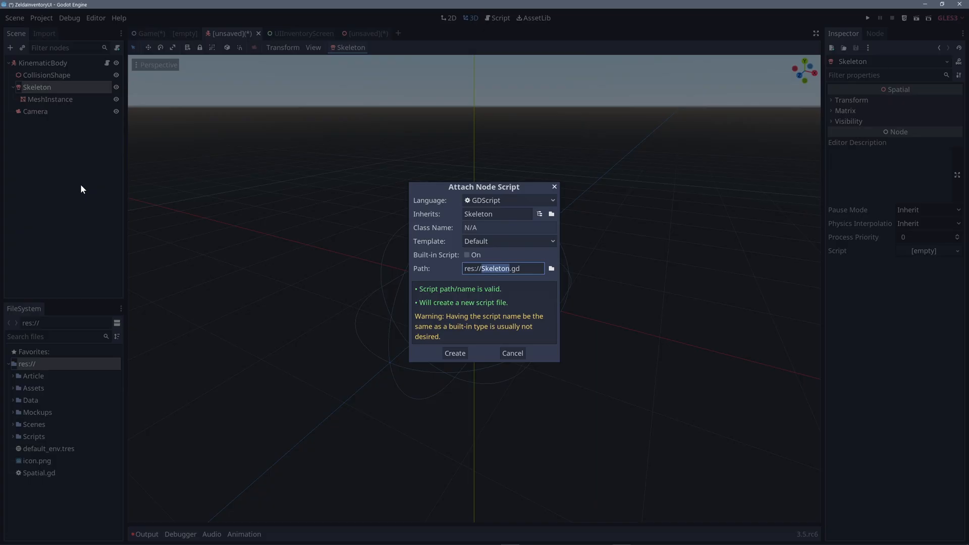
click(549, 269)
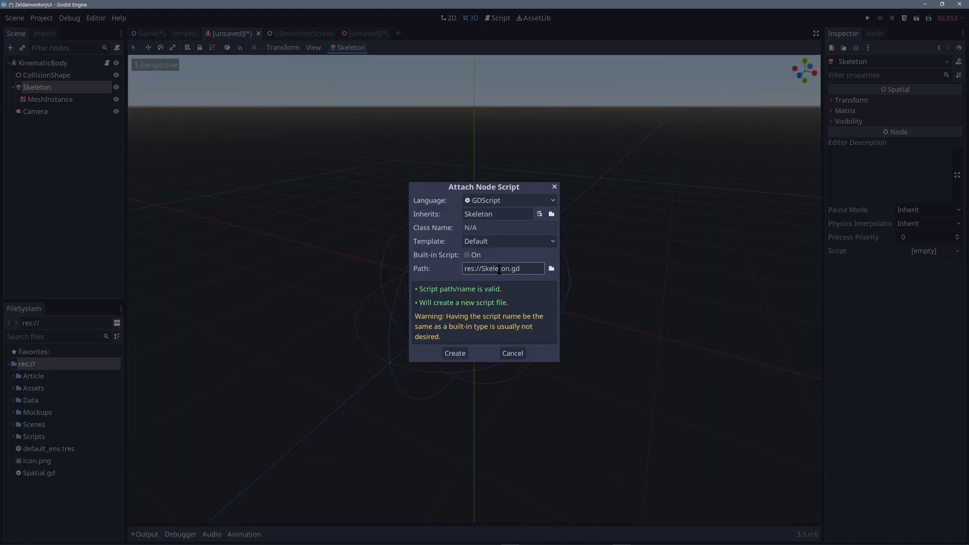
double_click(493, 269)
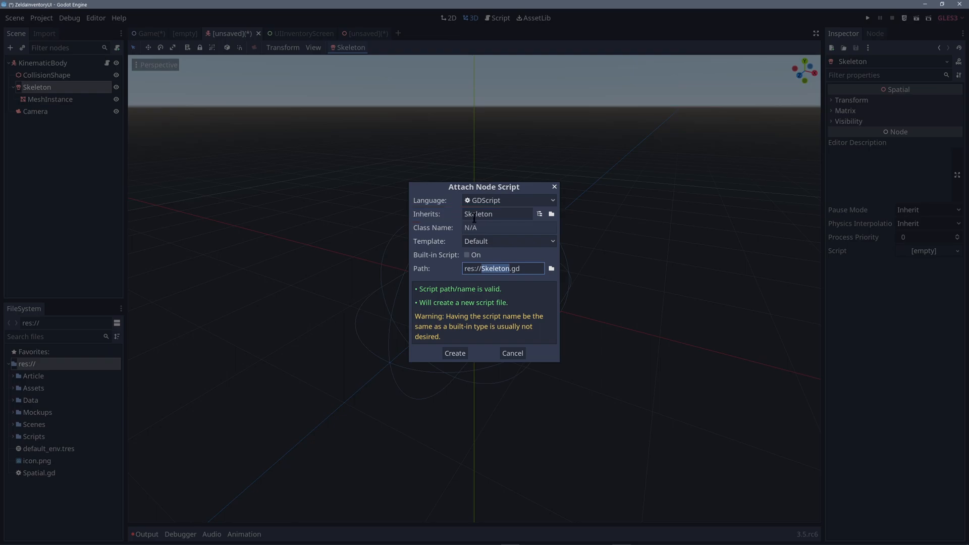
mouse_move(423, 236)
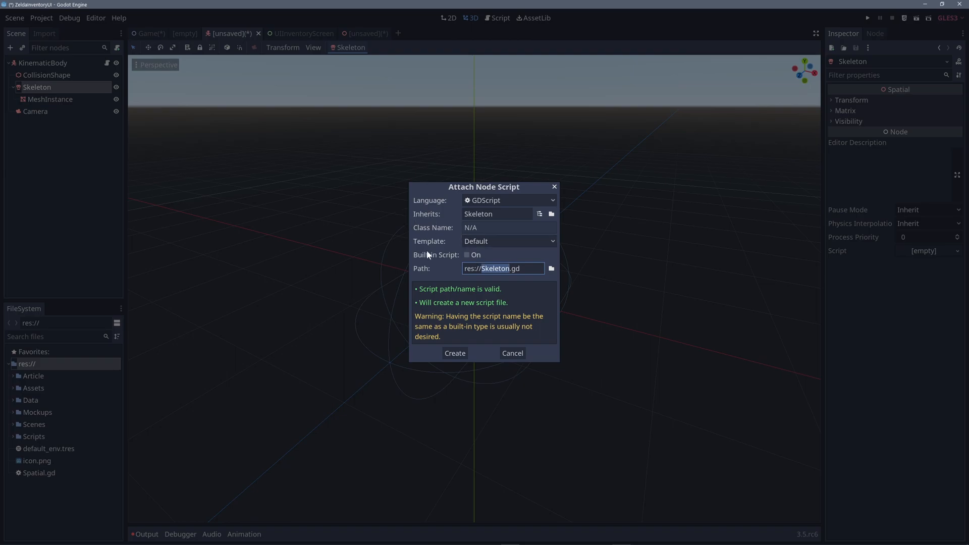
mouse_move(456, 282)
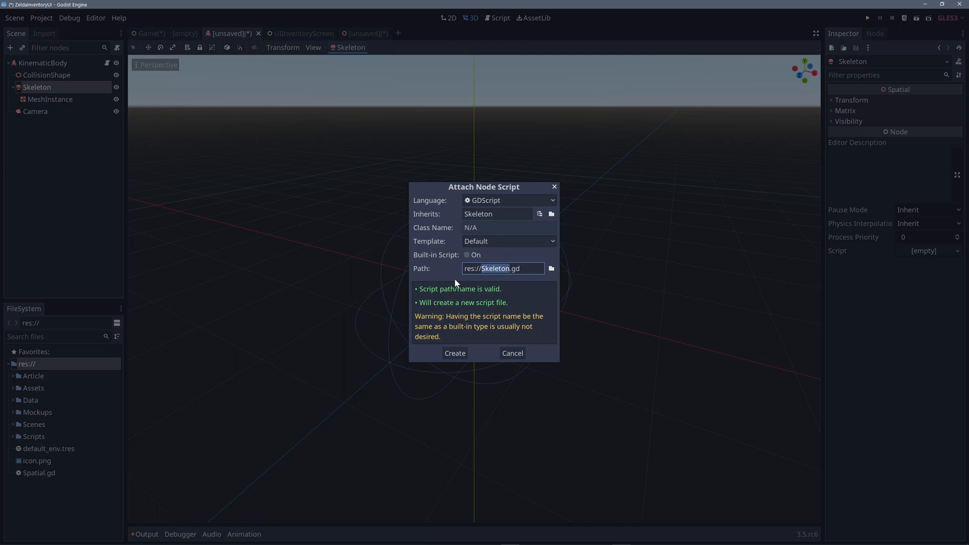
mouse_move(456, 272)
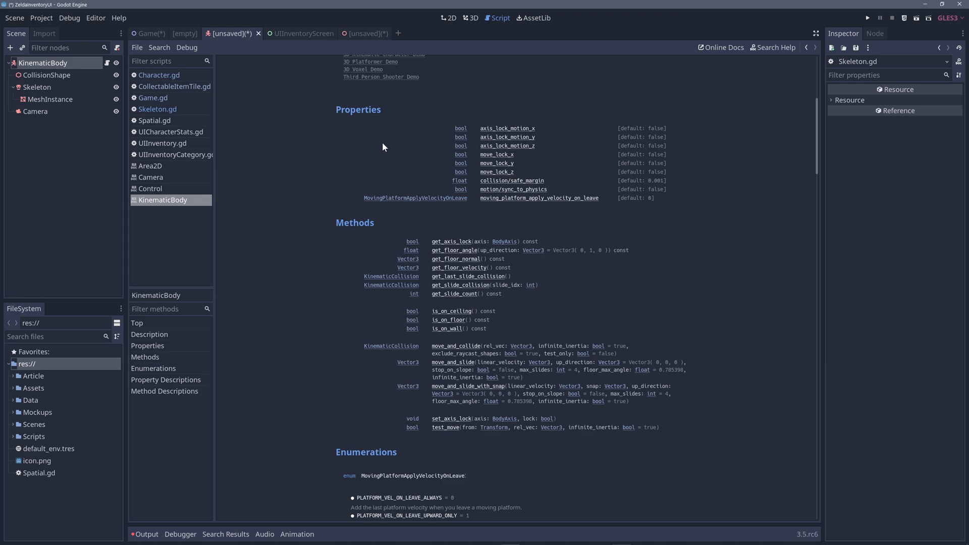
mouse_move(490, 32)
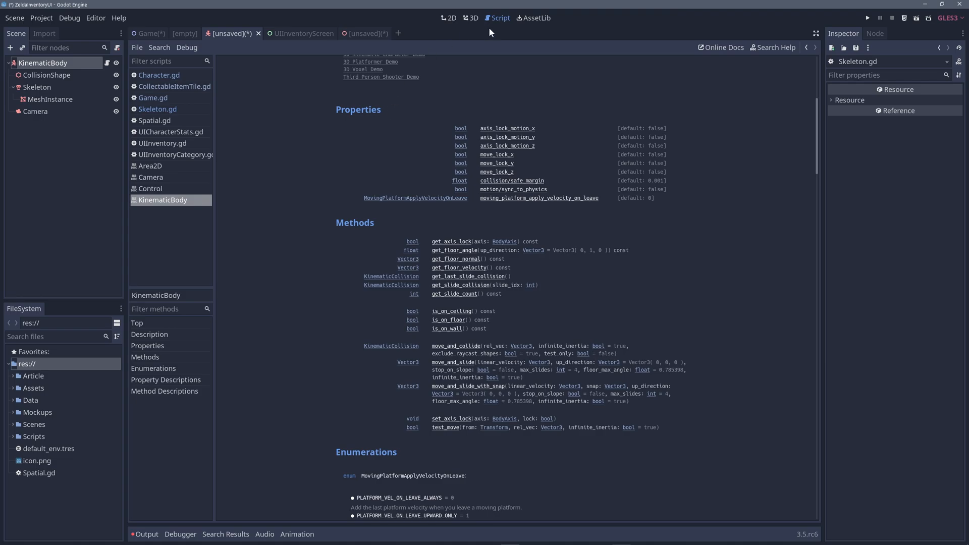
mouse_move(802, 139)
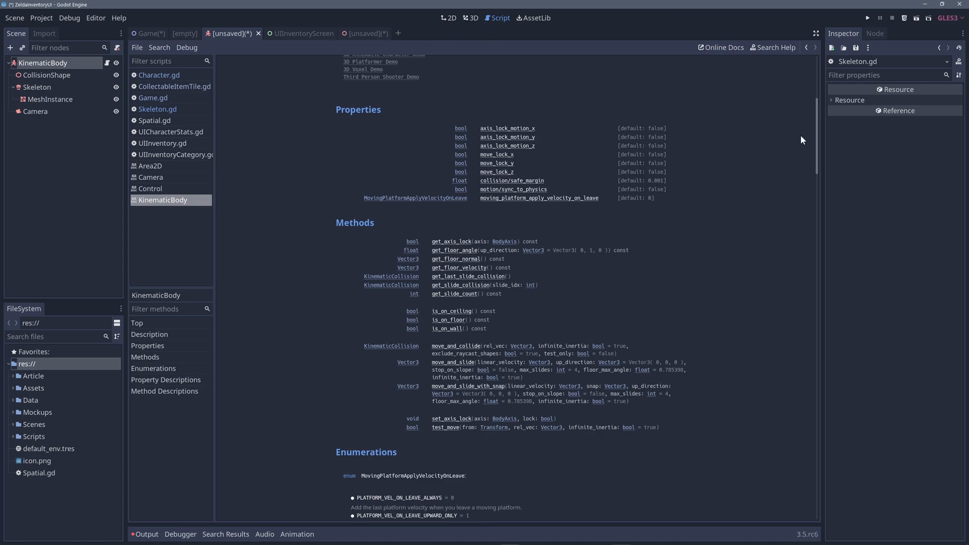
mouse_move(764, 139)
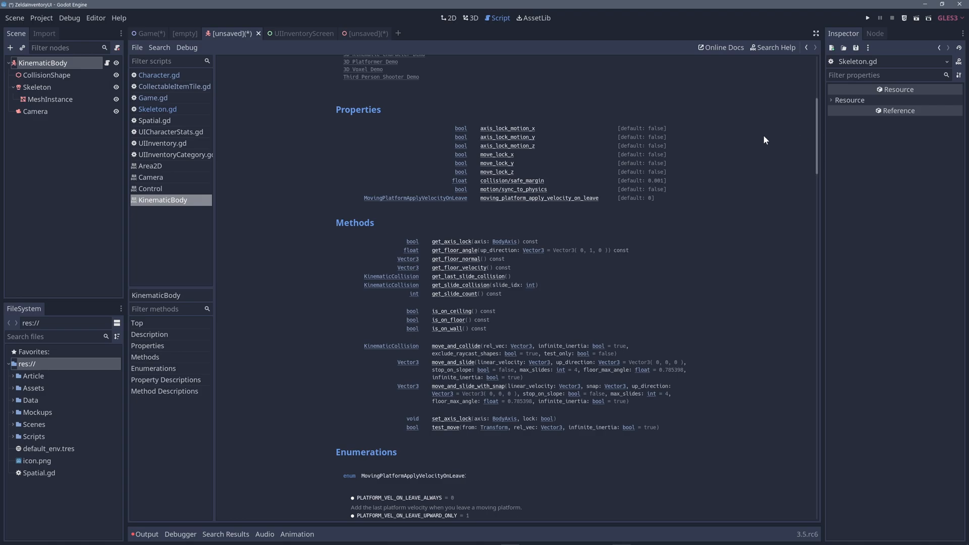
Attach a new KinematicBody.gd script to the KinematicBody node under Spatial
right_click(44, 74)
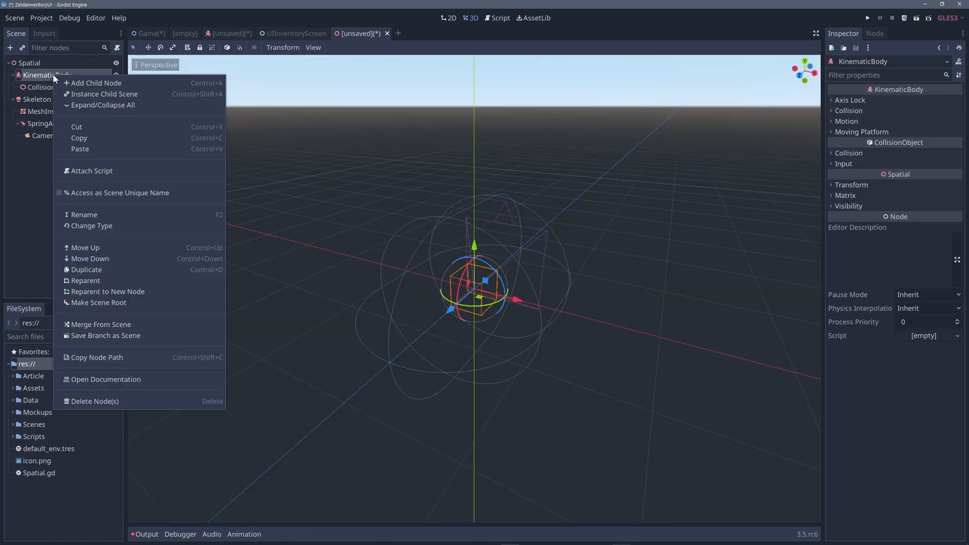
click(92, 171)
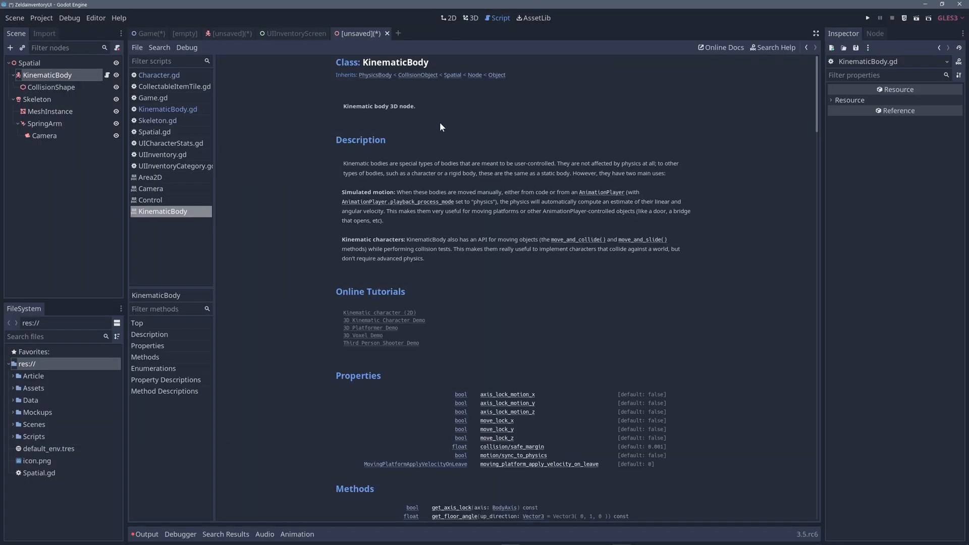
mouse_move(401, 108)
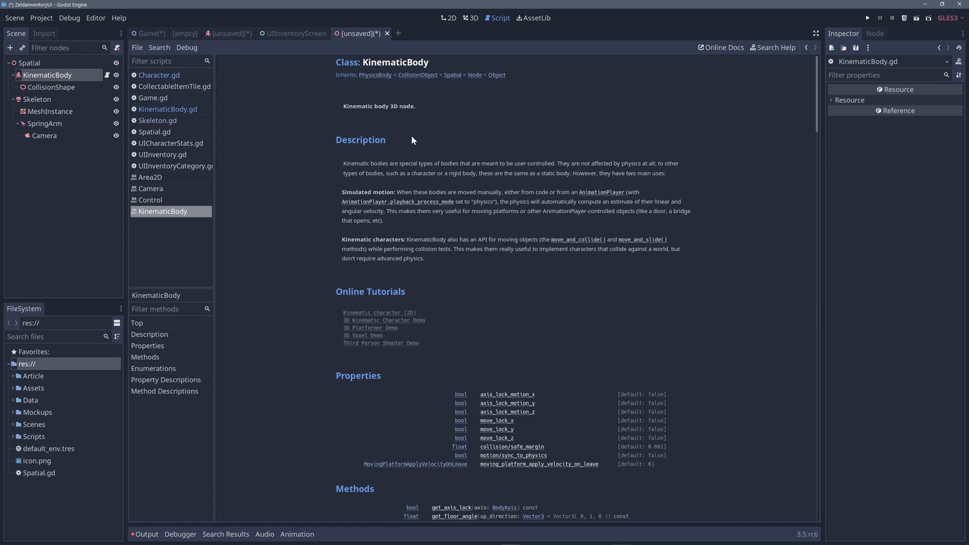
click(158, 74)
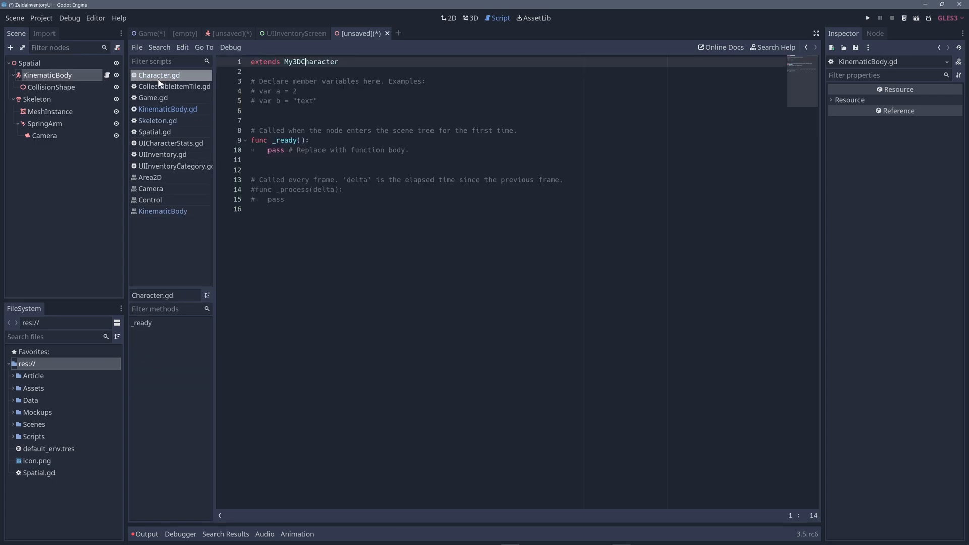
Switch between the Character script and KinematicBody reference, ending on the new KinematicBody script
click(162, 210)
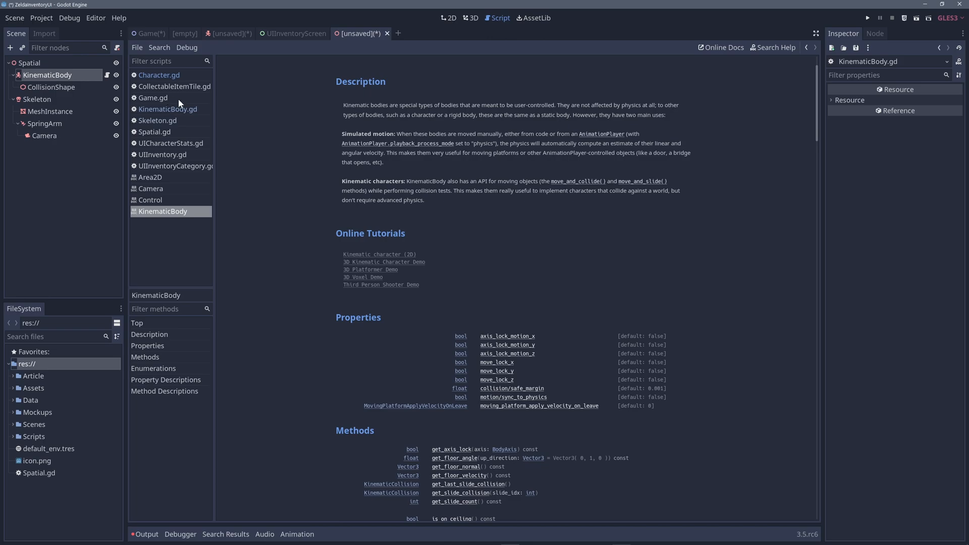
click(169, 109)
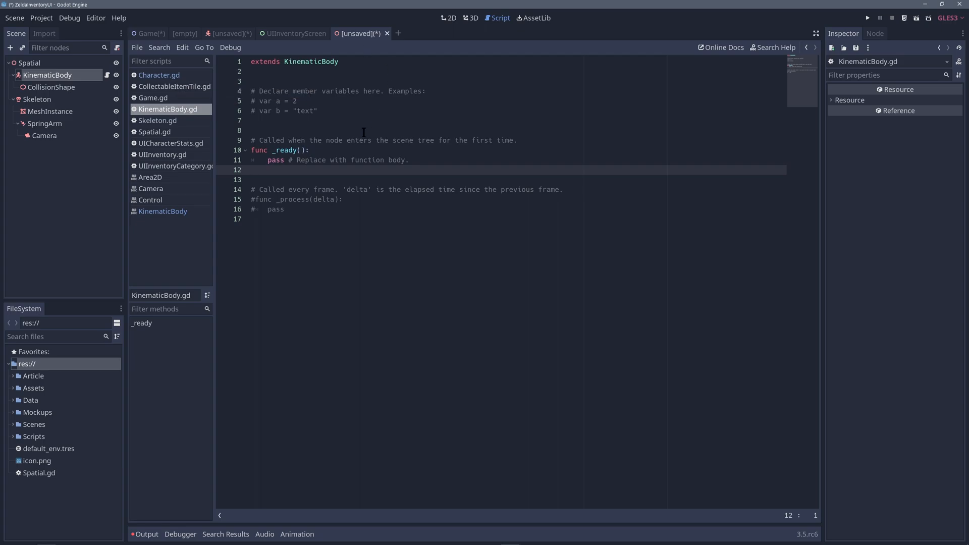
click(152, 98)
text(my3)
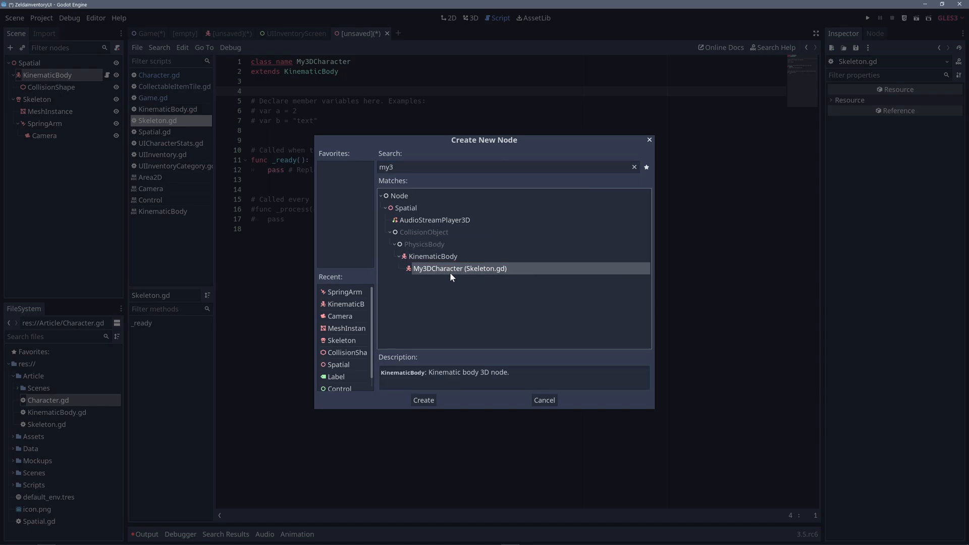
mouse_move(451, 268)
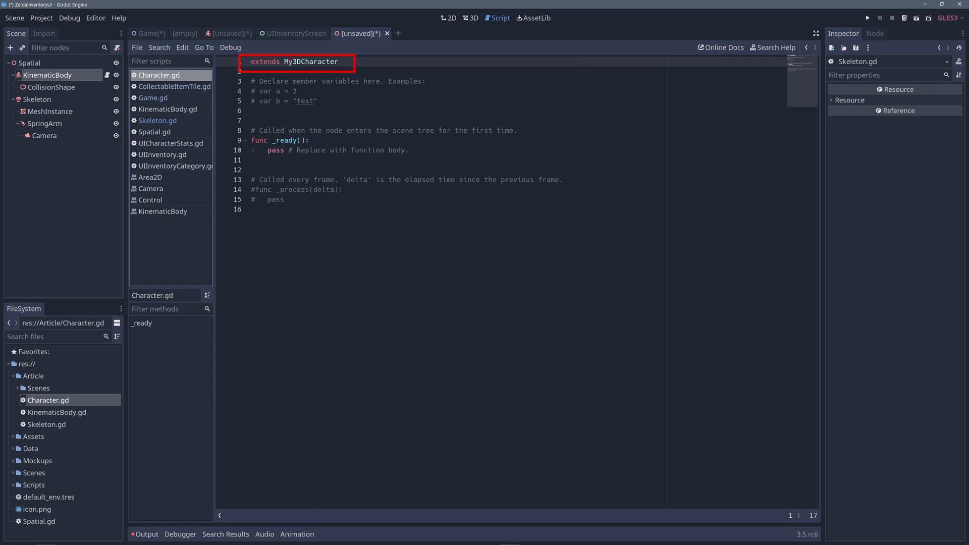
Rewrite Character.gd to extend the Skeleton script's res:// file path instead of My3DCharacter
double_click(263, 62)
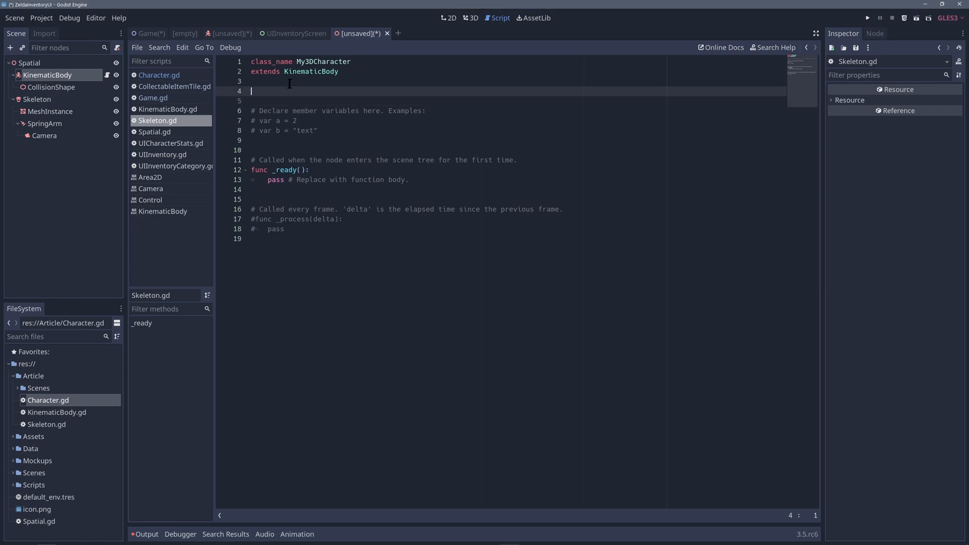
text(public class MyInheritedCharacter: My3DCharacter)
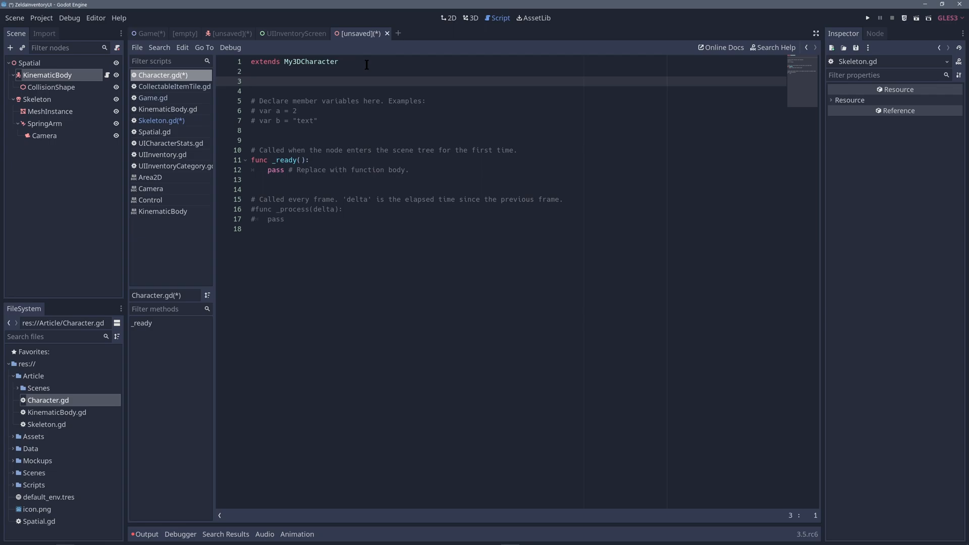
click(251, 81)
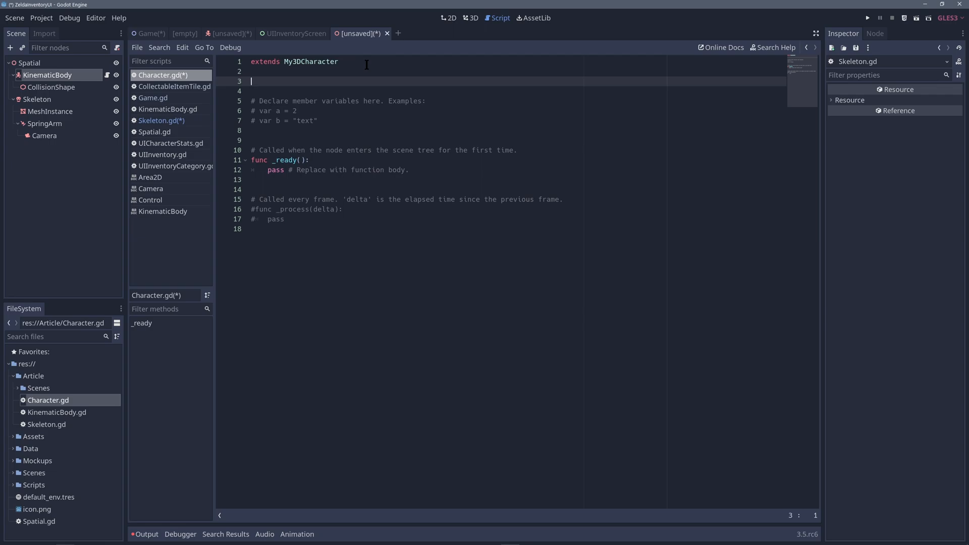
text(e)
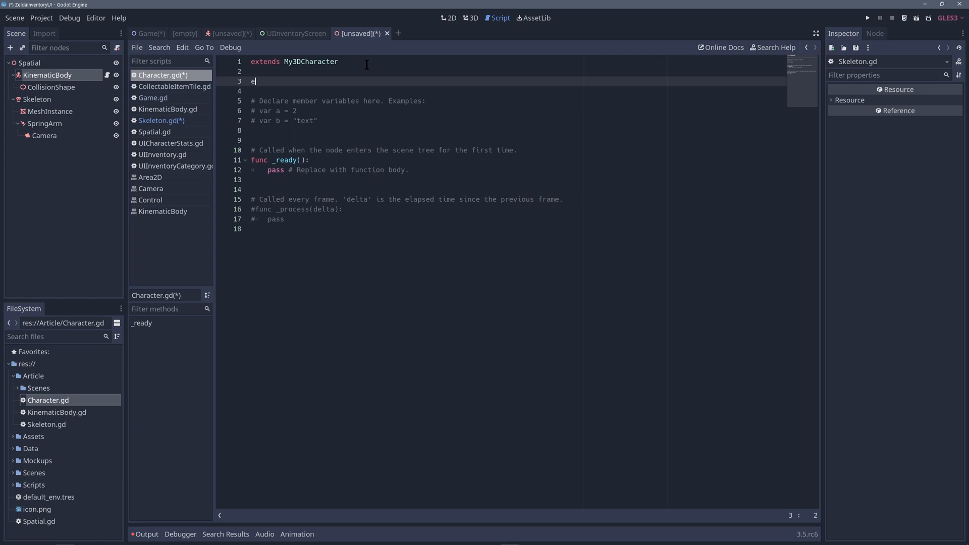
text(extends "re")
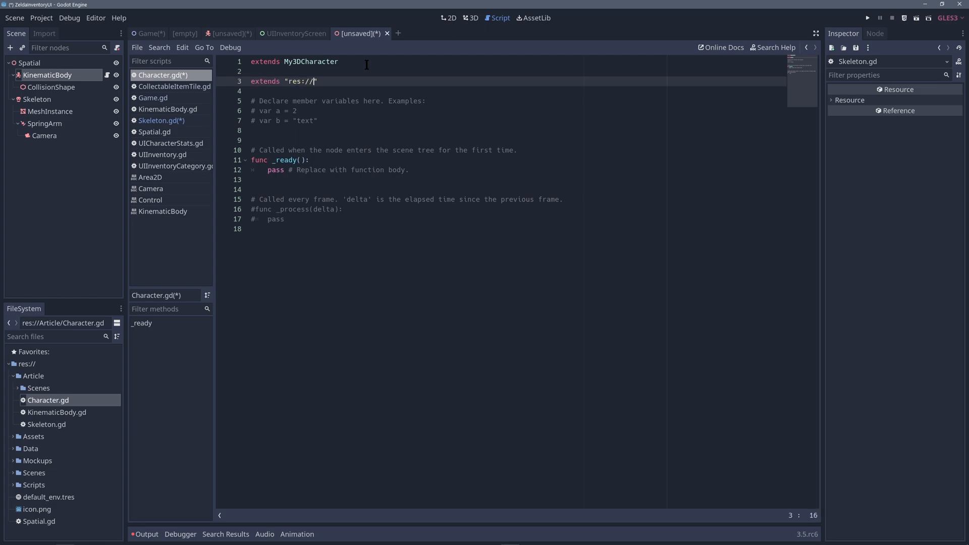
text(Article/Scenes/Character.gd)
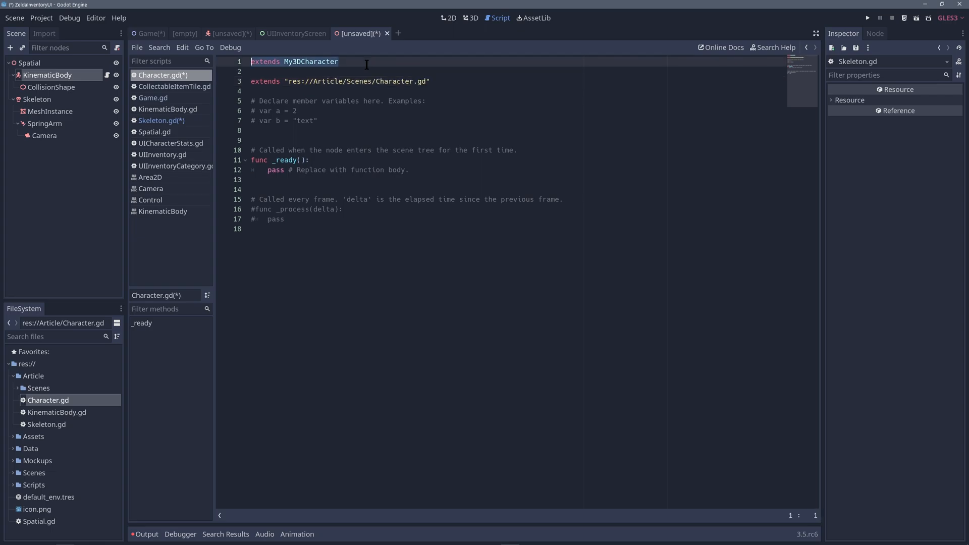
Compare the Skeleton and Character scripts, then return to the 3D character scene
click(161, 120)
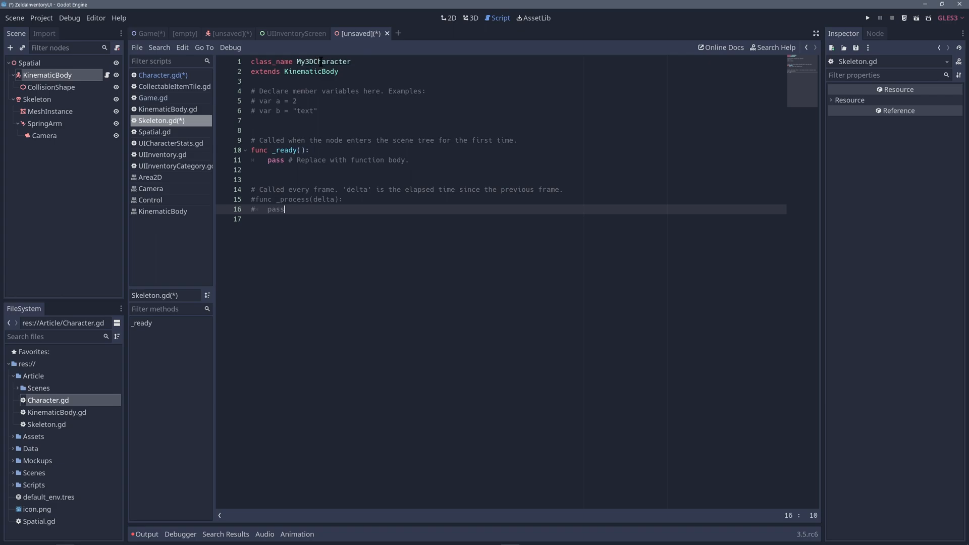
click(165, 75)
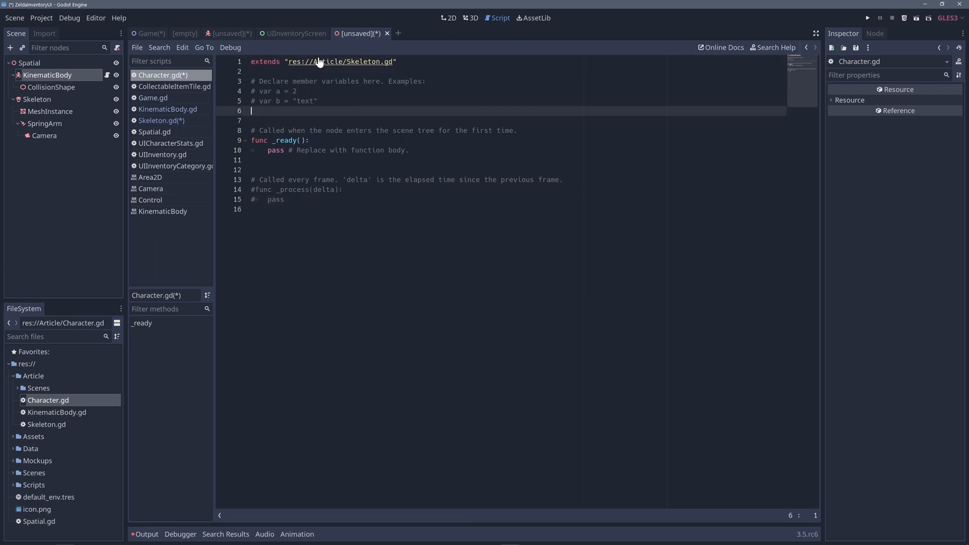
click(162, 120)
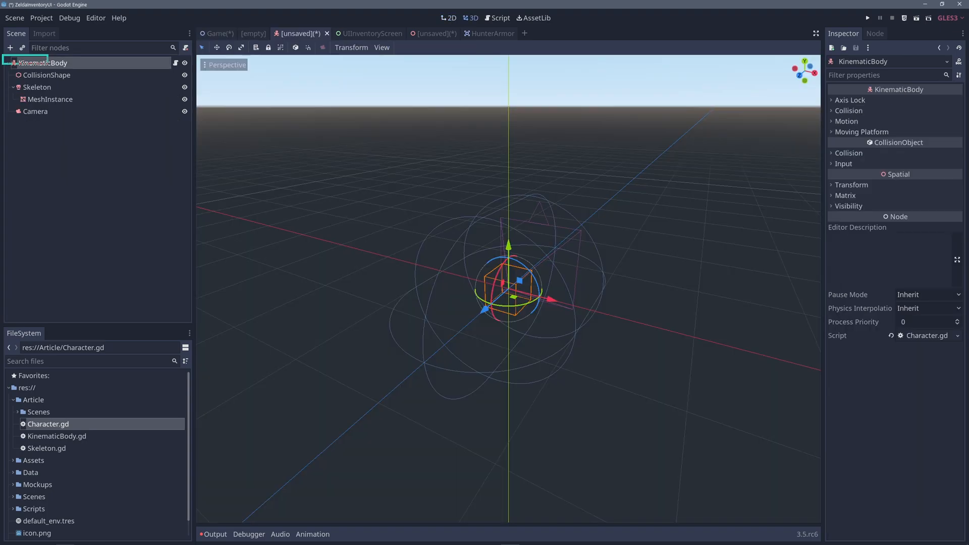
Flip through the BattleArrow and Game scenes and select the item nodes under Items
click(43, 62)
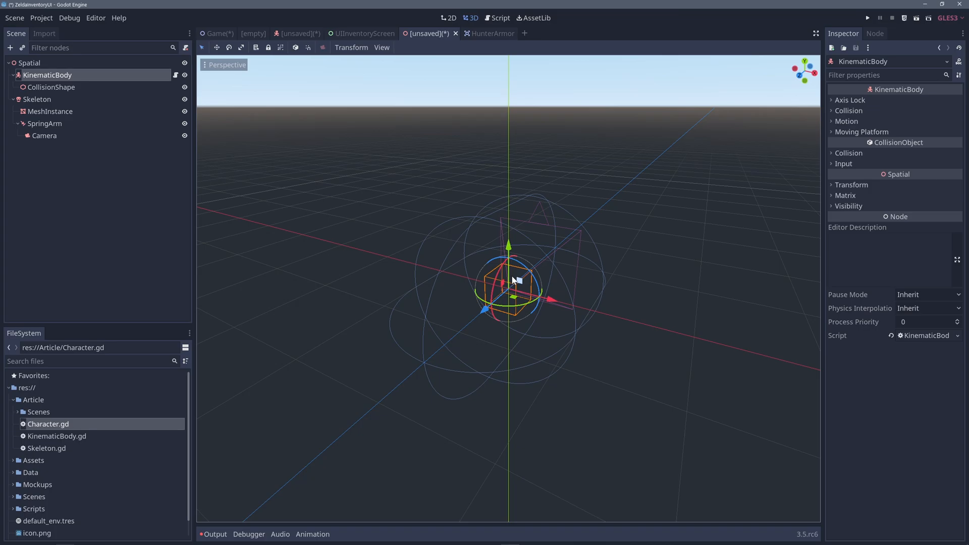
click(538, 34)
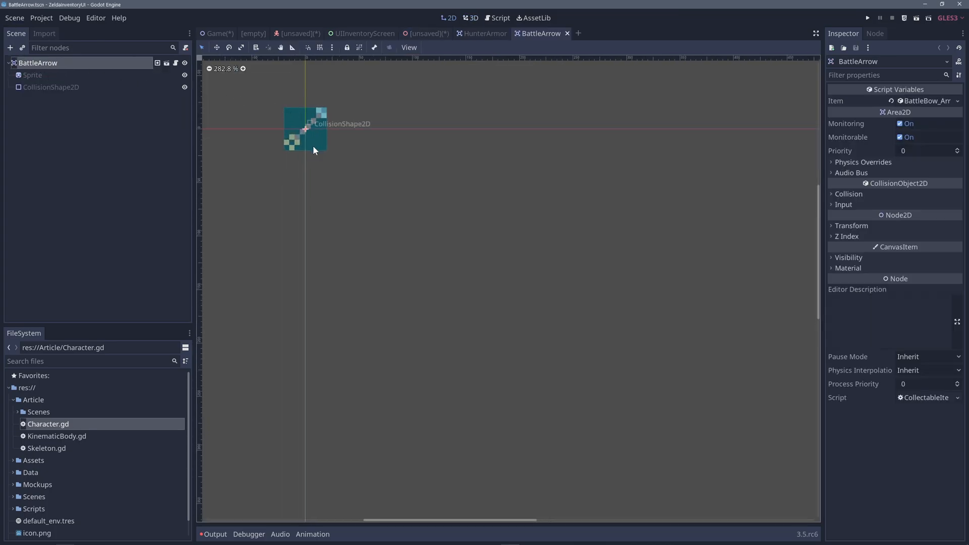
click(218, 33)
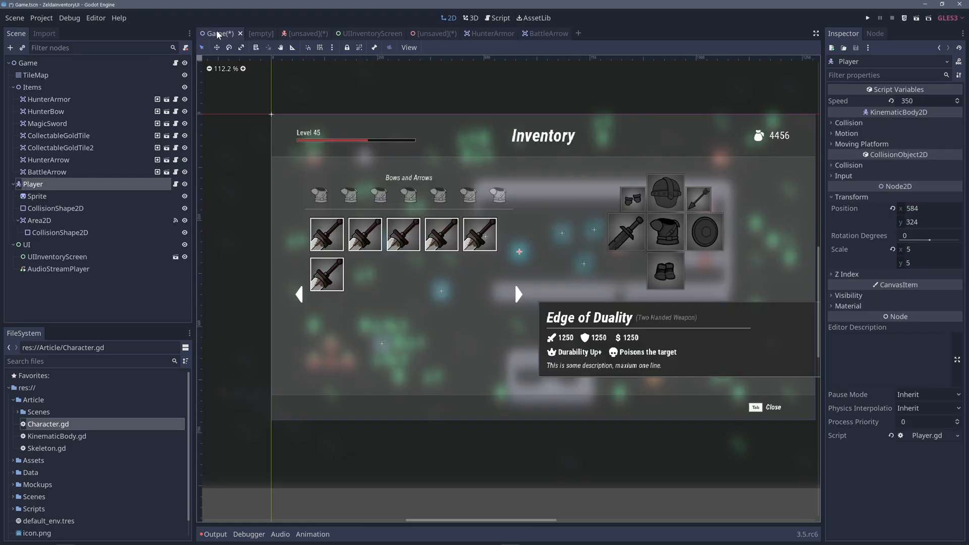
click(48, 98)
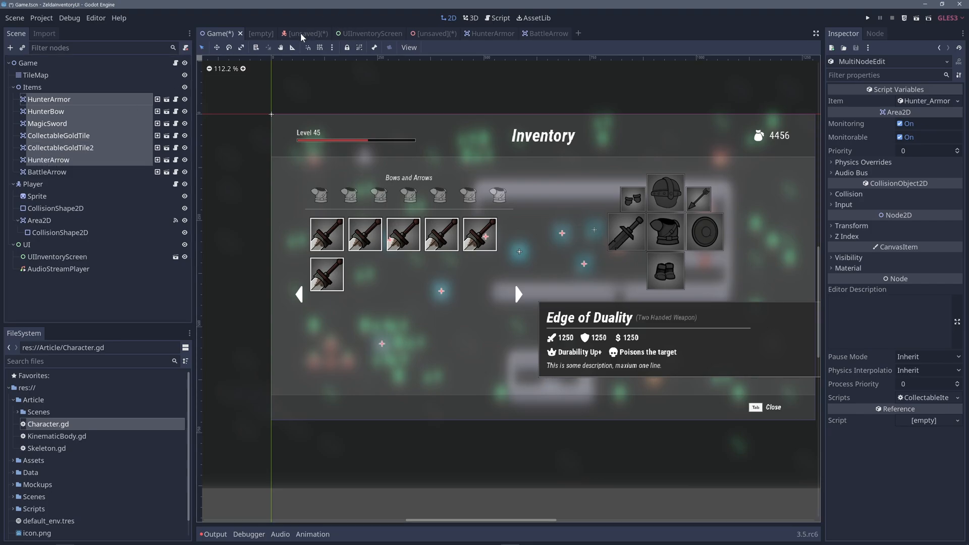
mouse_move(144, 119)
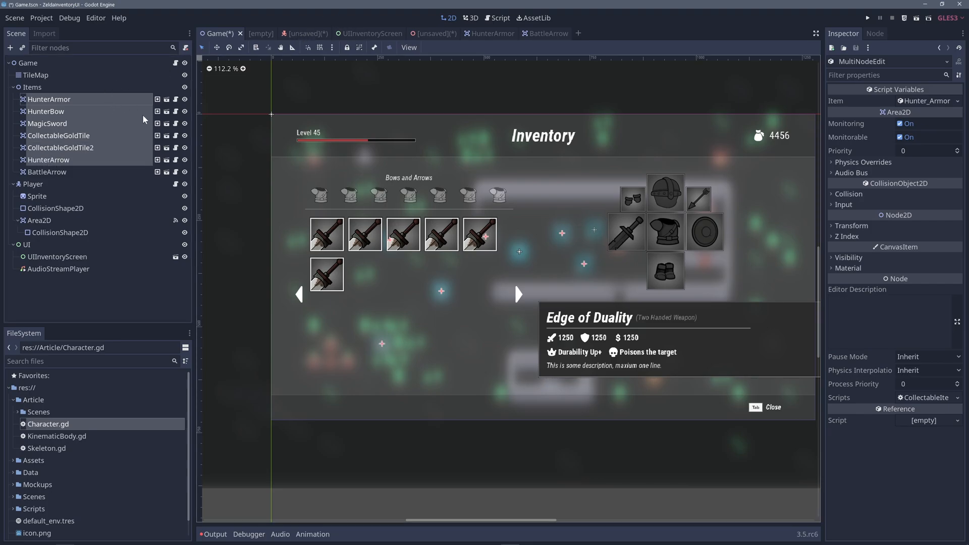
Visit the character's 3D scene, then open HunterArmor's base scene CollectableItemTile
click(297, 33)
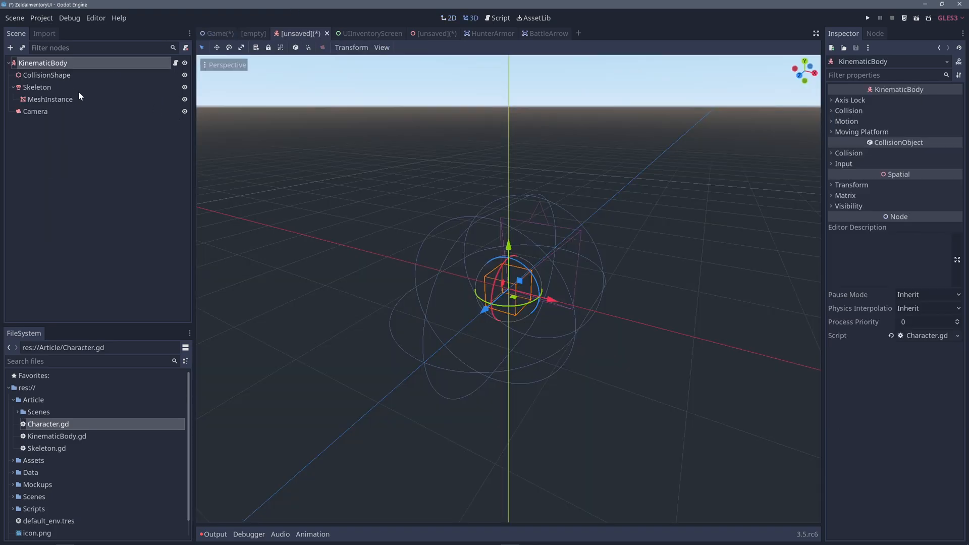
mouse_move(50, 99)
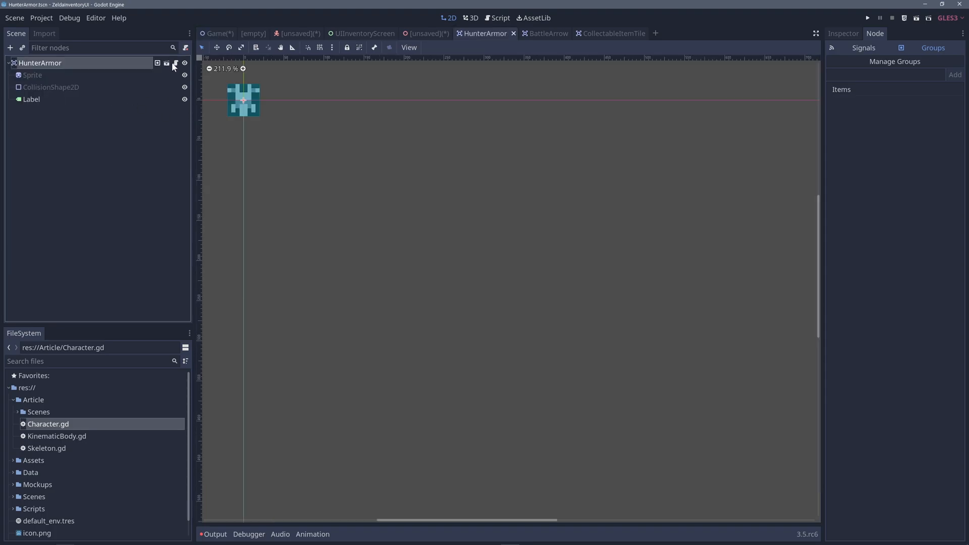
click(607, 33)
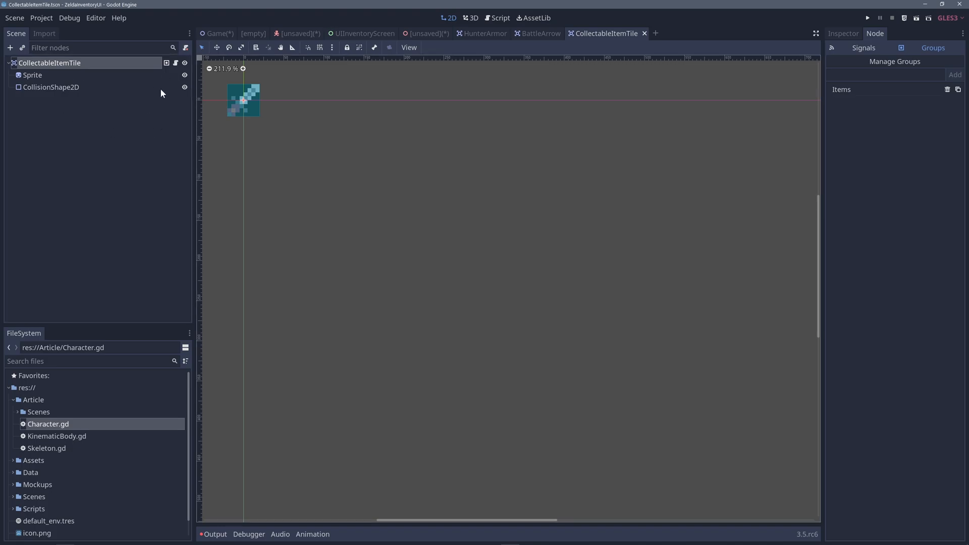
mouse_move(162, 73)
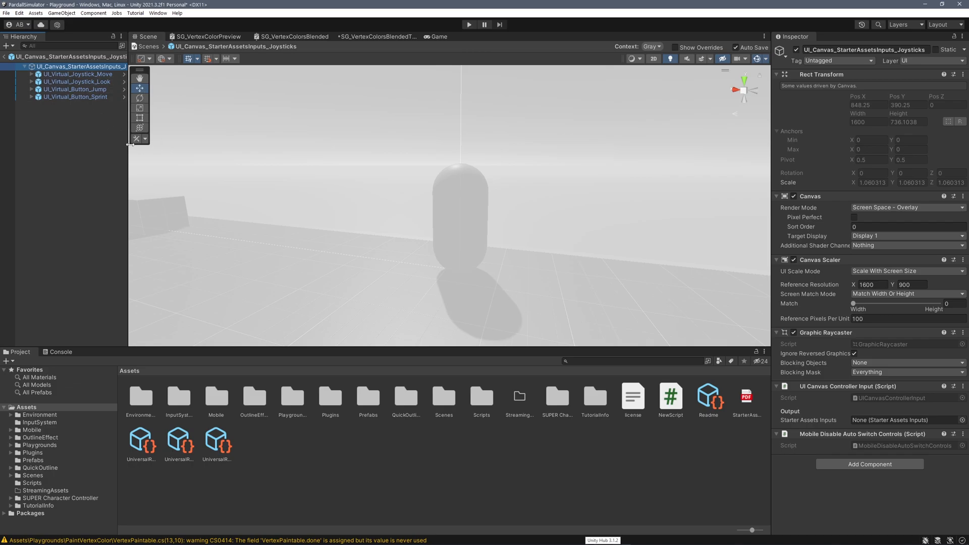
Inspect Unity's UI_Canvas_StarterAssetsInputs_Joysticks hierarchy, then return to Godot's CollectableItemTile scene
click(68, 45)
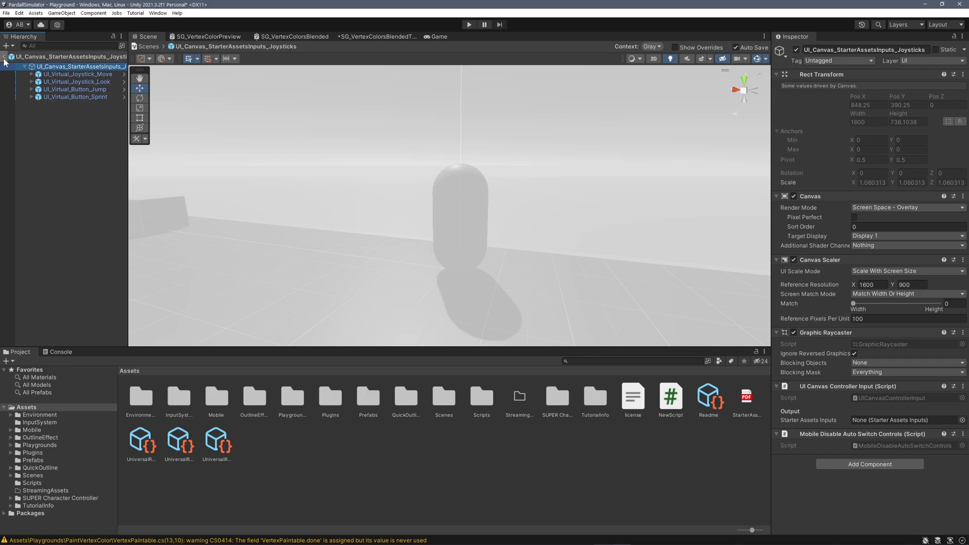
click(10, 66)
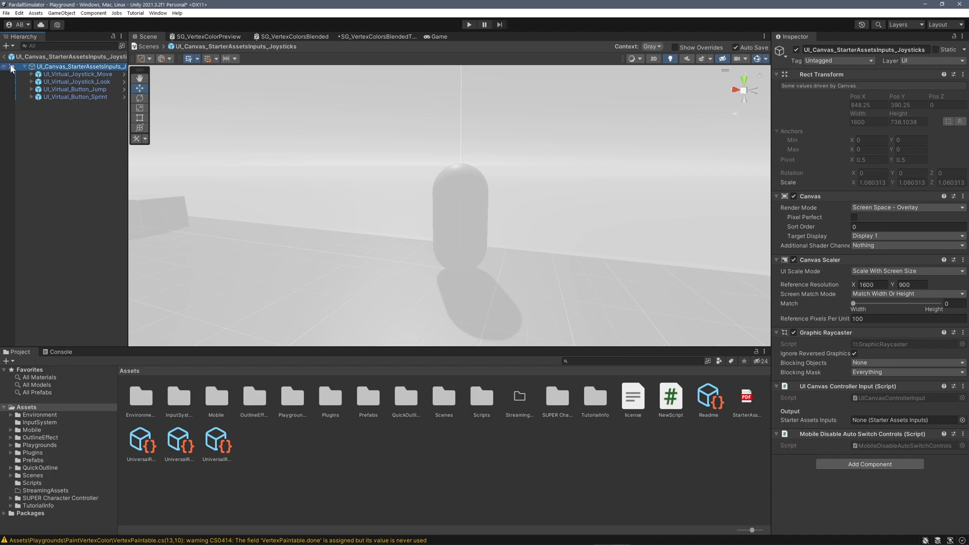
click(77, 81)
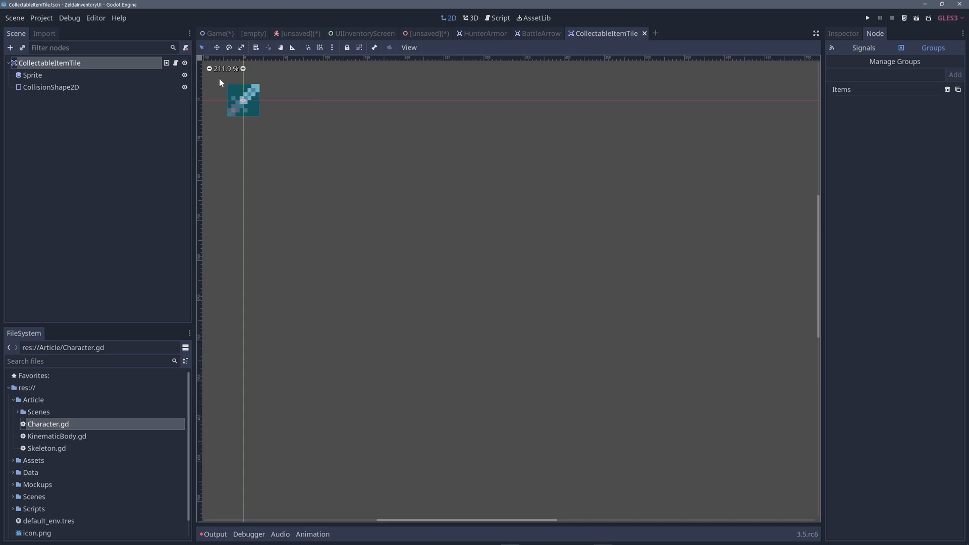
Return to the unsaved KinematicBody character scene and review its root node's actions
click(219, 33)
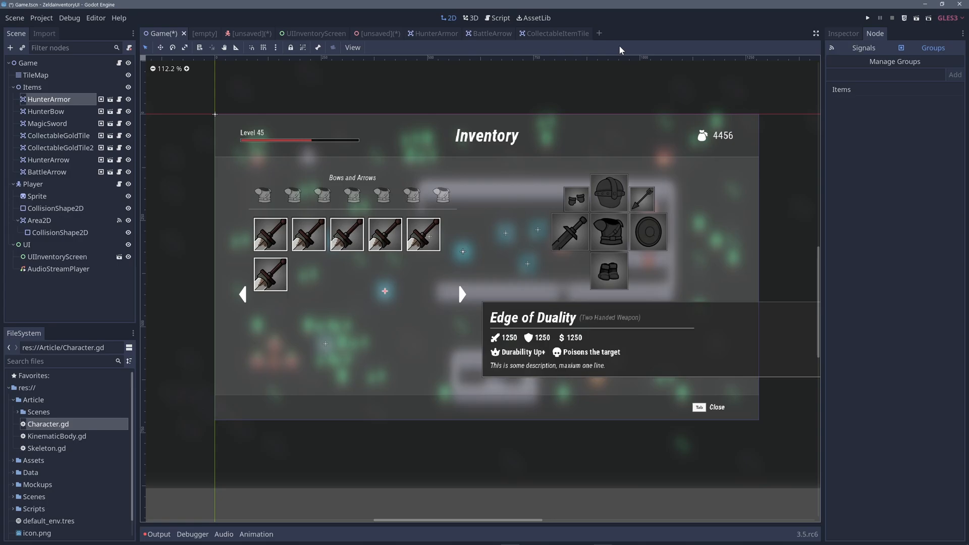
click(597, 32)
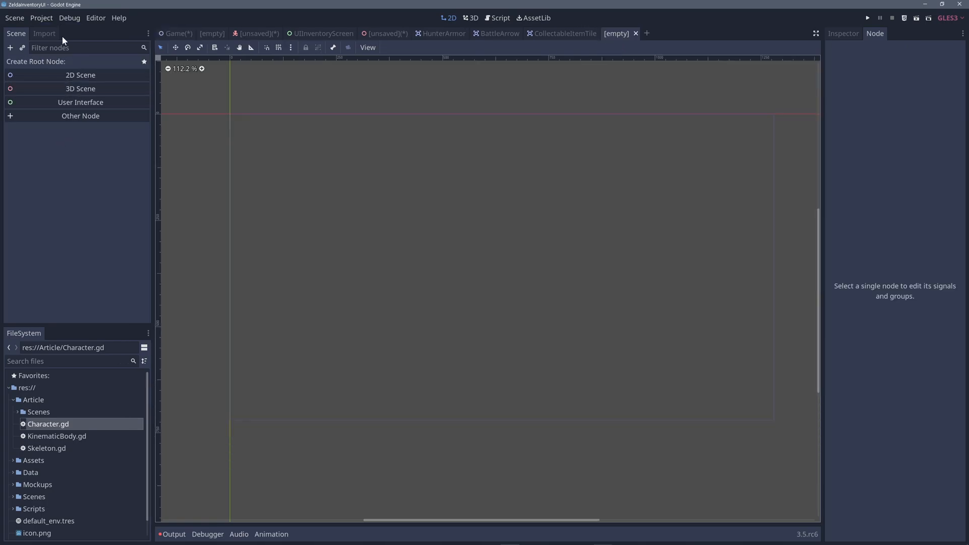
mouse_move(200, 188)
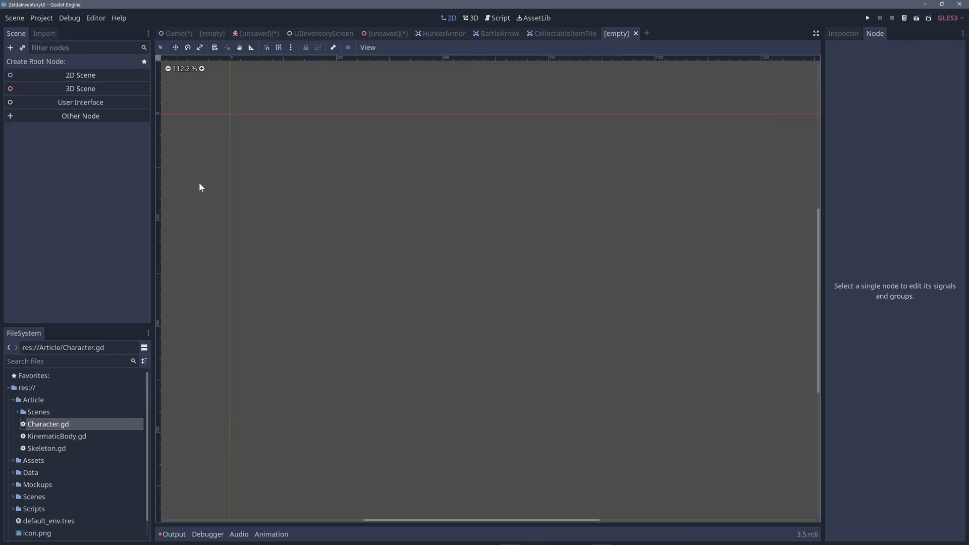
click(243, 32)
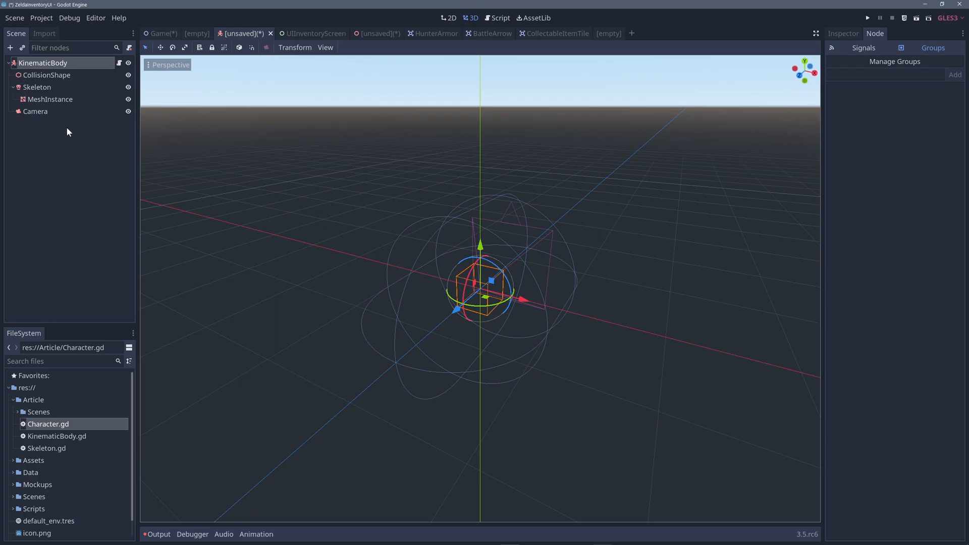
right_click(43, 63)
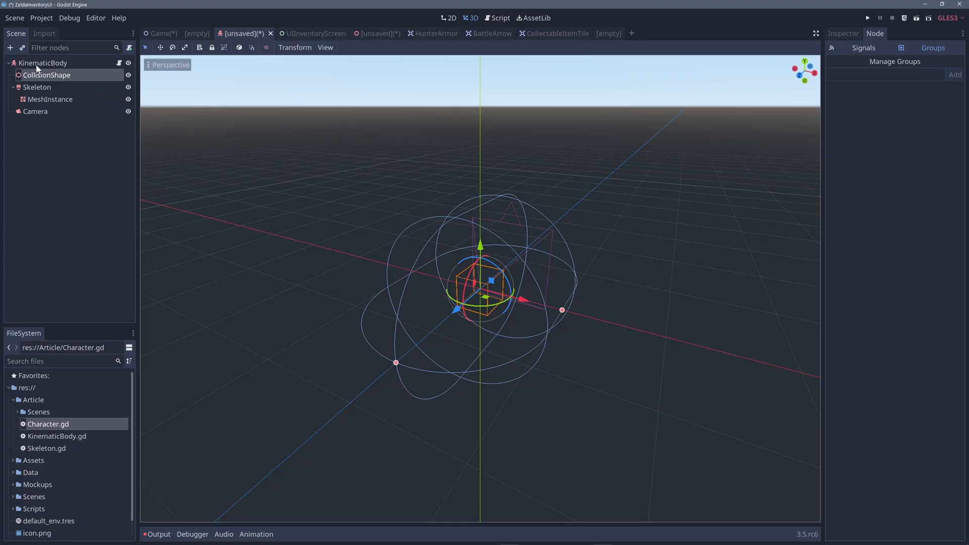
right_click(47, 74)
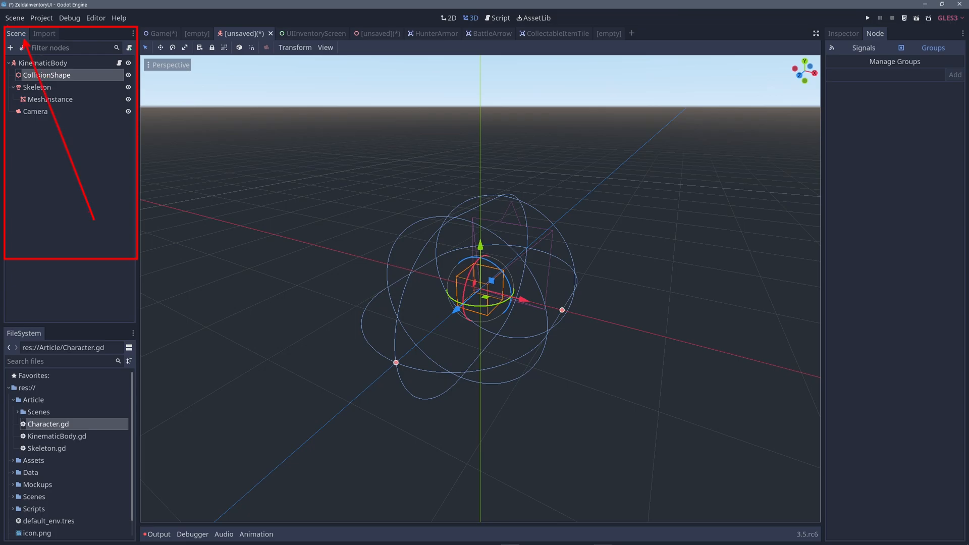
Save the character scene as KinematicBody.tscn via Scene > Save Scene
click(14, 17)
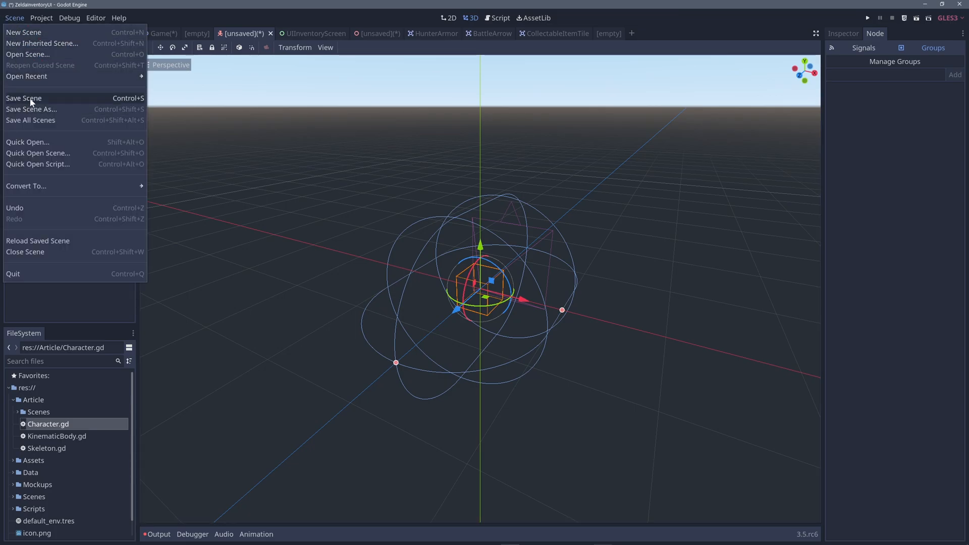
click(23, 98)
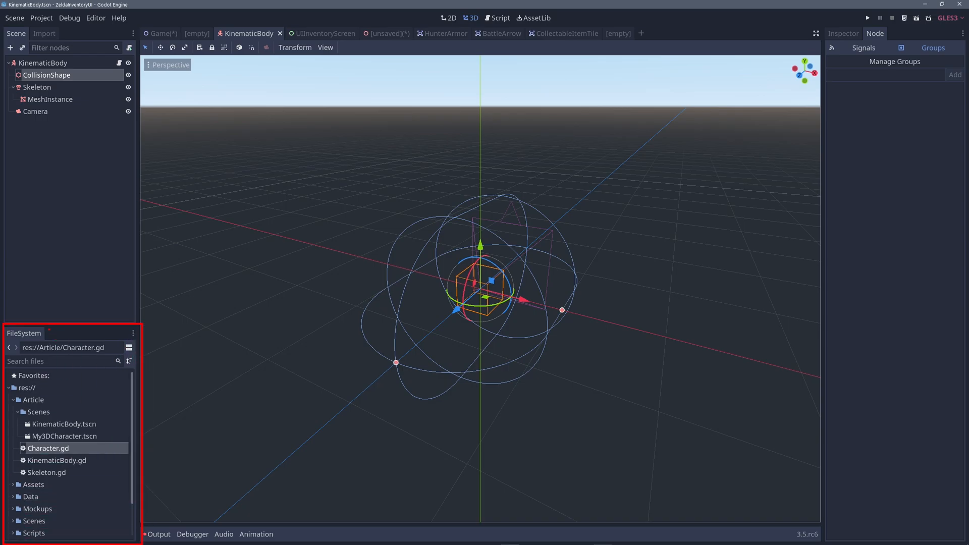
In a new Spatial-root scene, instance the KinematicBody.tscn and MagicSword scenes as children
double_click(63, 436)
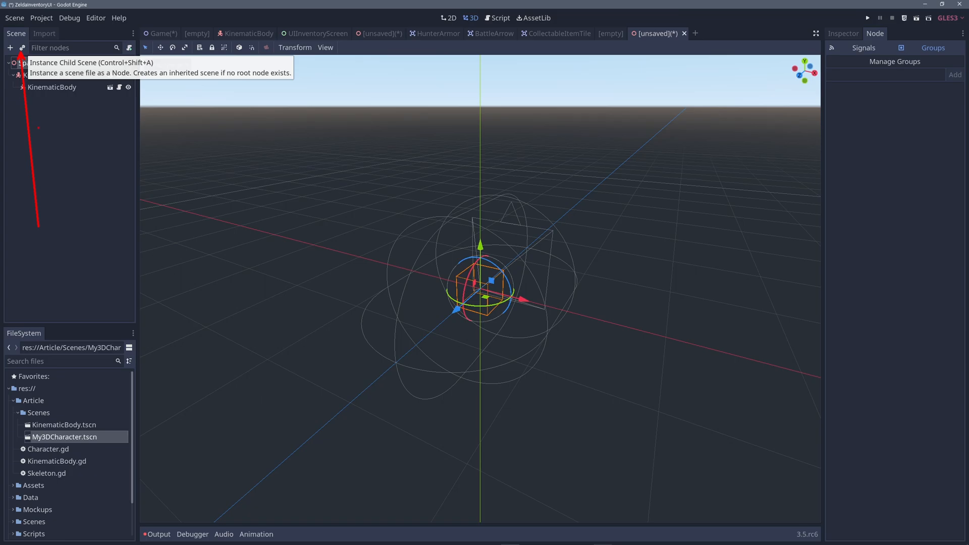
click(22, 47)
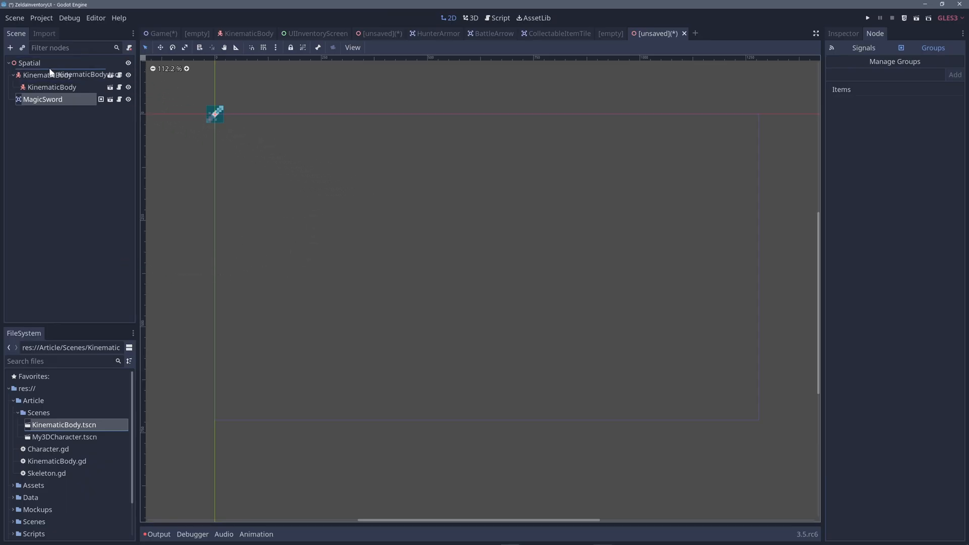
click(474, 18)
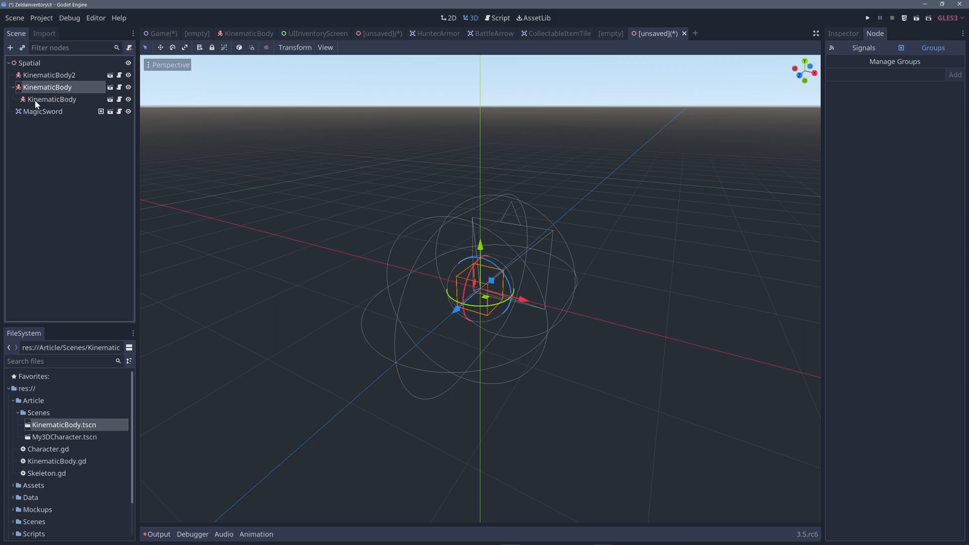
Flip through the UIInventoryScreen and Game scenes back to the KinematicBody scene
click(317, 34)
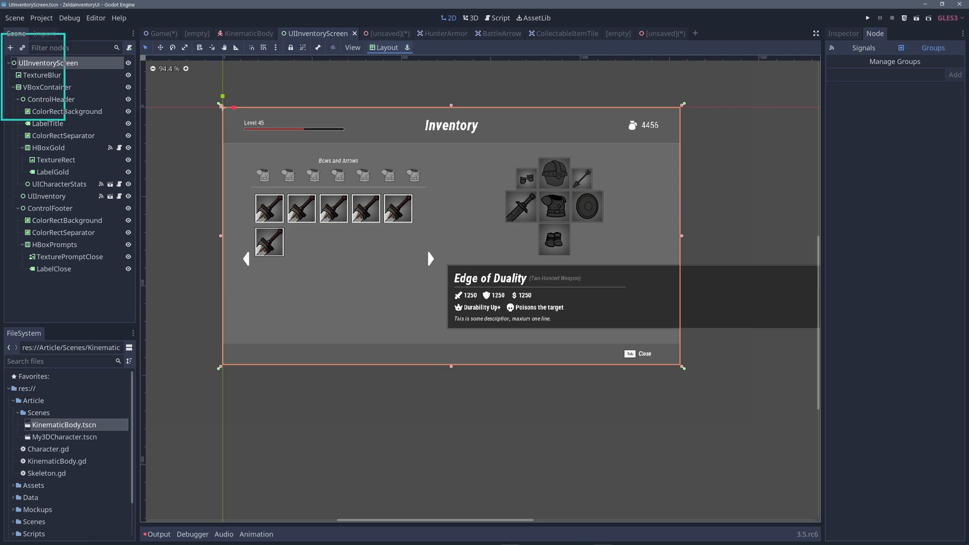
click(162, 34)
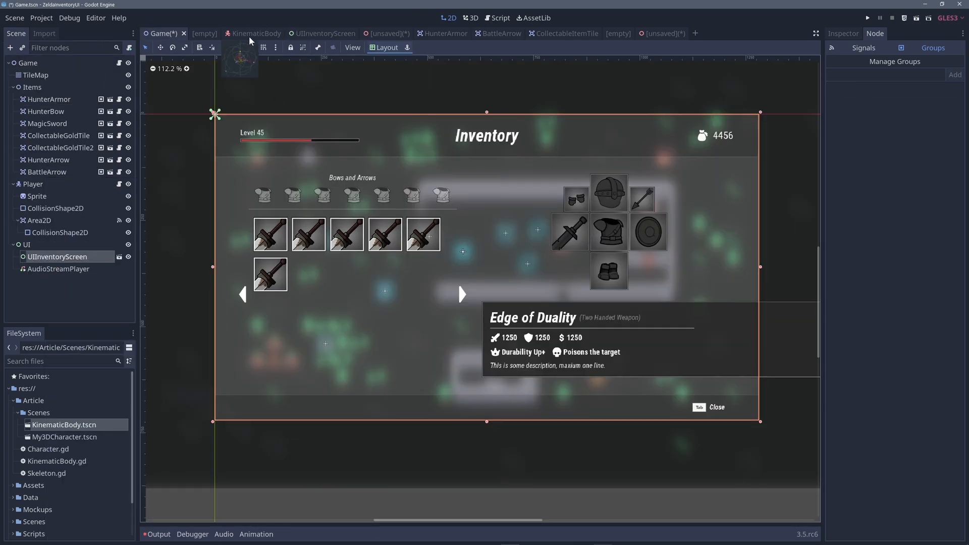
click(250, 33)
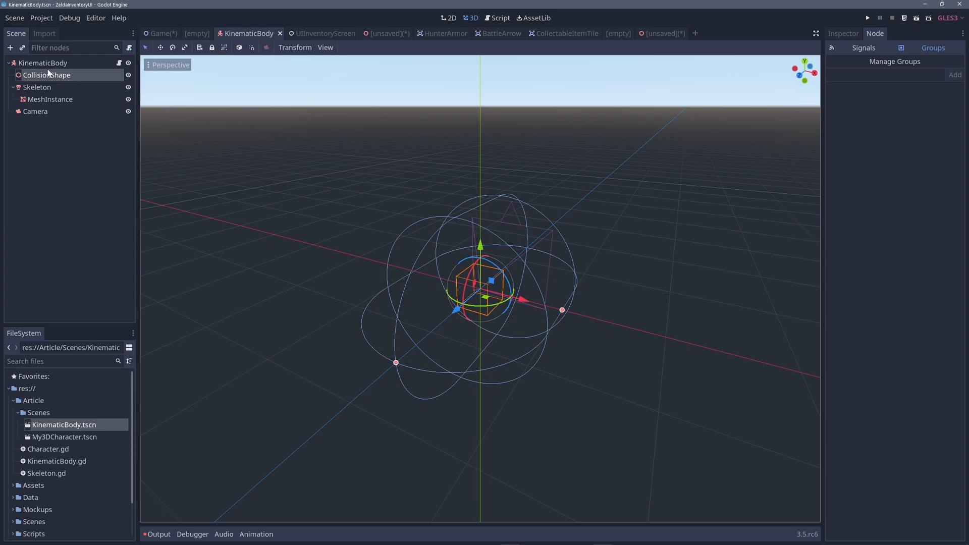
mouse_move(101, 104)
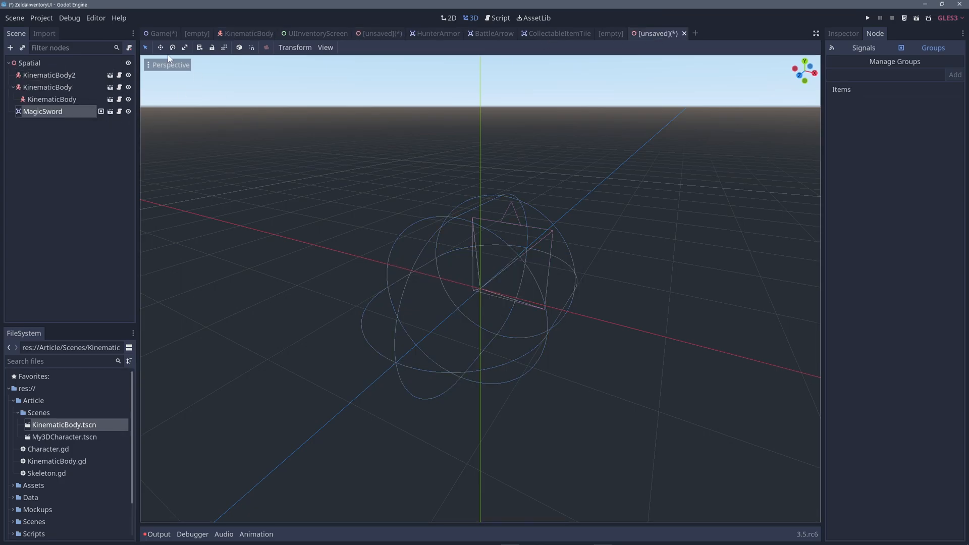
mouse_move(119, 123)
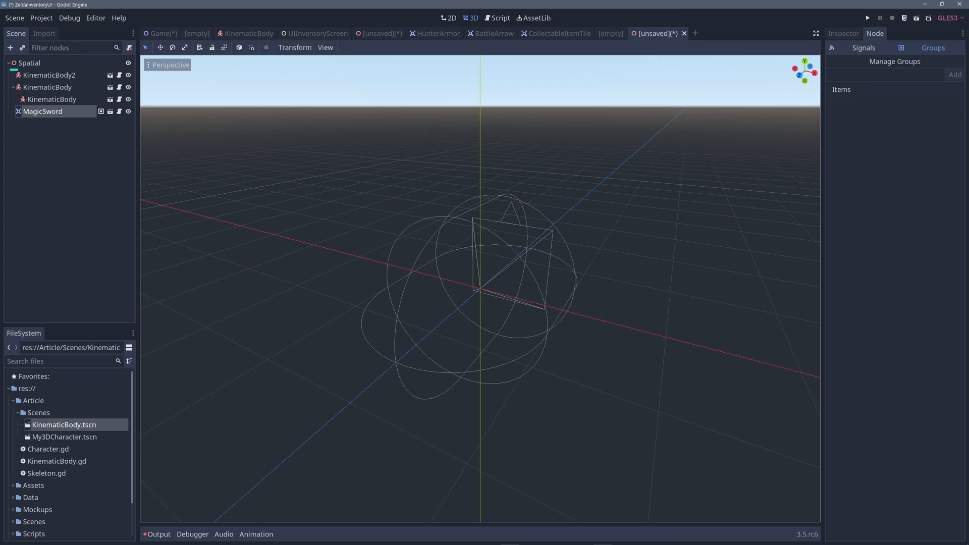
Open the KinematicBody2 instance's source scene, then return to the Game level
click(49, 75)
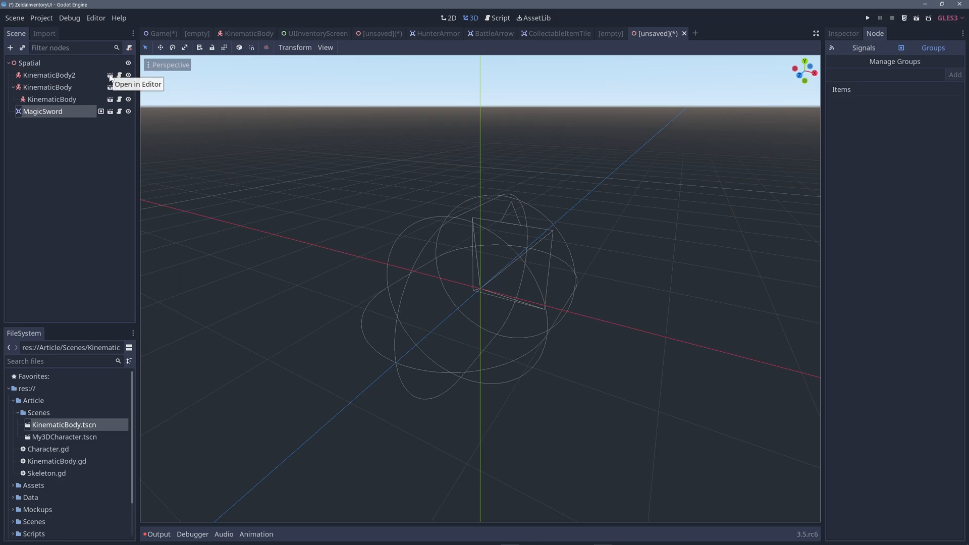
click(110, 75)
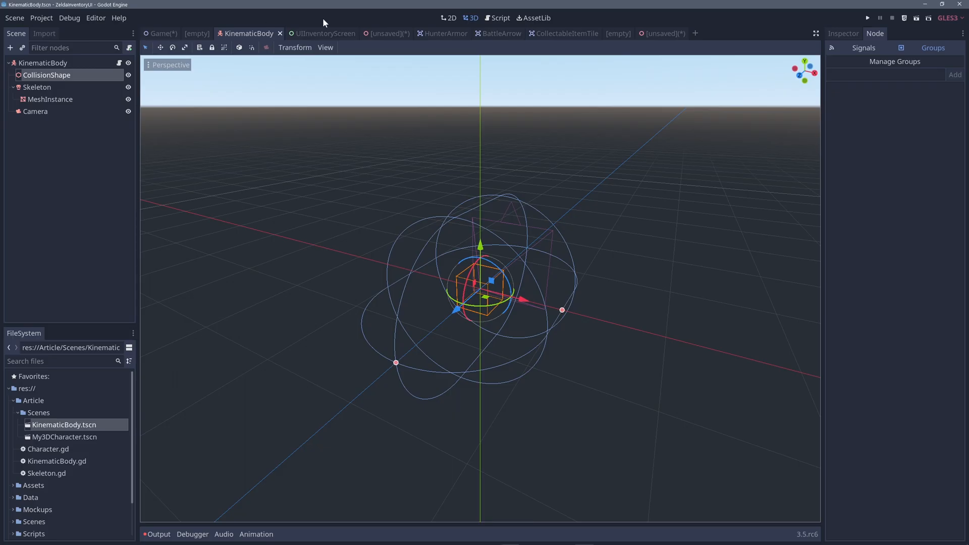
click(163, 34)
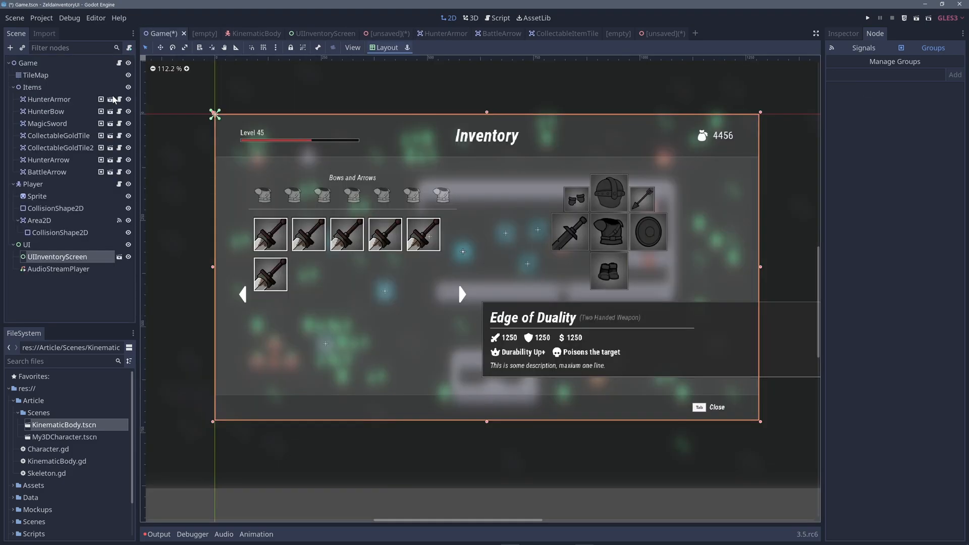
Browse the HunterArmor and CollectableItemTile source scenes, ending back on the Game level
click(438, 33)
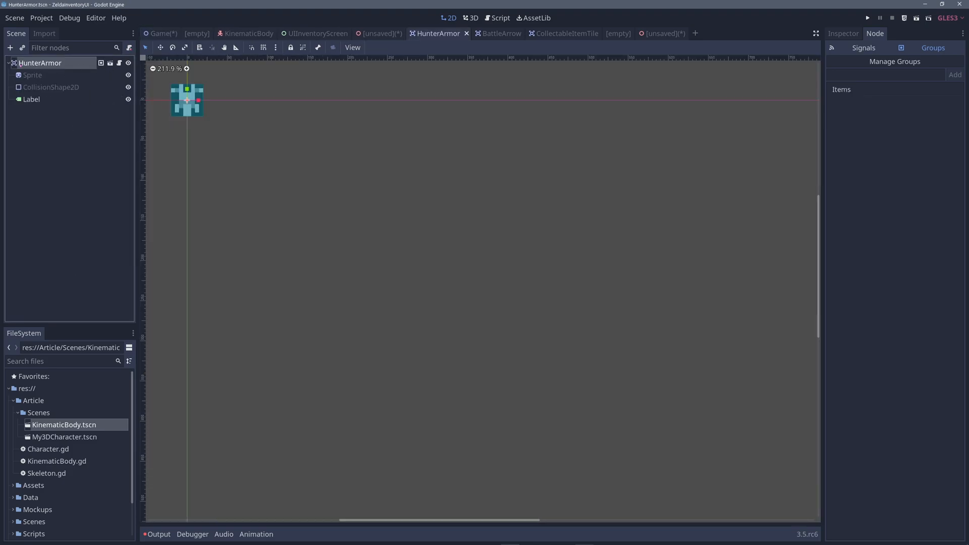
click(40, 63)
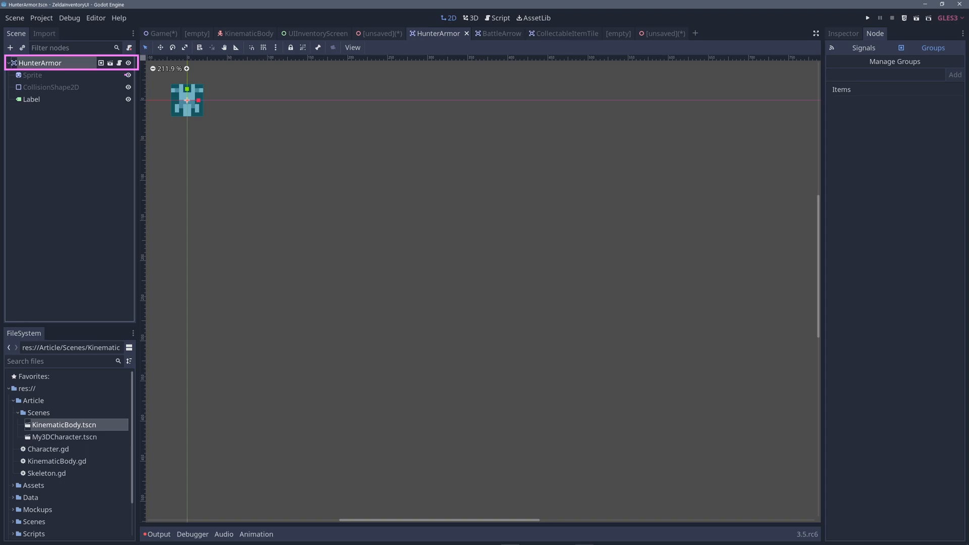
click(559, 33)
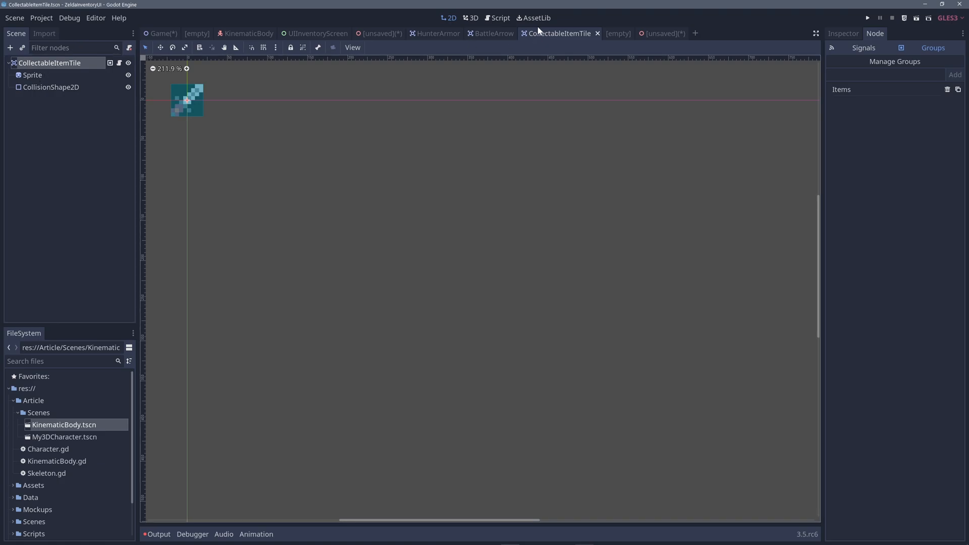
mouse_move(493, 35)
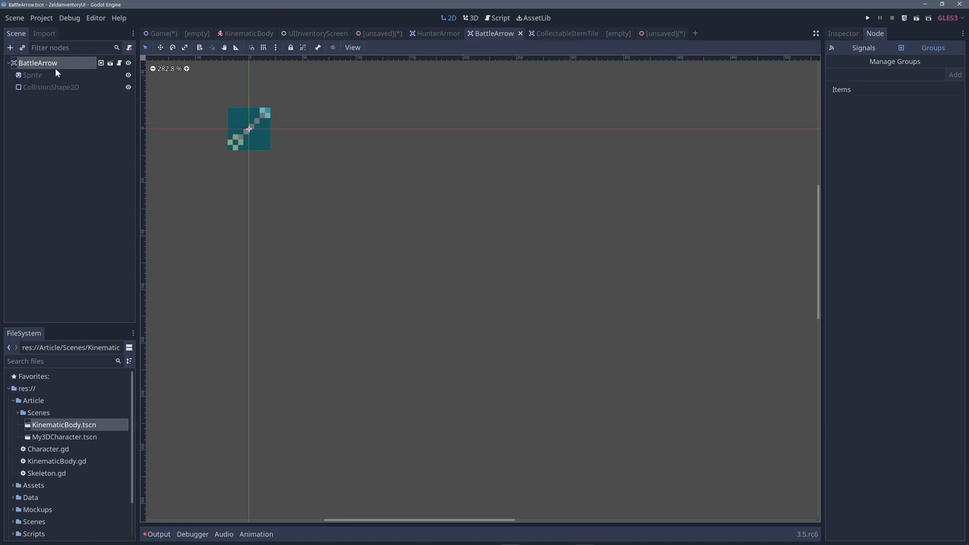
click(161, 33)
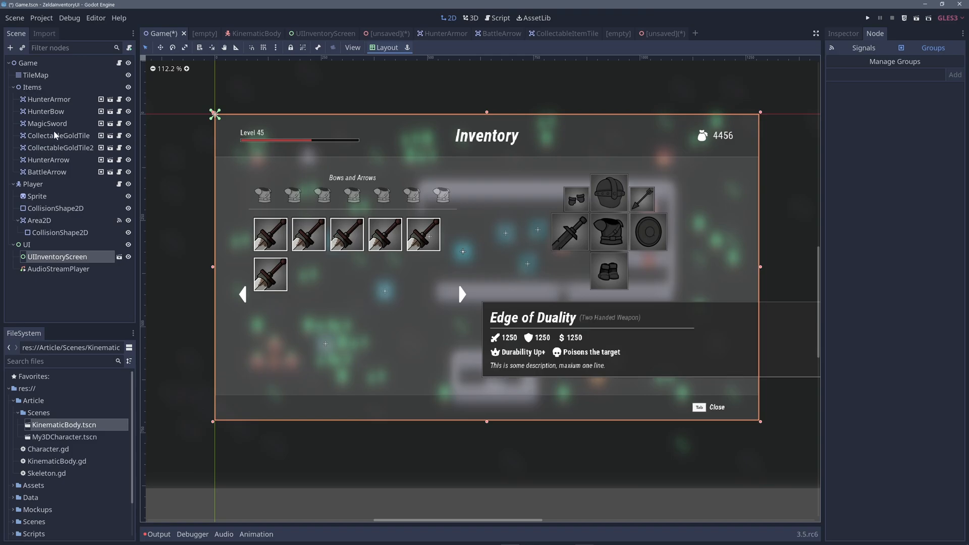
mouse_move(337, 178)
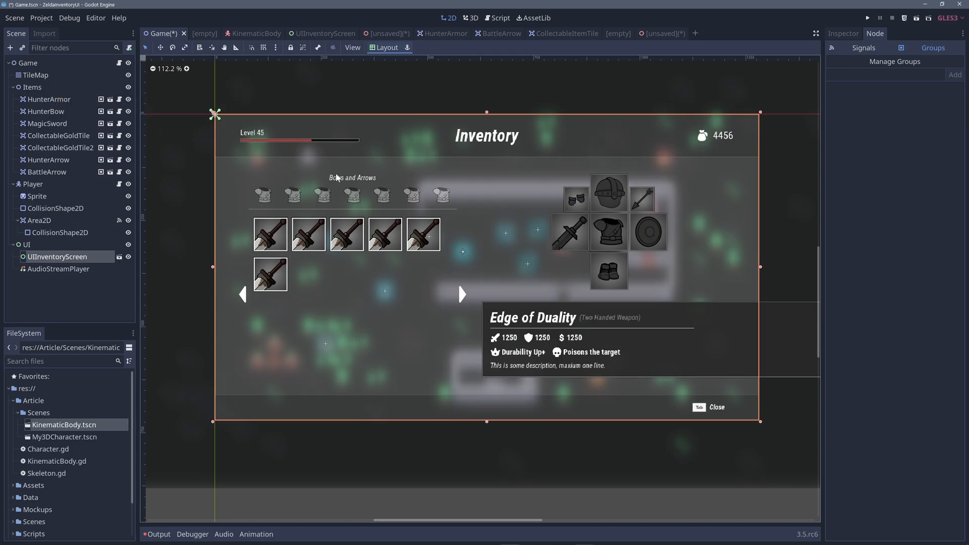
mouse_move(50, 137)
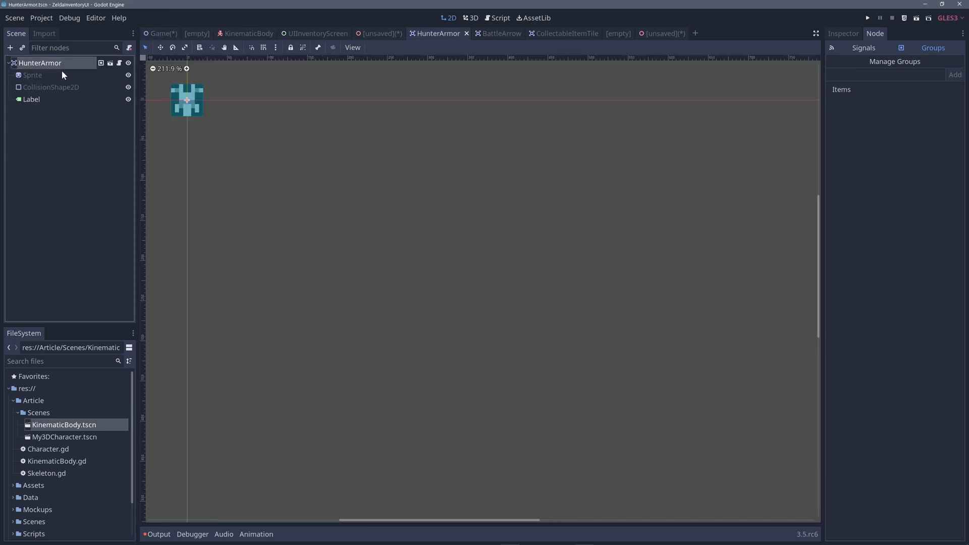
Select the HunterArmor root node and look at its inherited Sprite child
click(39, 63)
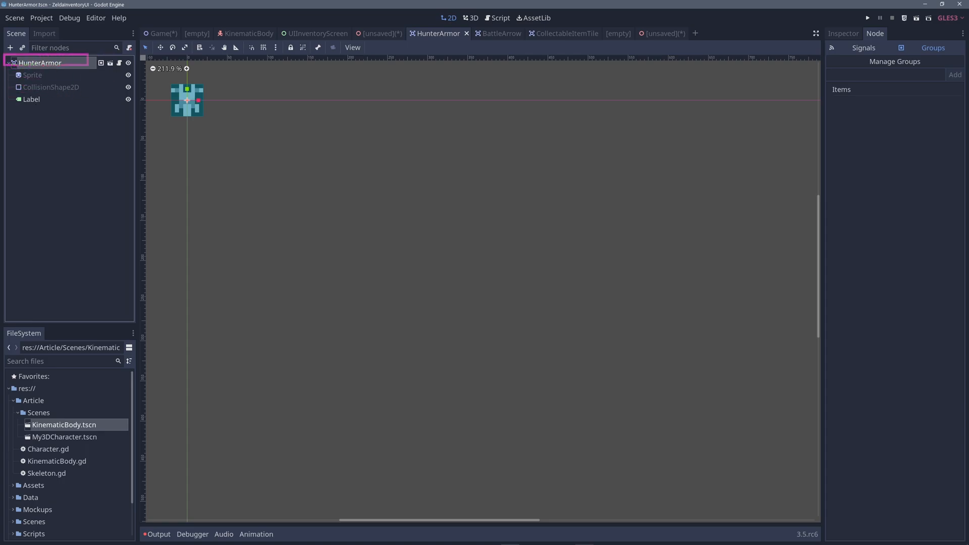
click(41, 62)
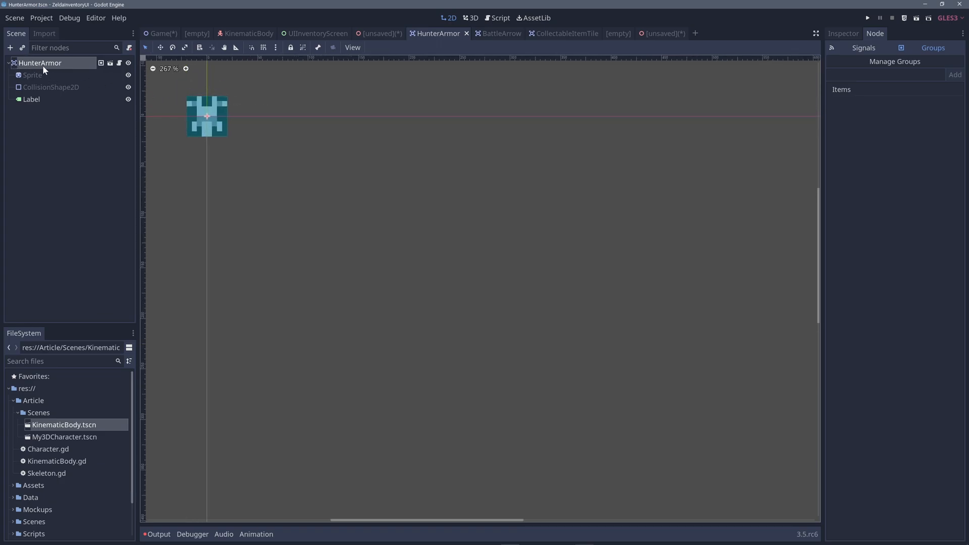
click(32, 75)
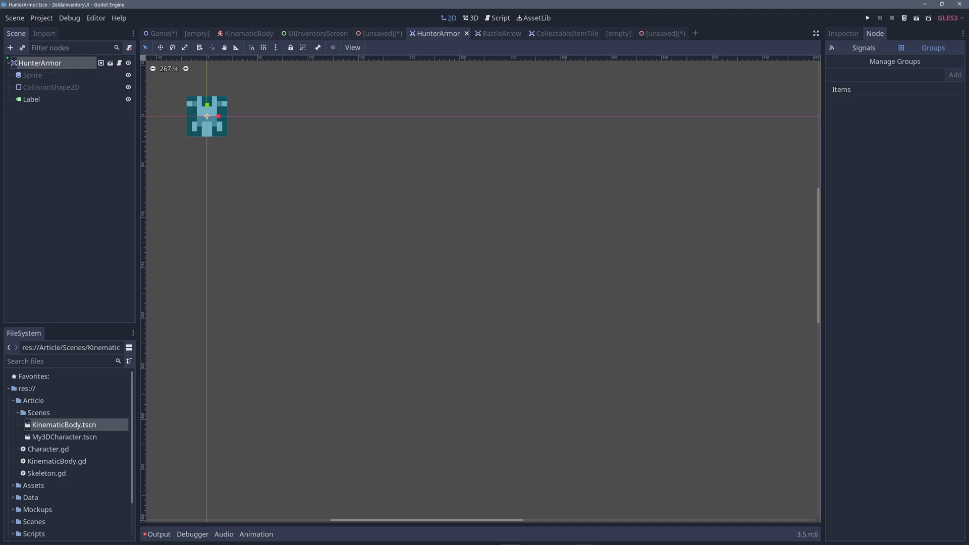
mouse_move(110, 70)
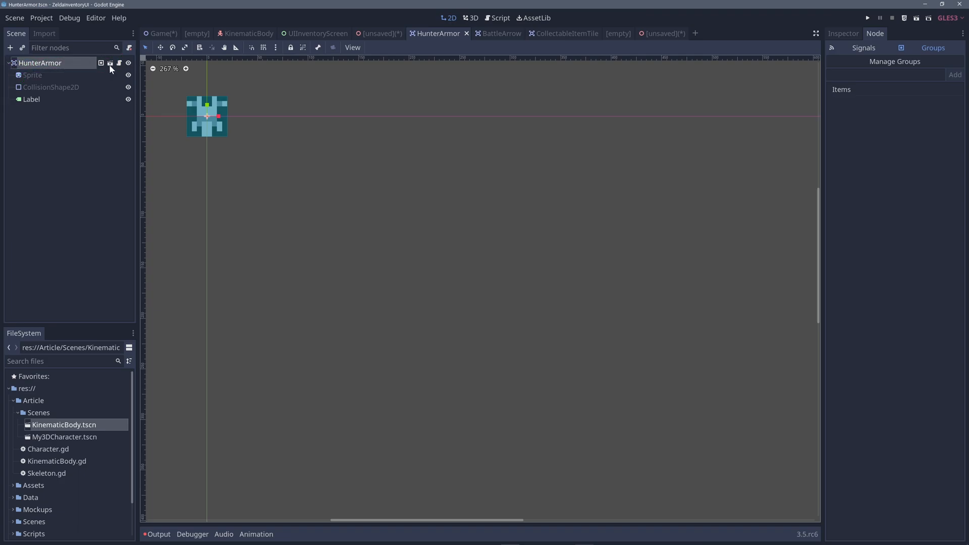
Open the CollectableItemTile base scene HunterArmor inherits from, then move to UIInventoryScreen
click(559, 33)
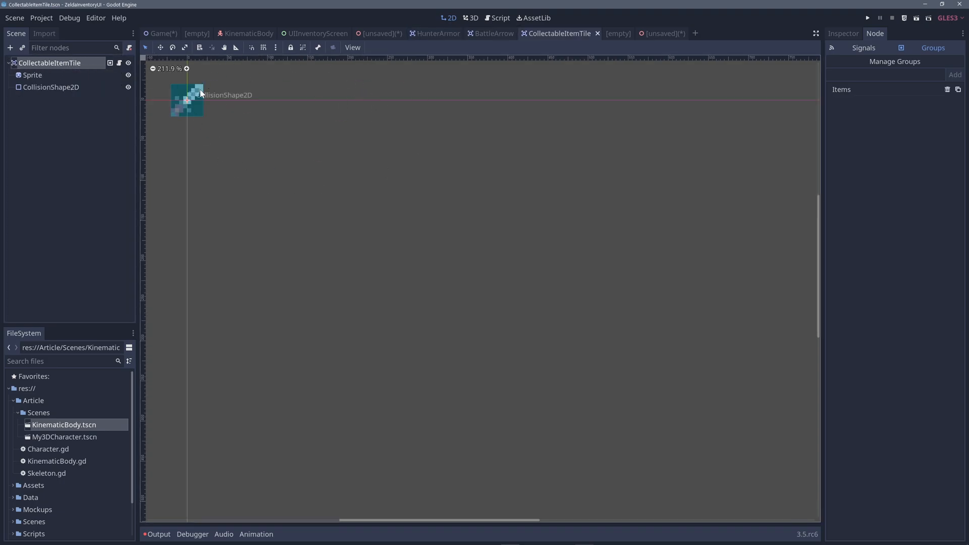
click(50, 62)
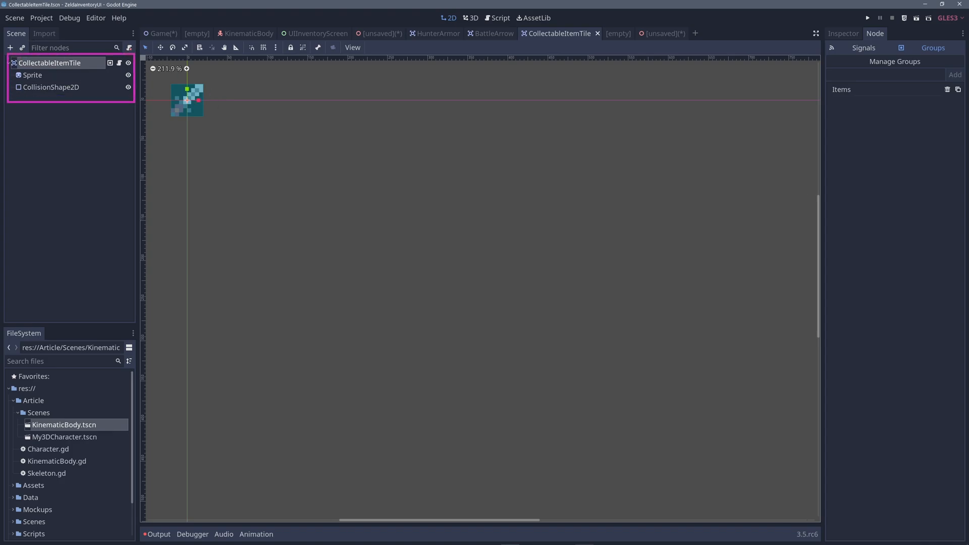
click(162, 33)
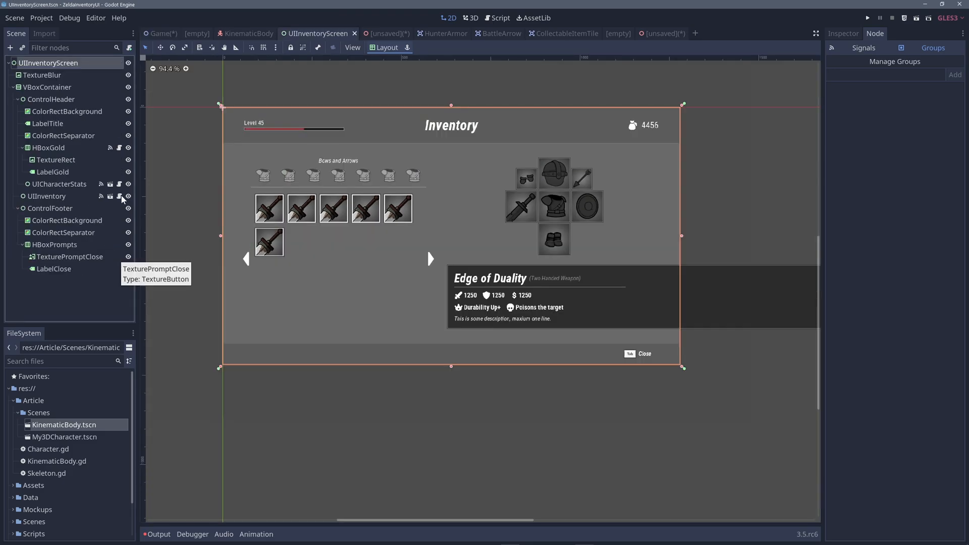
mouse_move(31, 202)
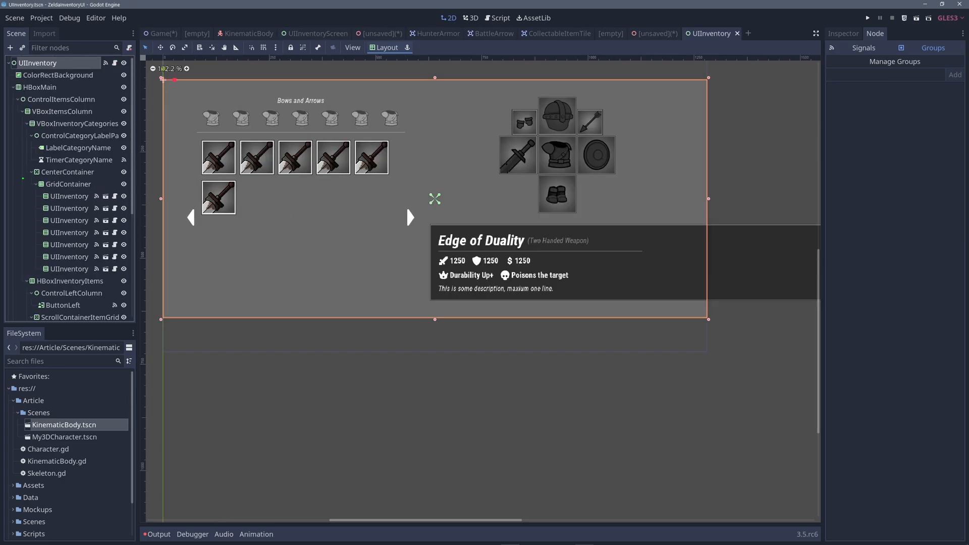
click(69, 183)
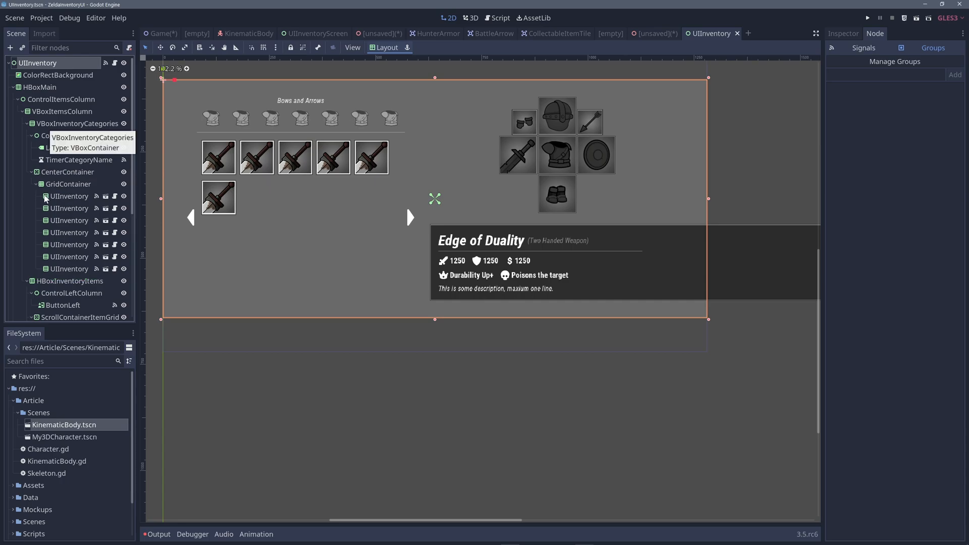
click(69, 195)
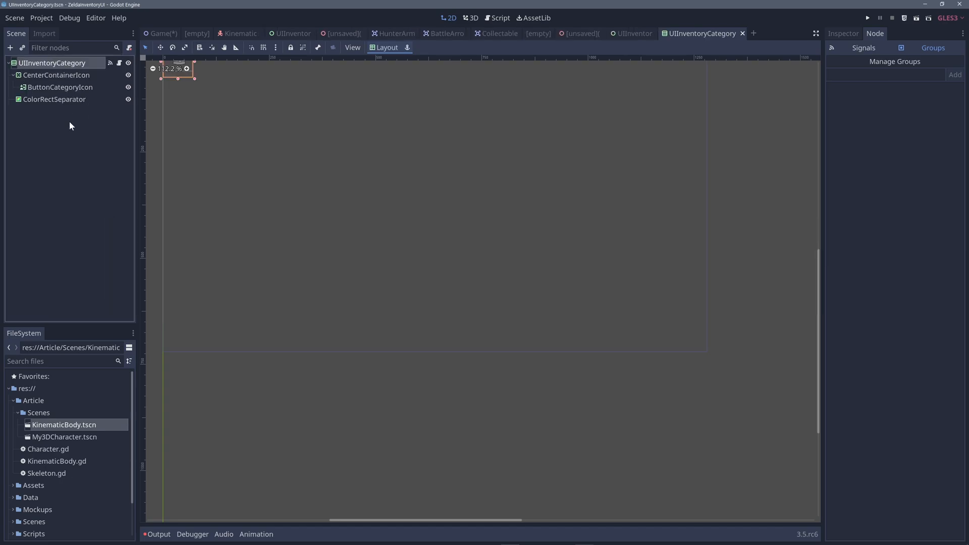
mouse_move(61, 87)
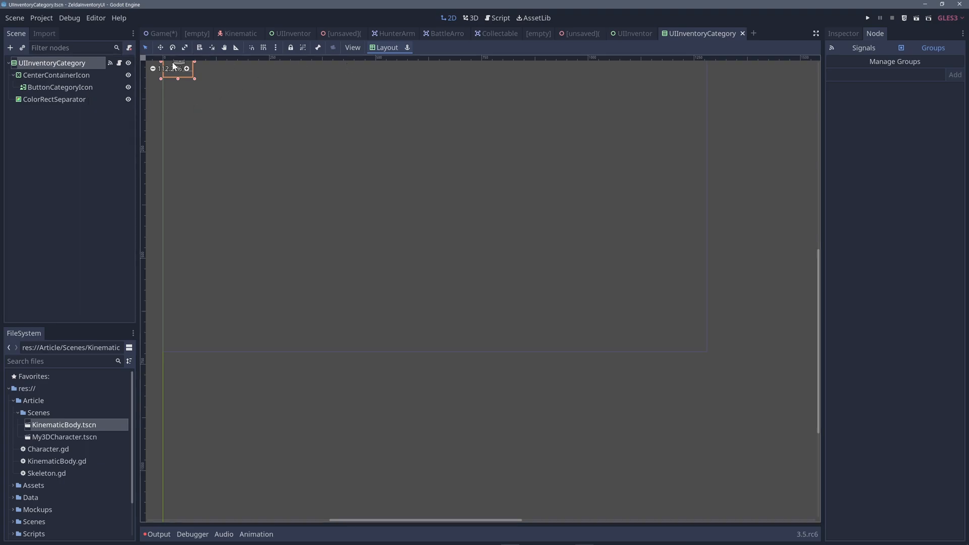
click(653, 34)
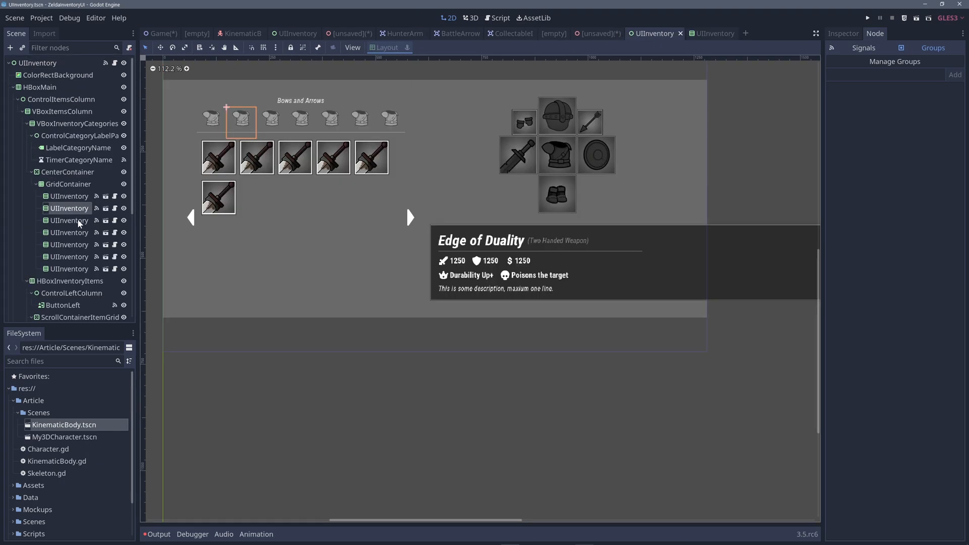
click(403, 33)
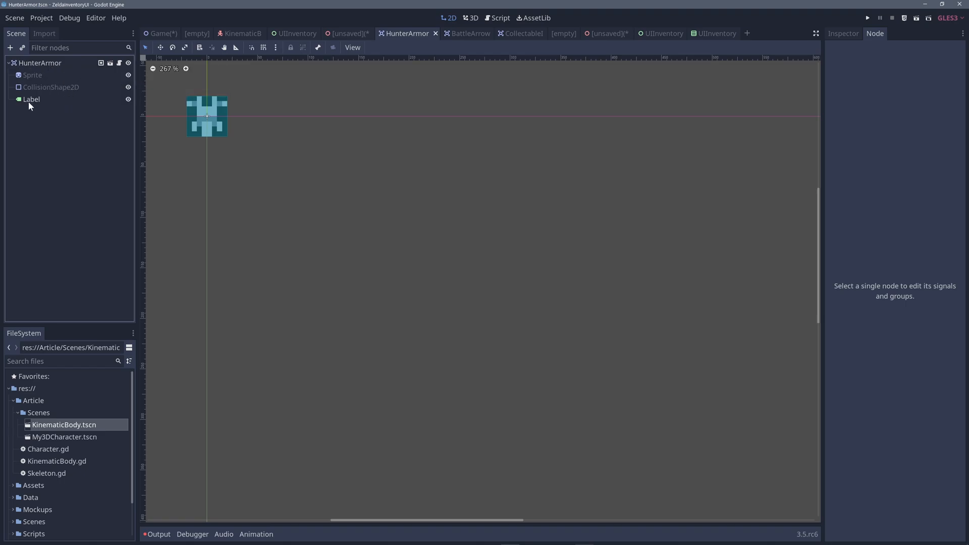
Flip through the HunterArmor, HunterArrow and CollectableItemTile item scenes, ending on BattleArrow
click(31, 100)
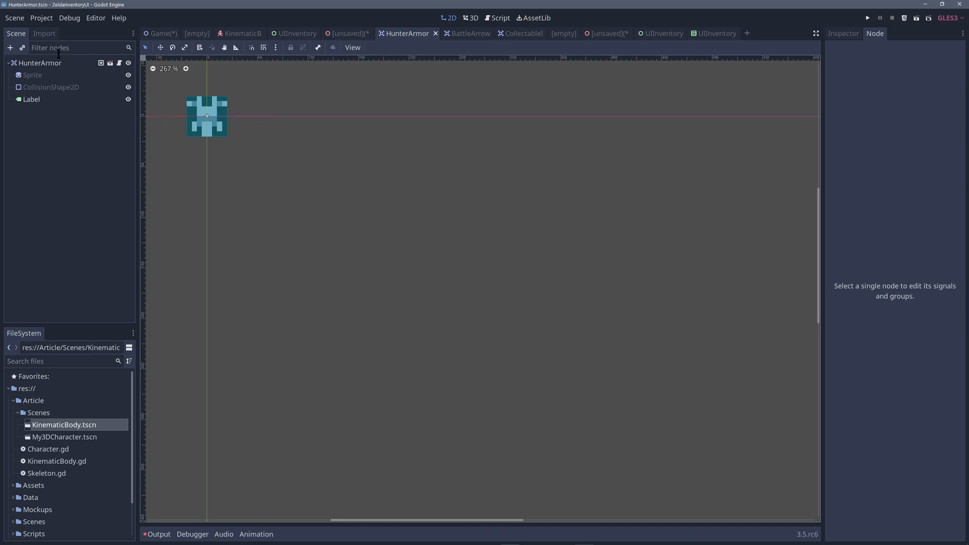
click(517, 33)
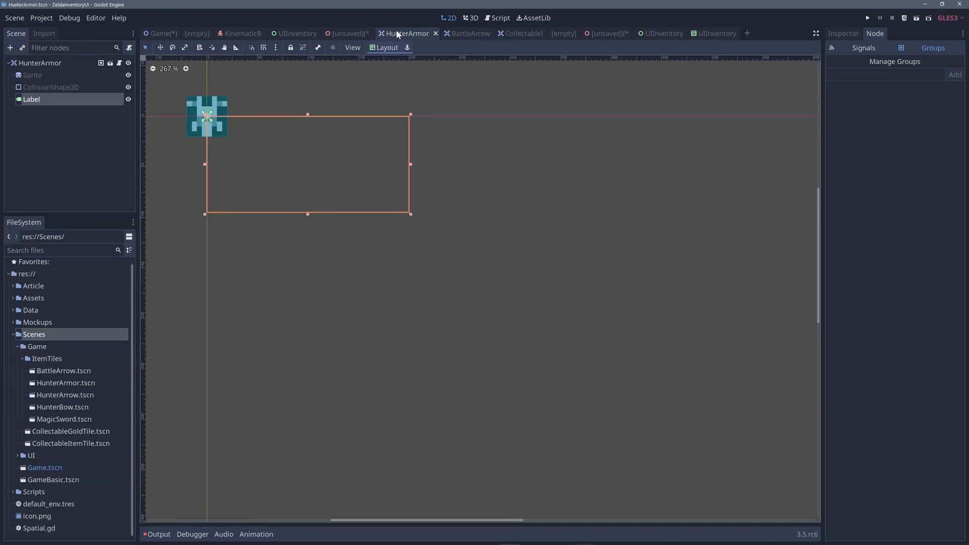
mouse_move(73, 398)
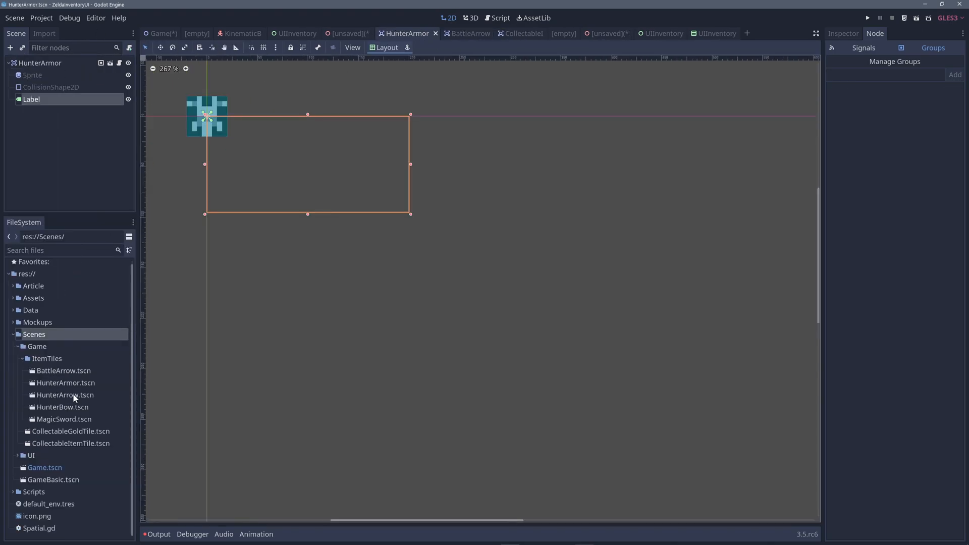
double_click(65, 394)
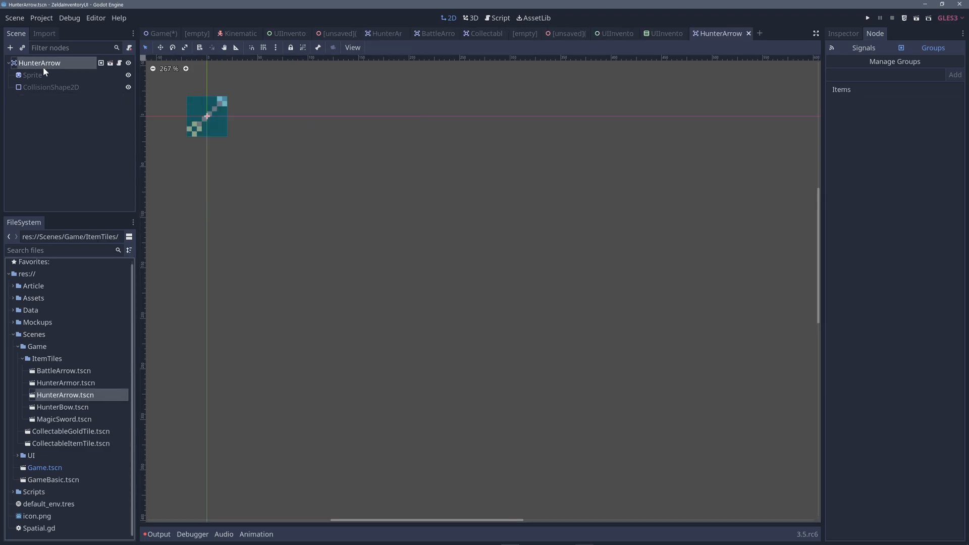
mouse_move(55, 92)
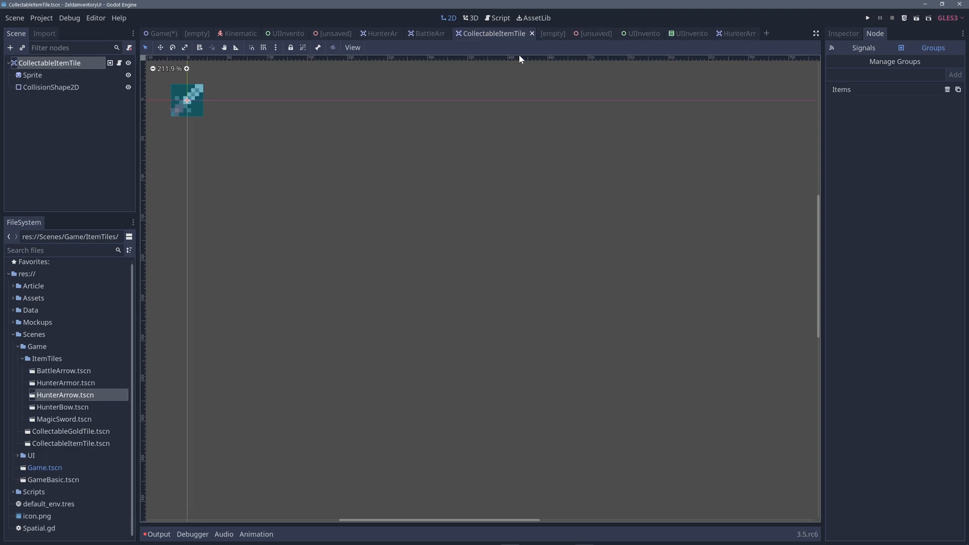
click(391, 33)
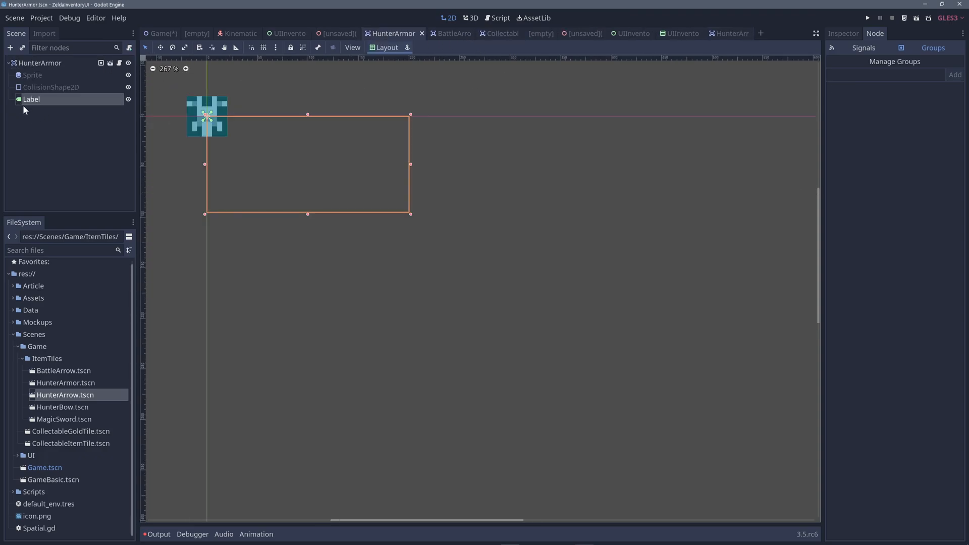
click(441, 33)
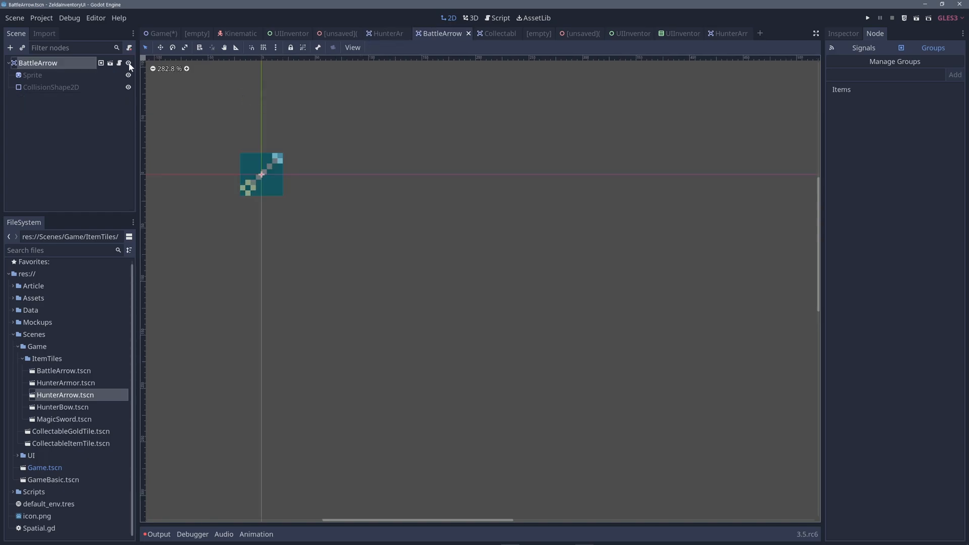
mouse_move(15, 17)
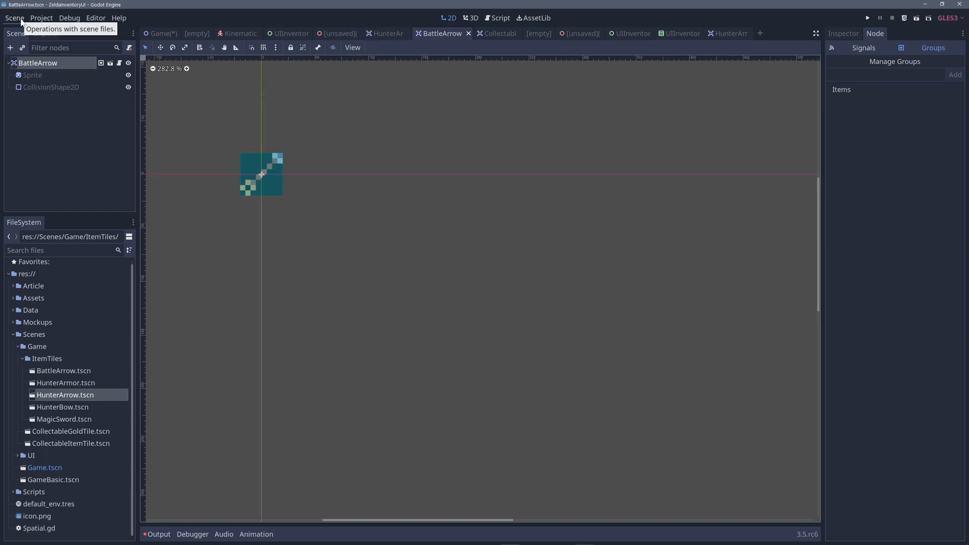
Start a New Inherited Scene from the Scene menu, listing the ItemTiles scenes as base candidates
click(14, 17)
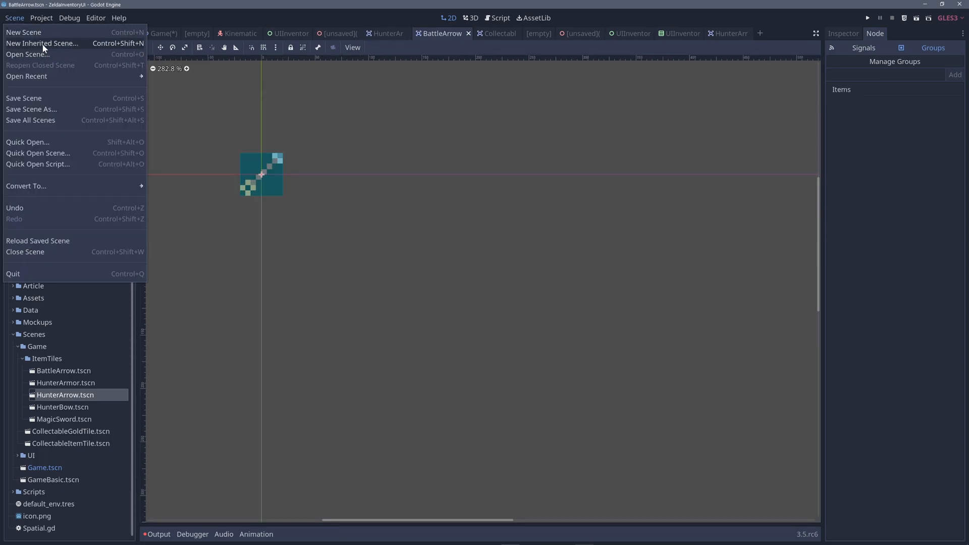
click(41, 43)
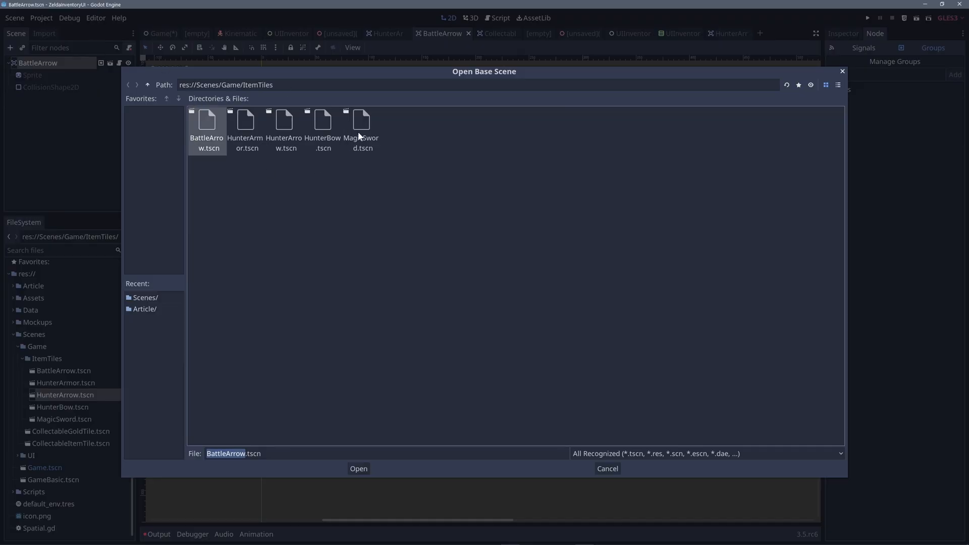
click(358, 468)
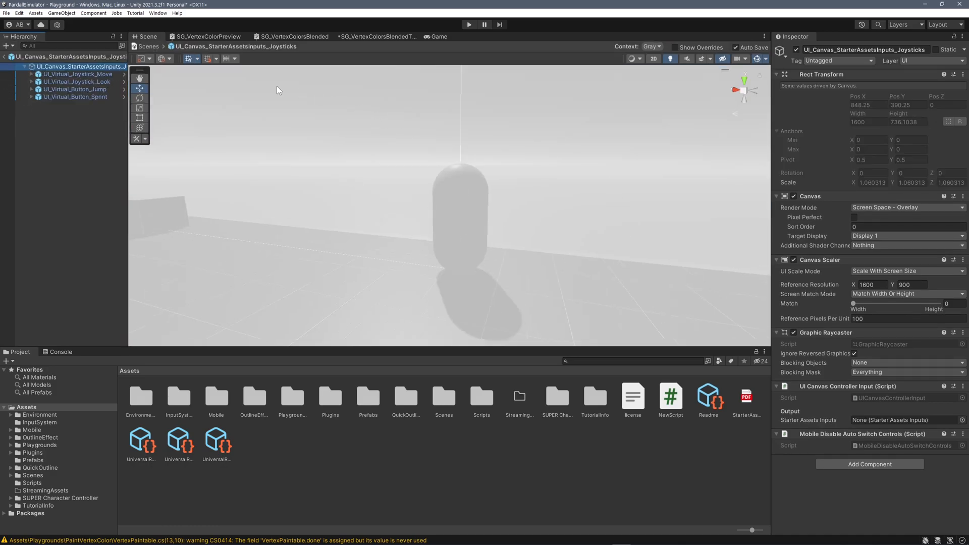
Expand the UI_Canvas prefab hierarchy in Unity for comparison, then return to Godot's BattleArrow scene
double_click(71, 73)
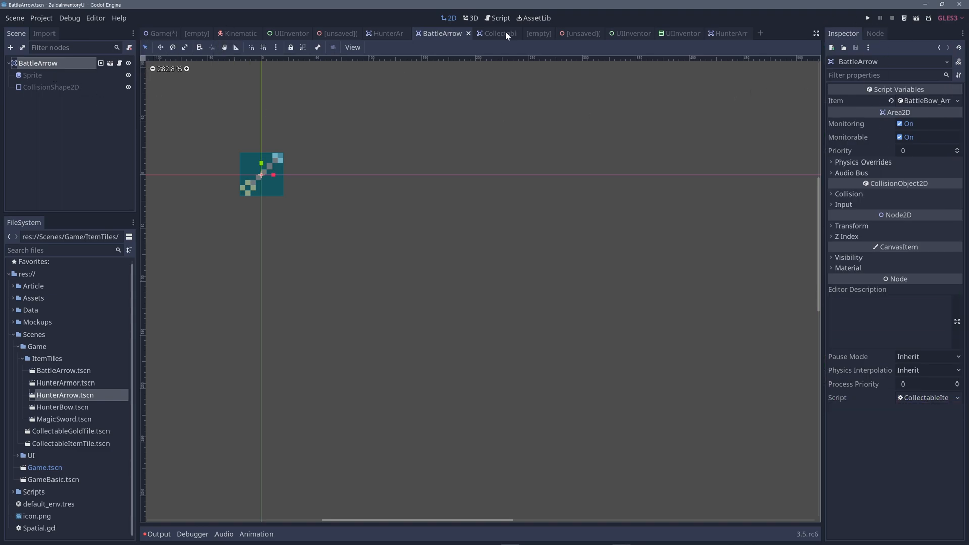
Check CollectableItemTile's Sprite, then in the Game scene select the Items instances and open HunterArrow's source scene
click(493, 33)
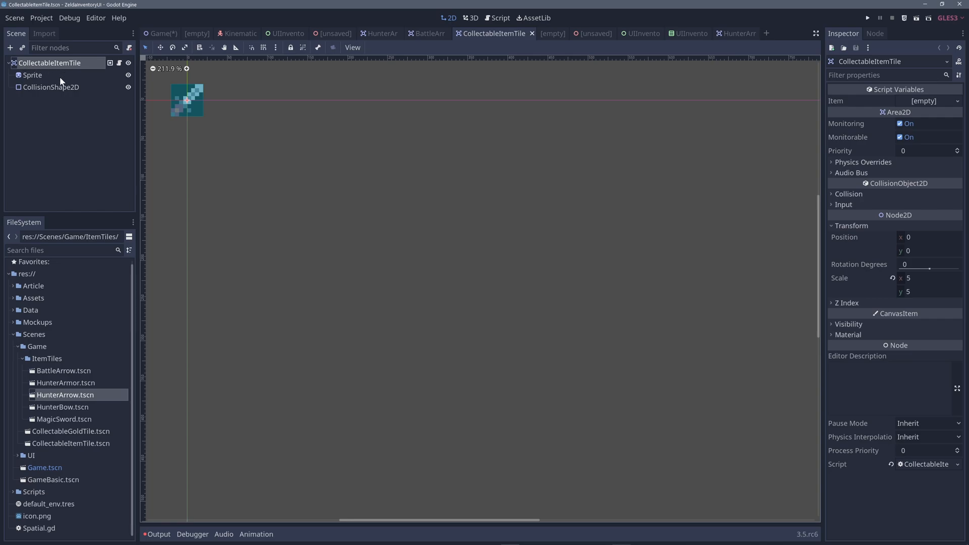
click(32, 74)
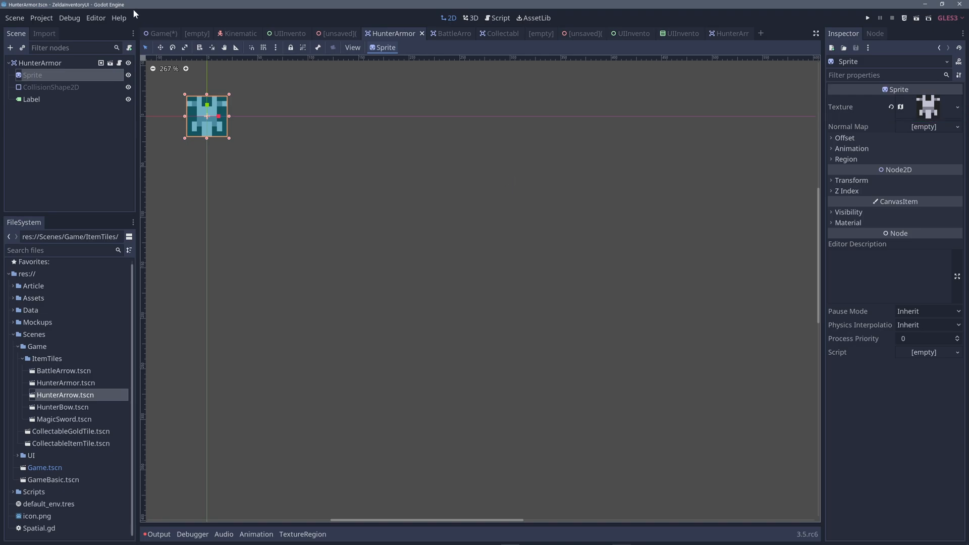
click(161, 34)
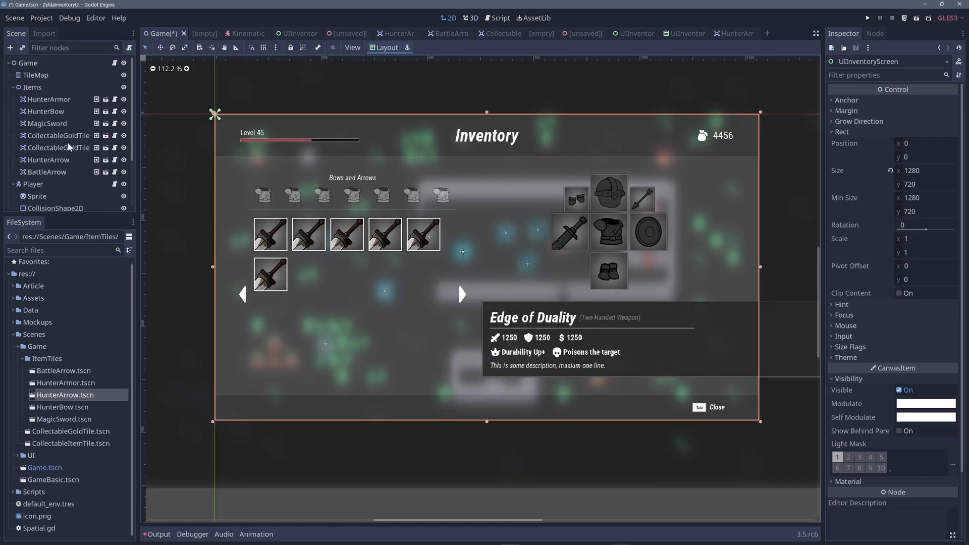
click(49, 99)
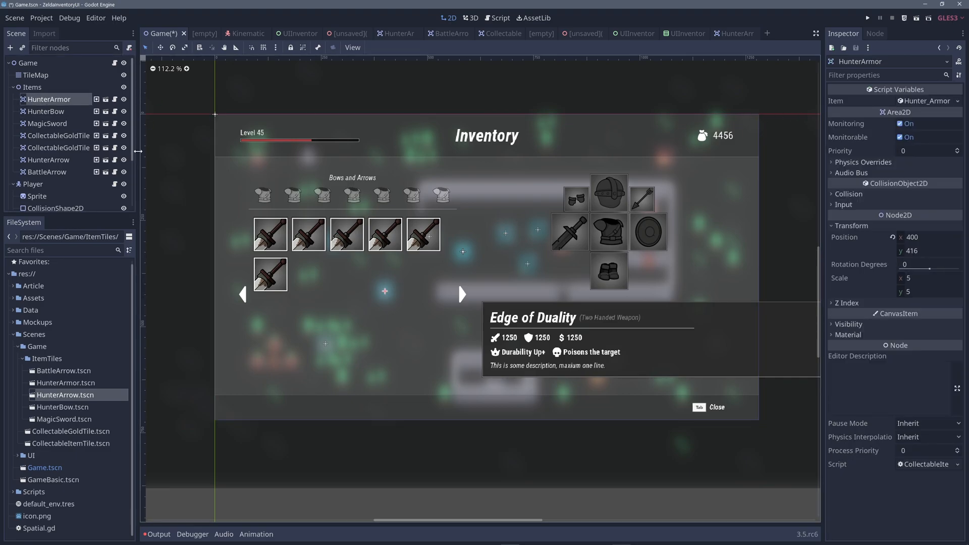
mouse_move(73, 368)
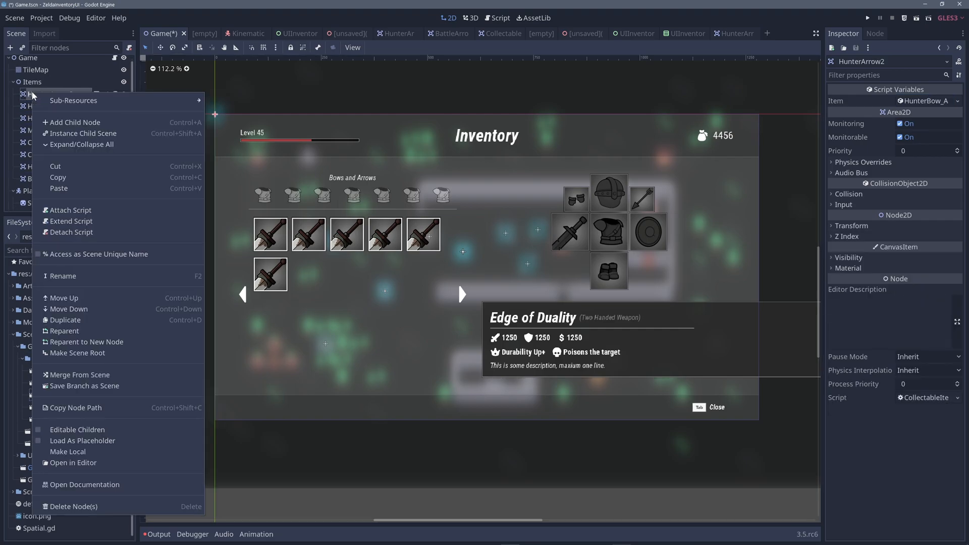
mouse_move(78, 428)
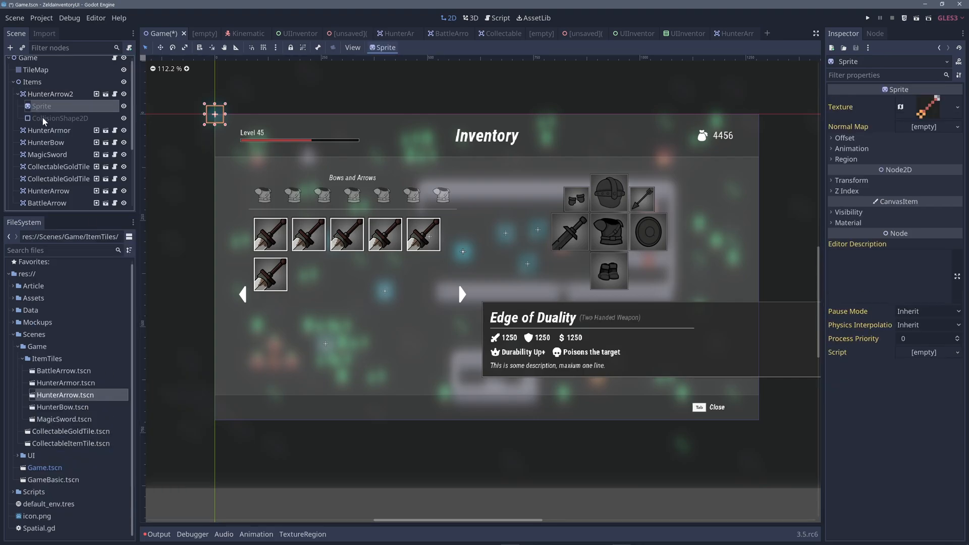
mouse_move(26, 57)
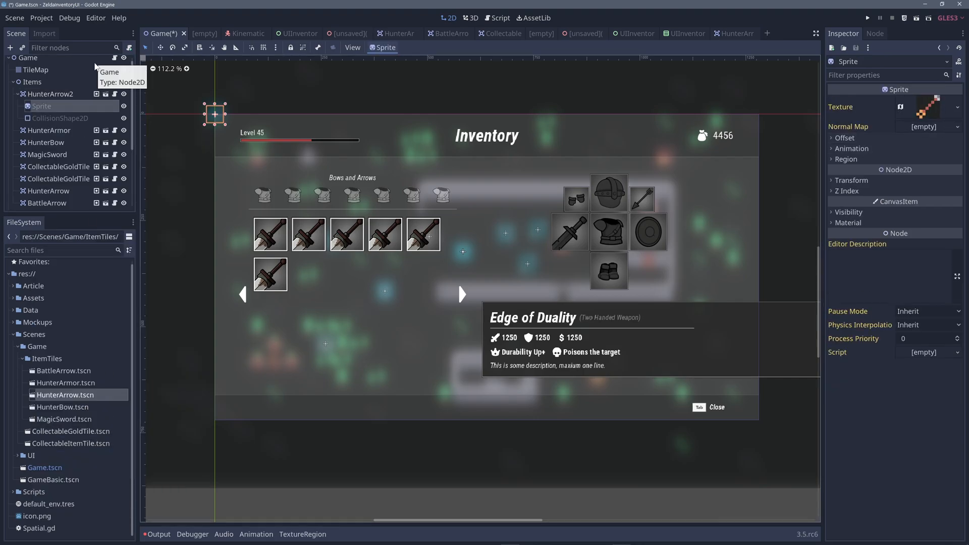
mouse_move(61, 117)
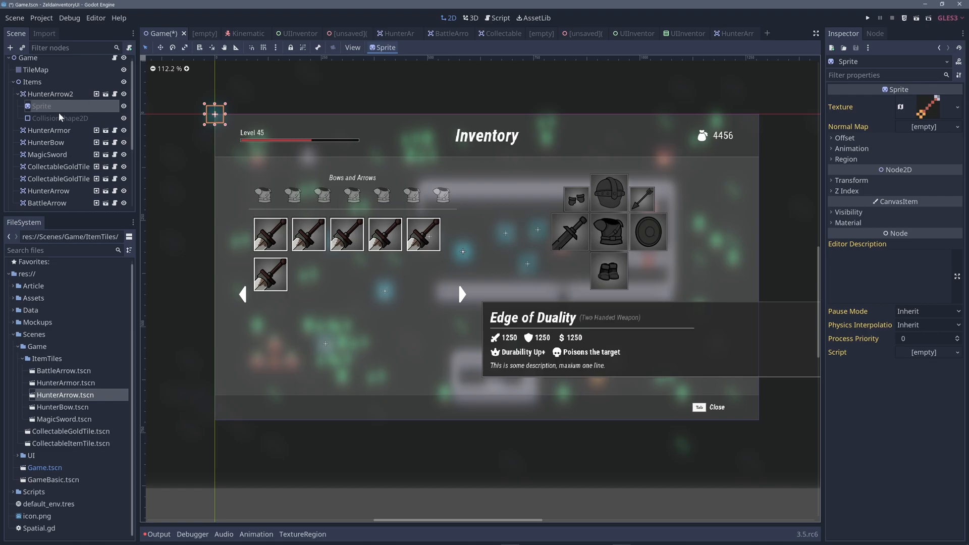
click(720, 33)
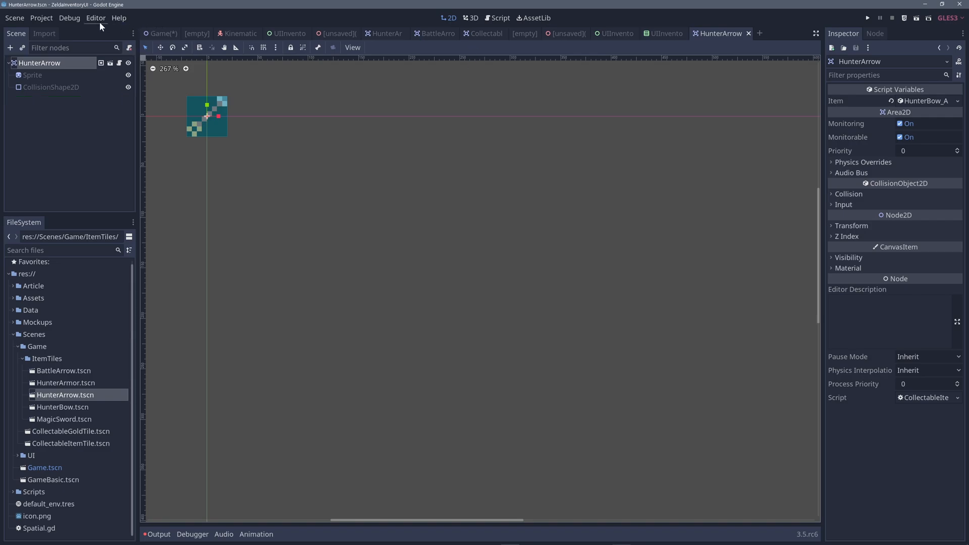
Run the project to show the live inventory, stop it, revisit HunterArrow2's source scene, and end on the unsaved 3D scene
click(163, 33)
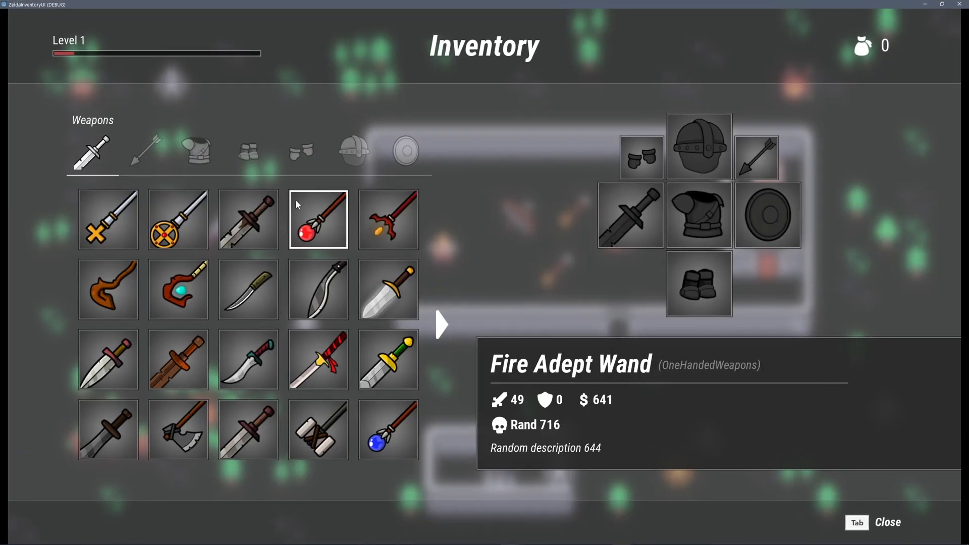
key(Tab)
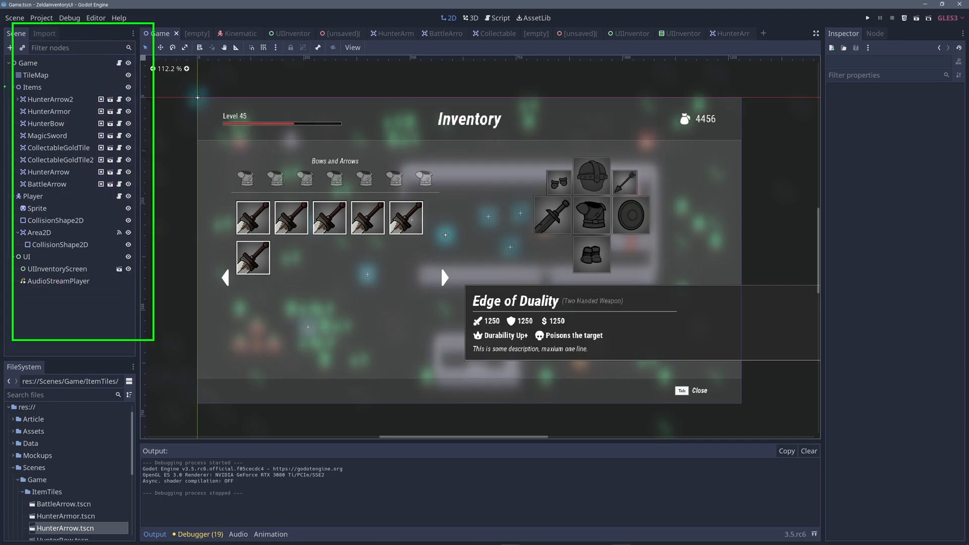
click(50, 99)
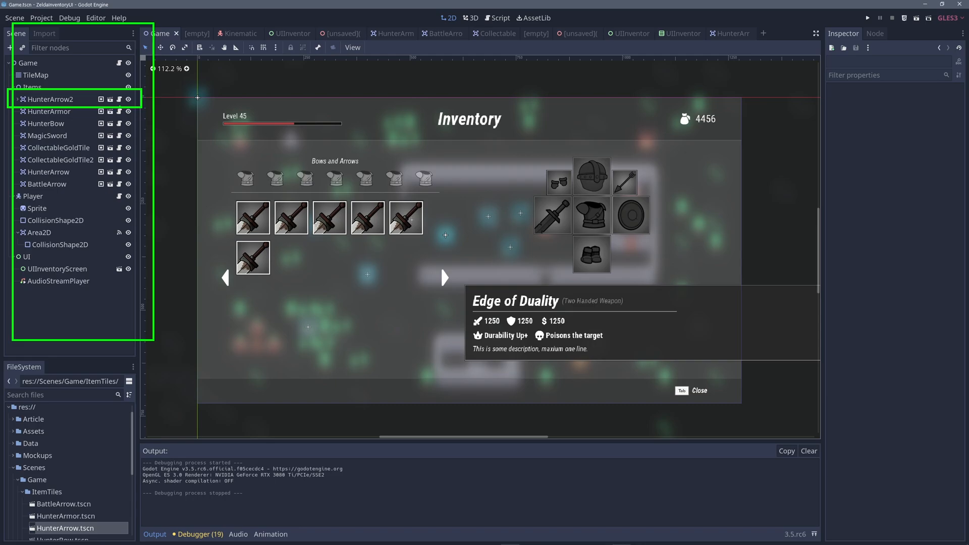
click(712, 33)
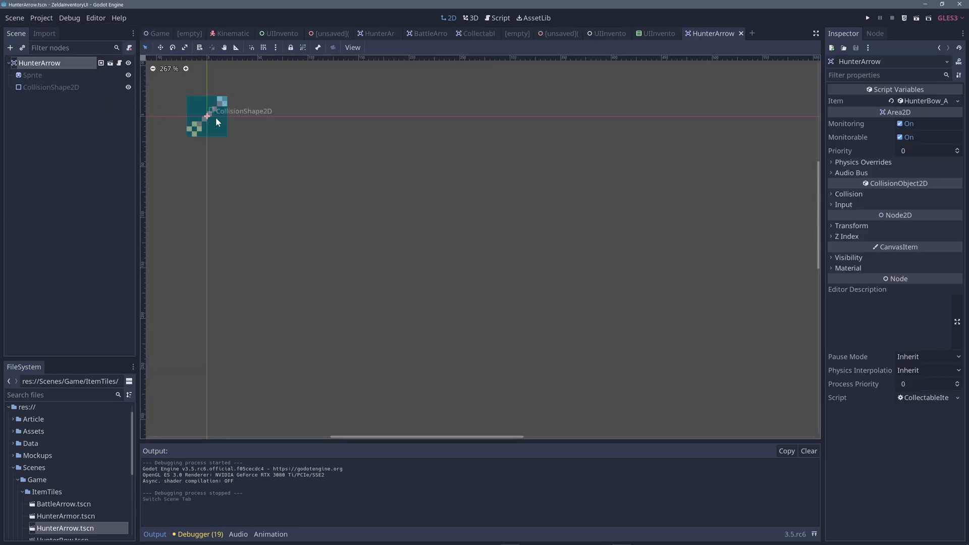
click(158, 32)
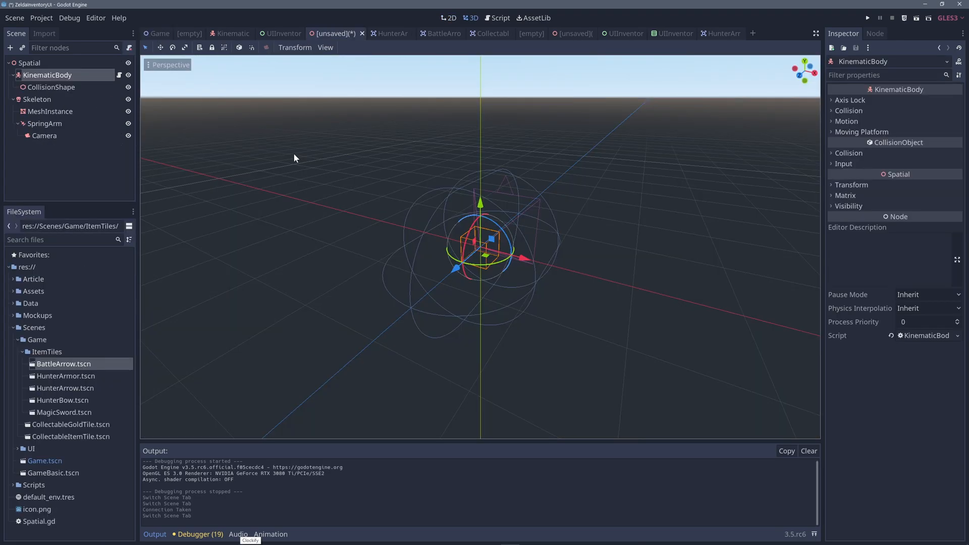
mouse_move(225, 125)
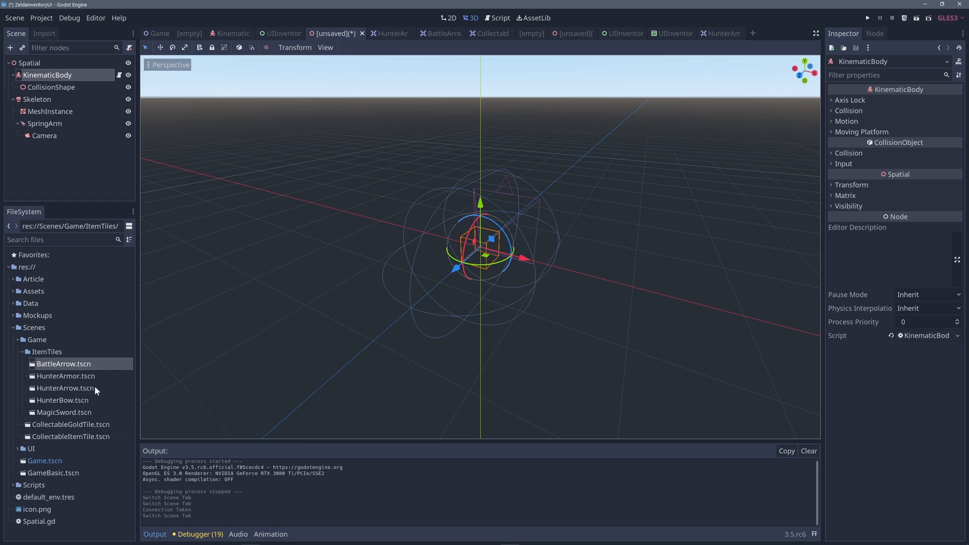
right_click(63, 364)
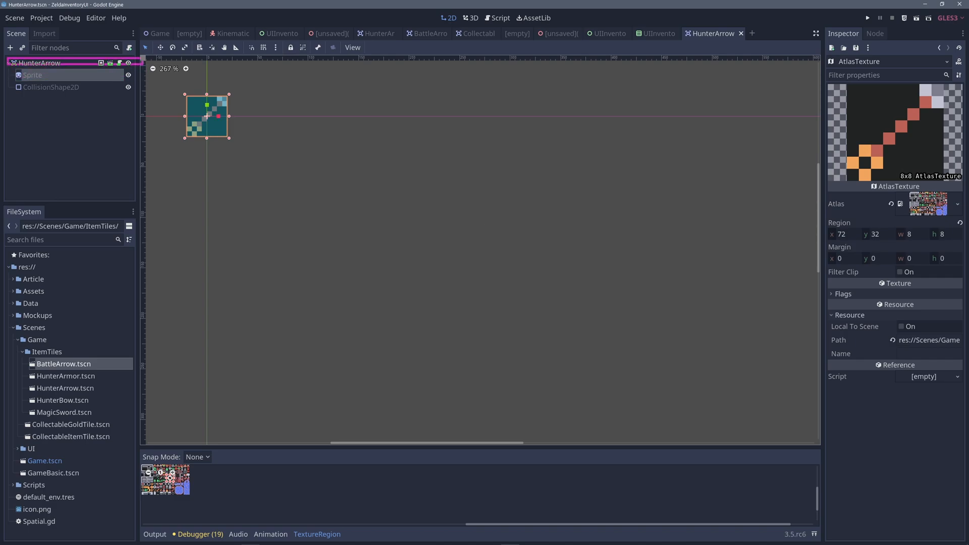
click(39, 62)
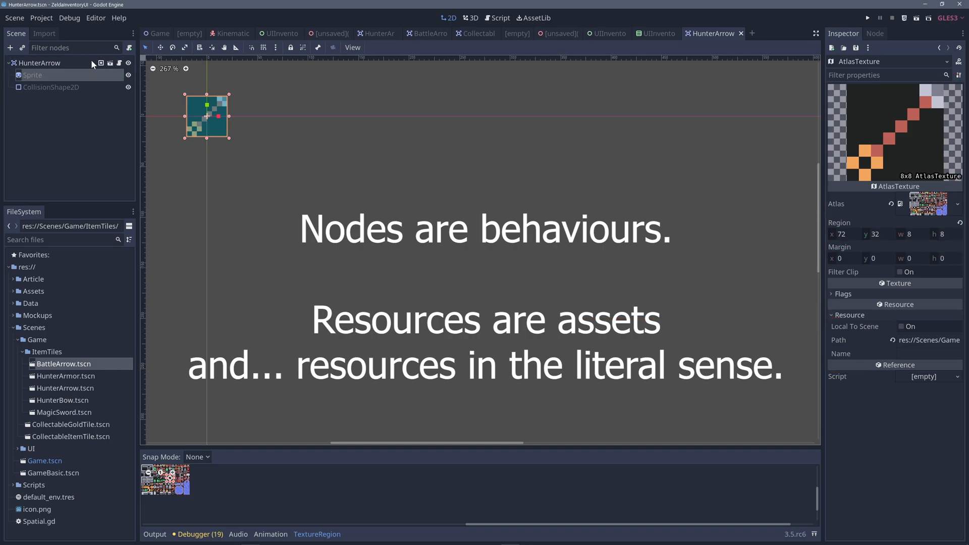
click(39, 62)
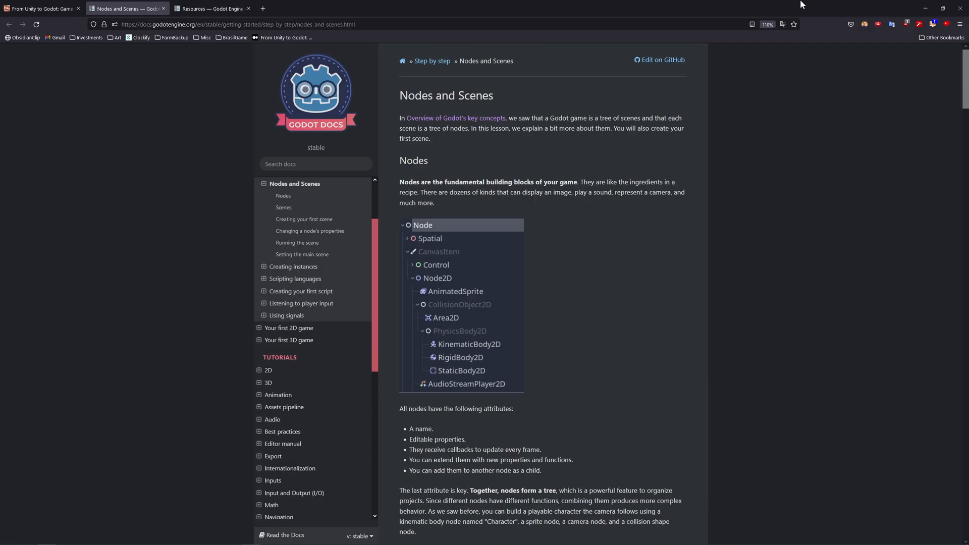
Move from the Resources docs page to the From Unity to Godot blog and open the inventory course trailer
click(212, 8)
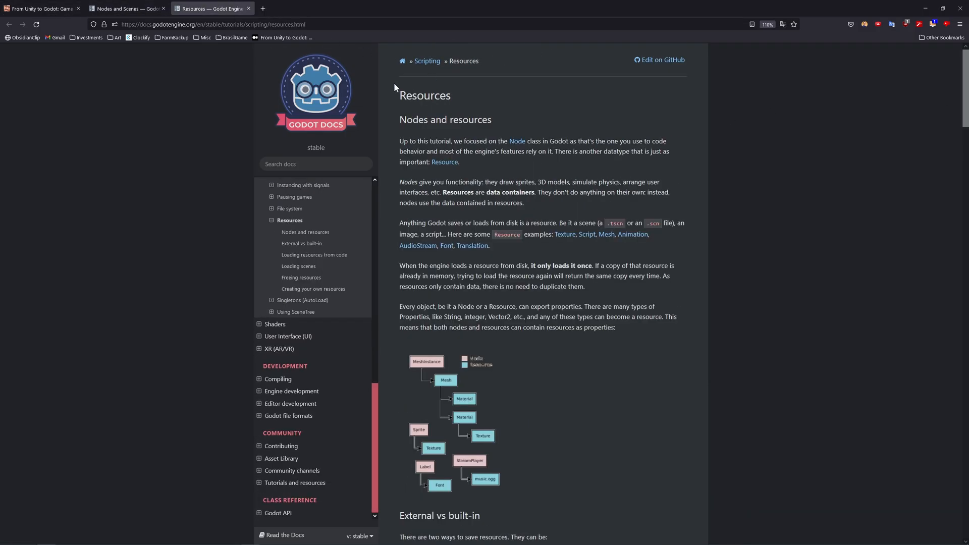
click(41, 9)
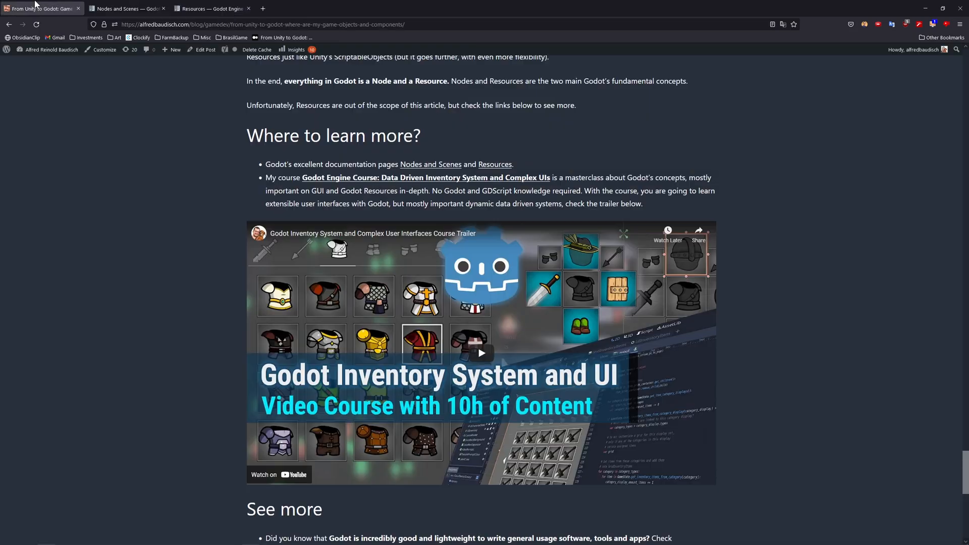
click(480, 353)
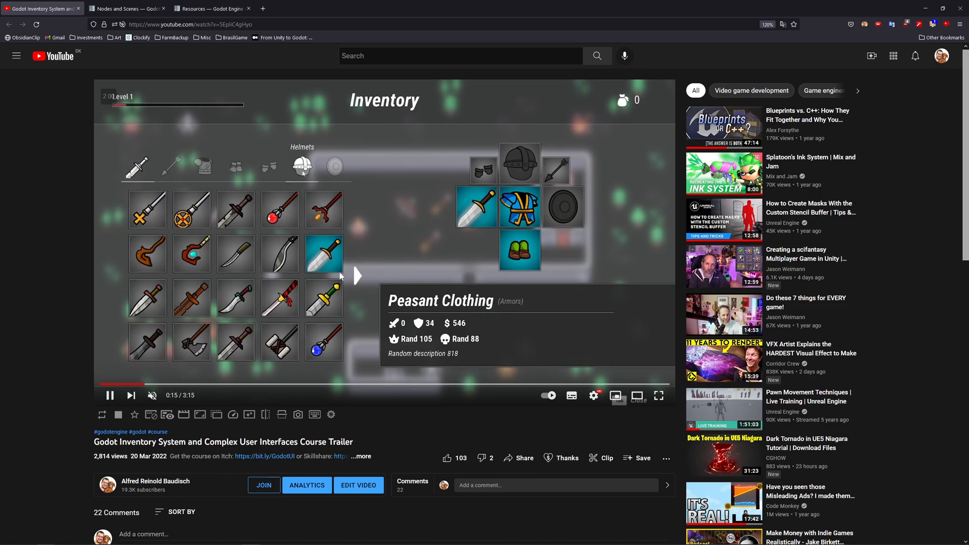
Play the YouTube trailer, then reopen the demo game's inventory screen on its weapons grid
click(334, 166)
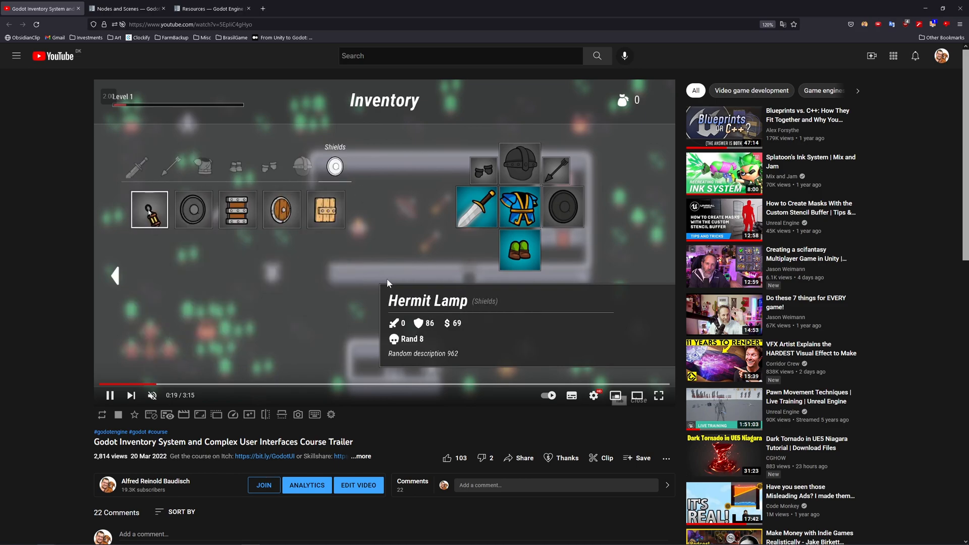
click(302, 166)
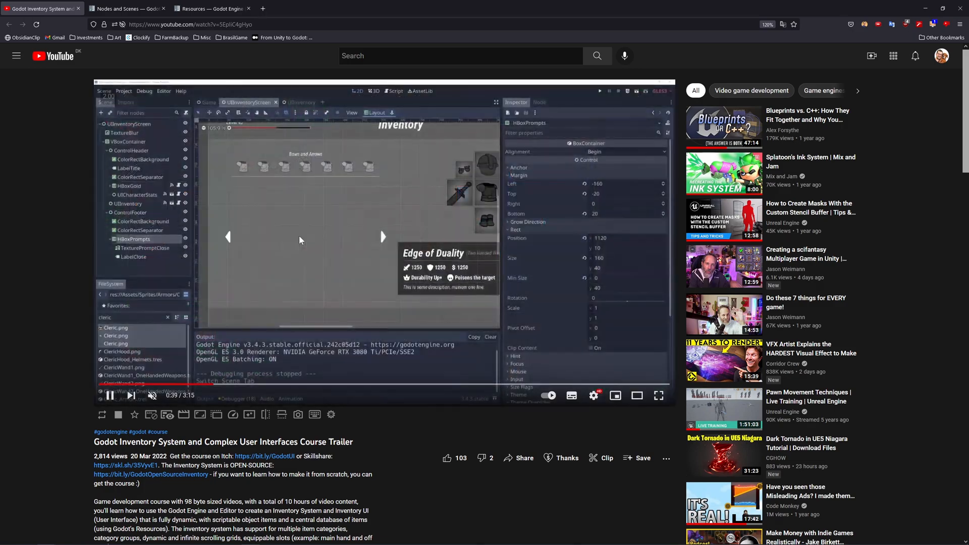
mouse_move(242, 385)
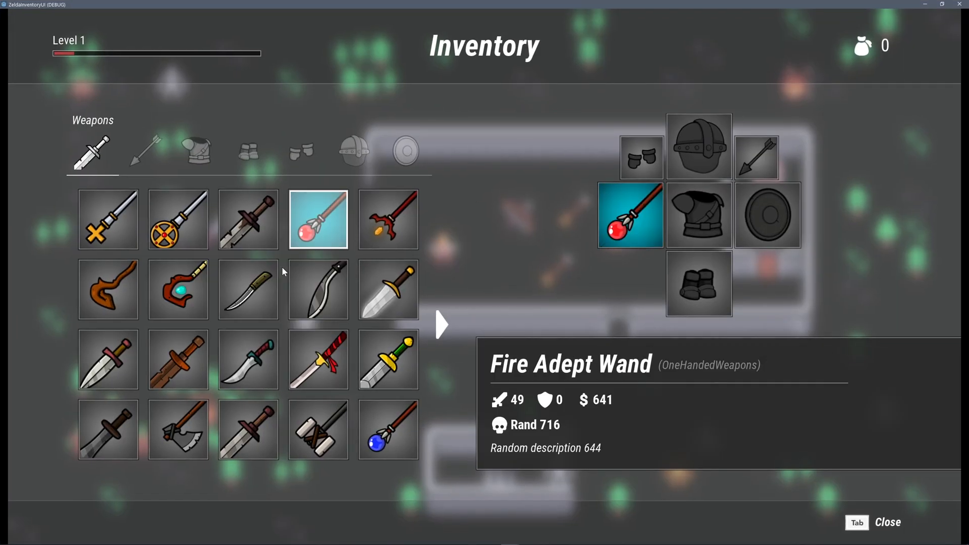
click(248, 151)
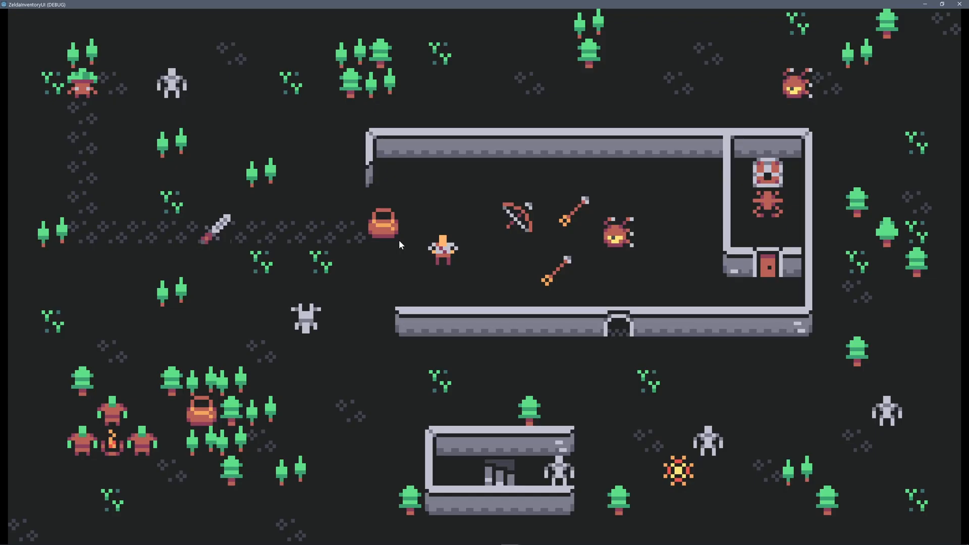
key(Tab)
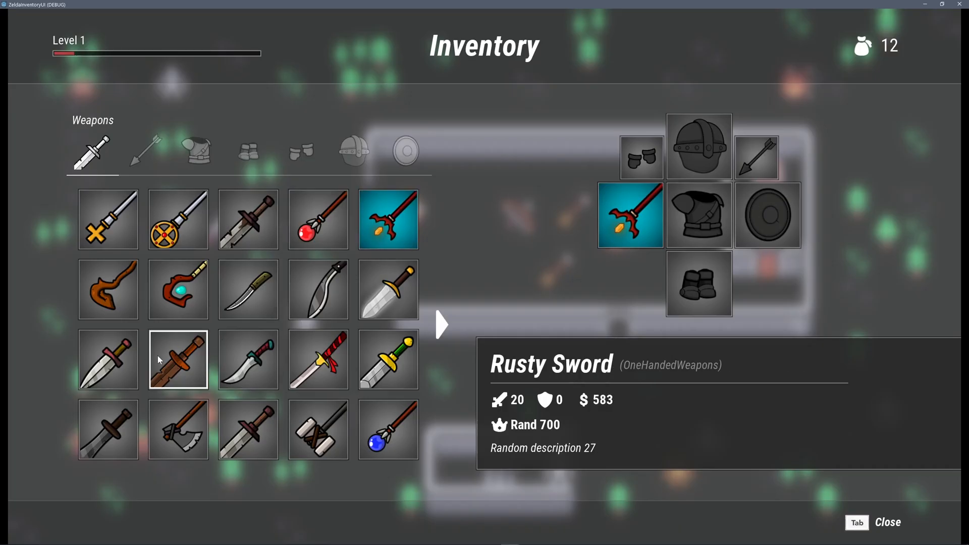
click(248, 289)
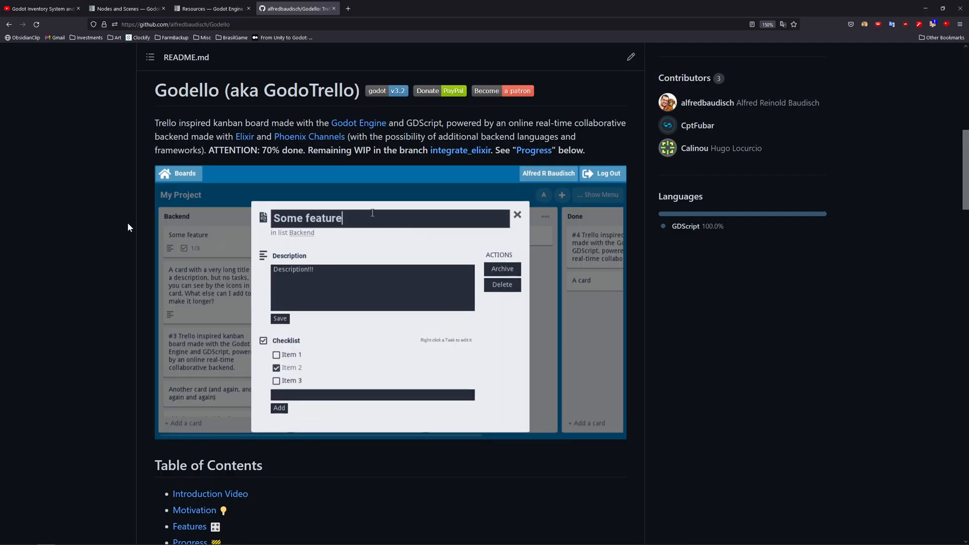
Browse the Godello kanban repository README on GitHub and bring up the Godot's Book signup page
text(Reactive)
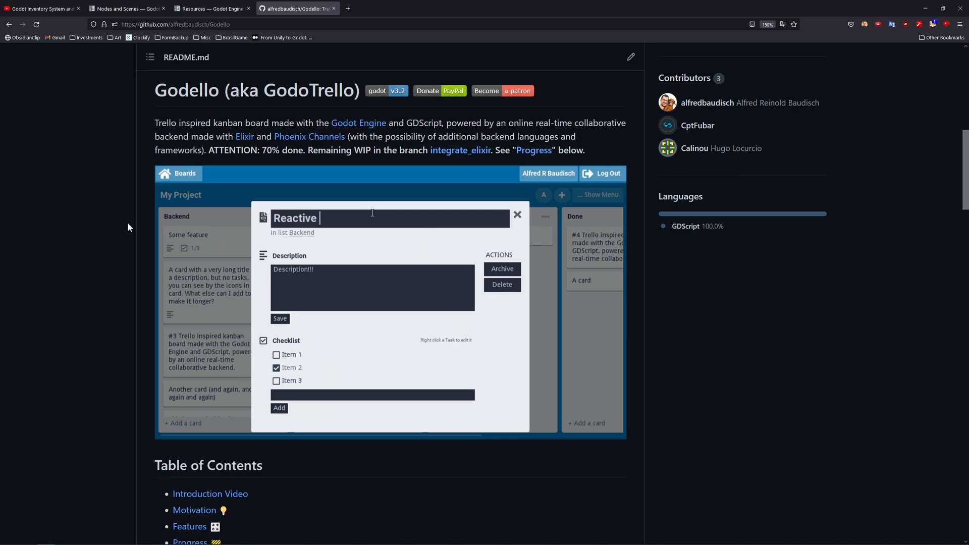
click(276, 380)
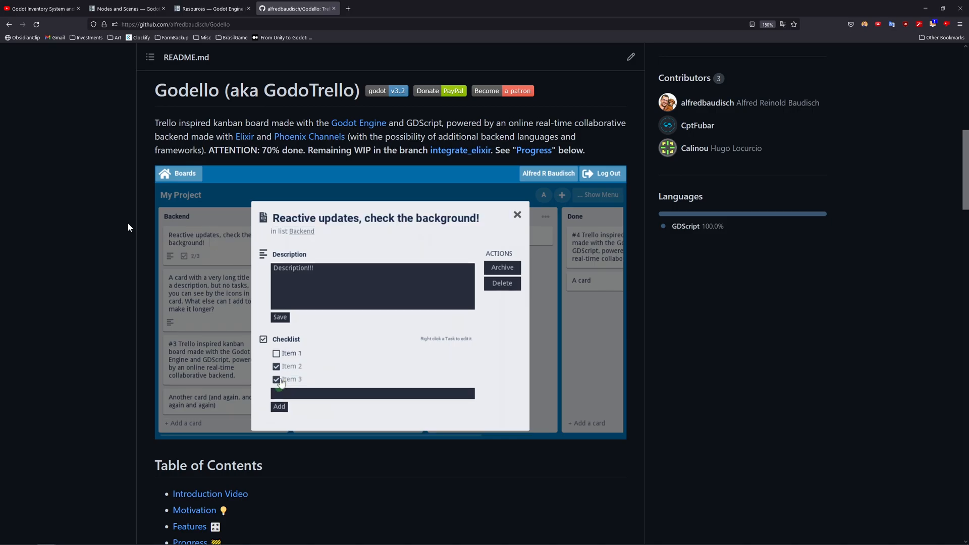
click(277, 353)
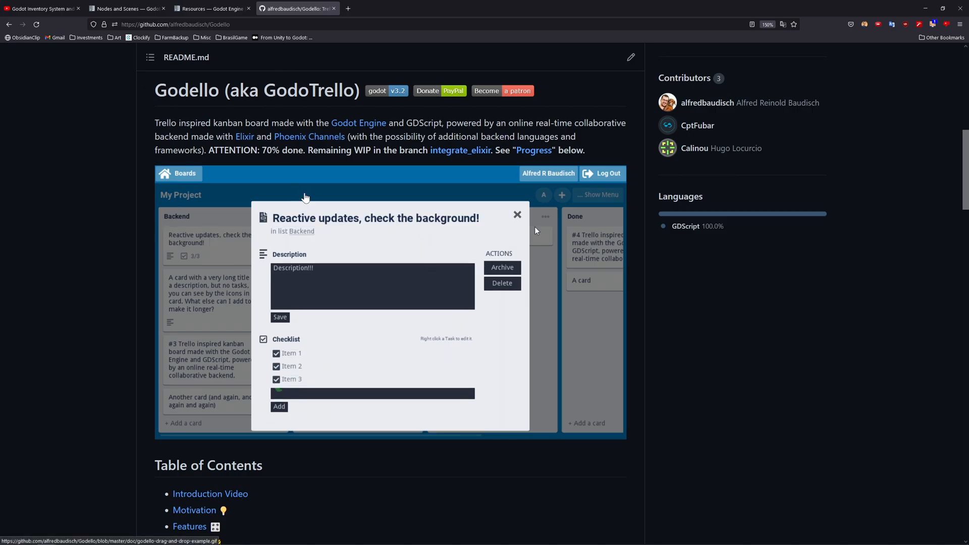
click(516, 214)
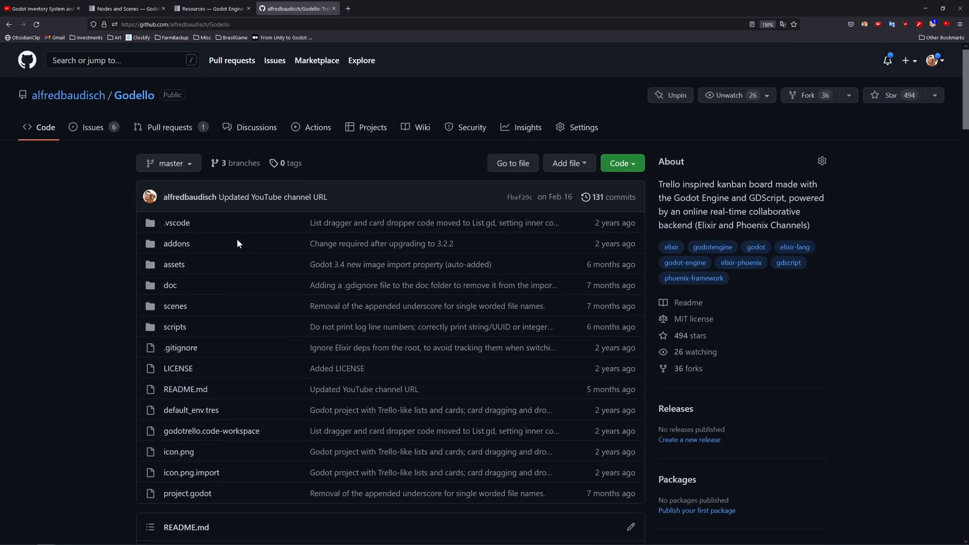
scroll(down, 3)
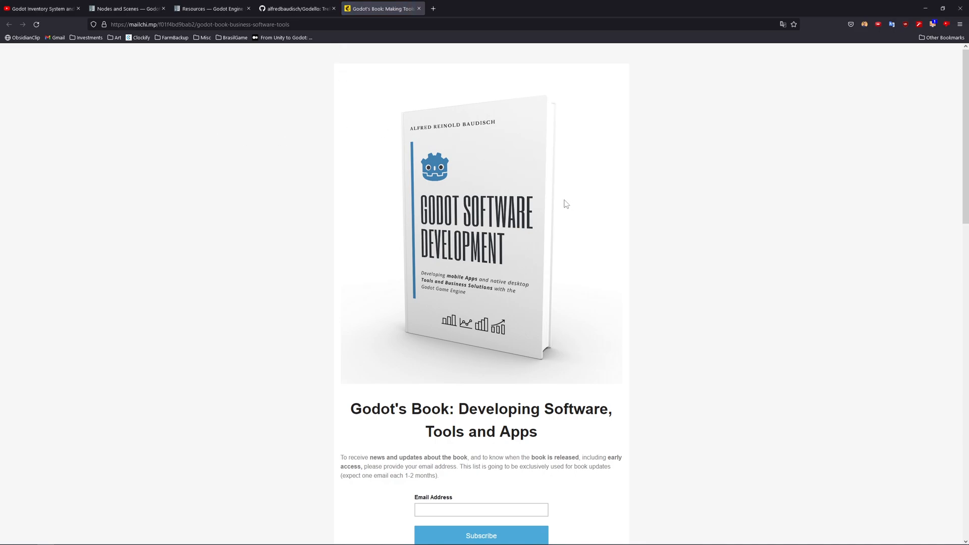
mouse_move(545, 208)
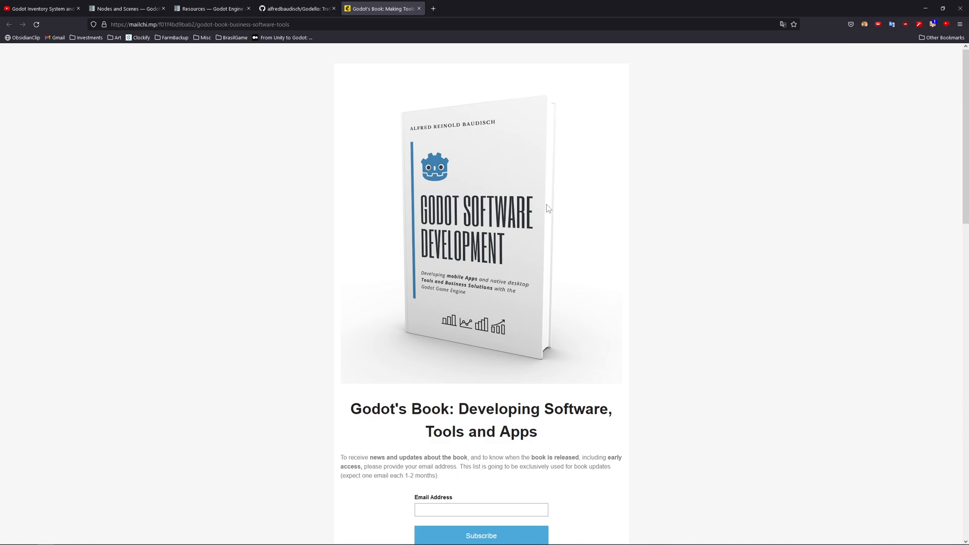
mouse_move(619, 92)
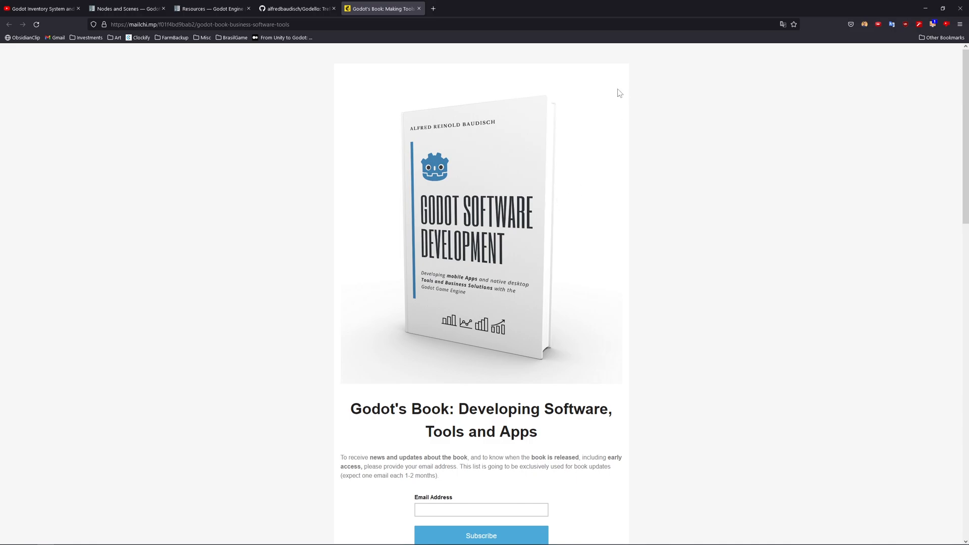
mouse_move(597, 127)
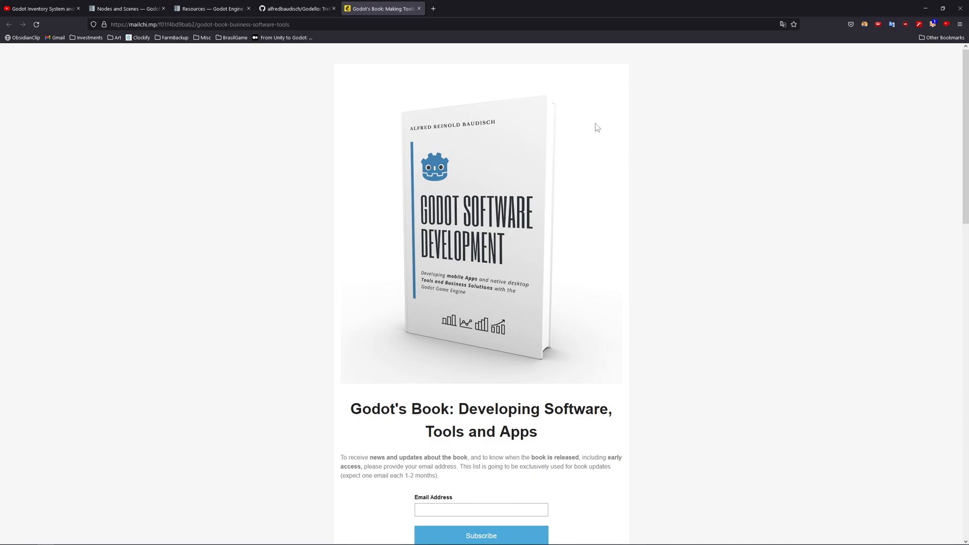
mouse_move(541, 146)
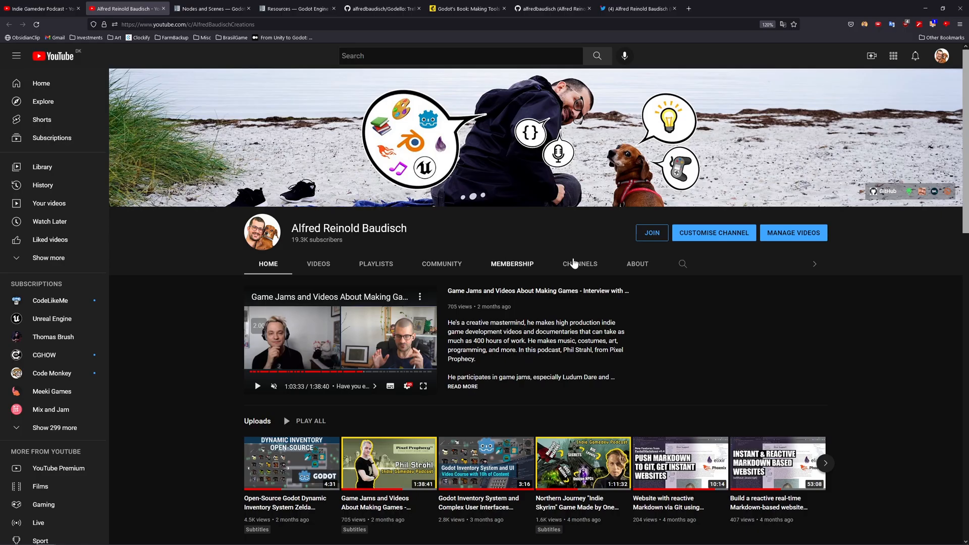
mouse_move(443, 216)
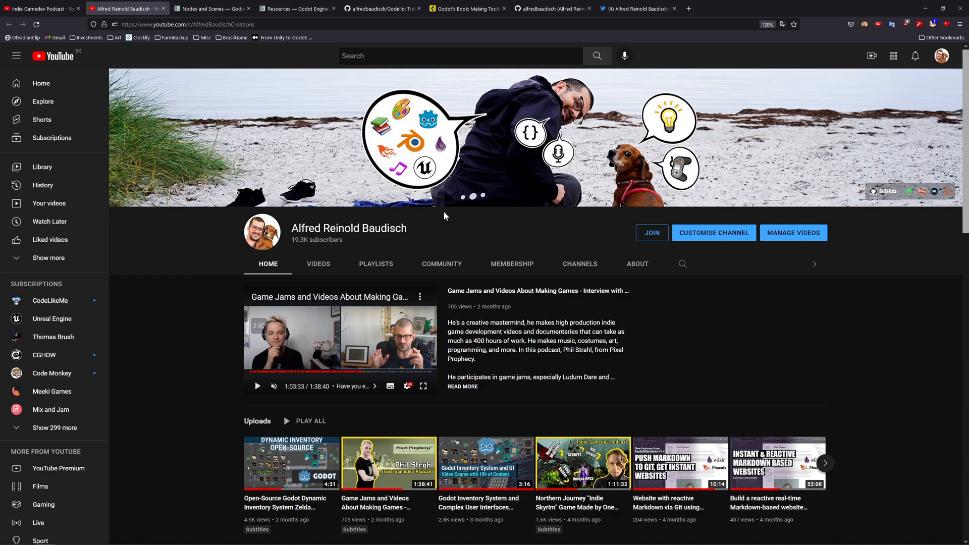
mouse_move(478, 326)
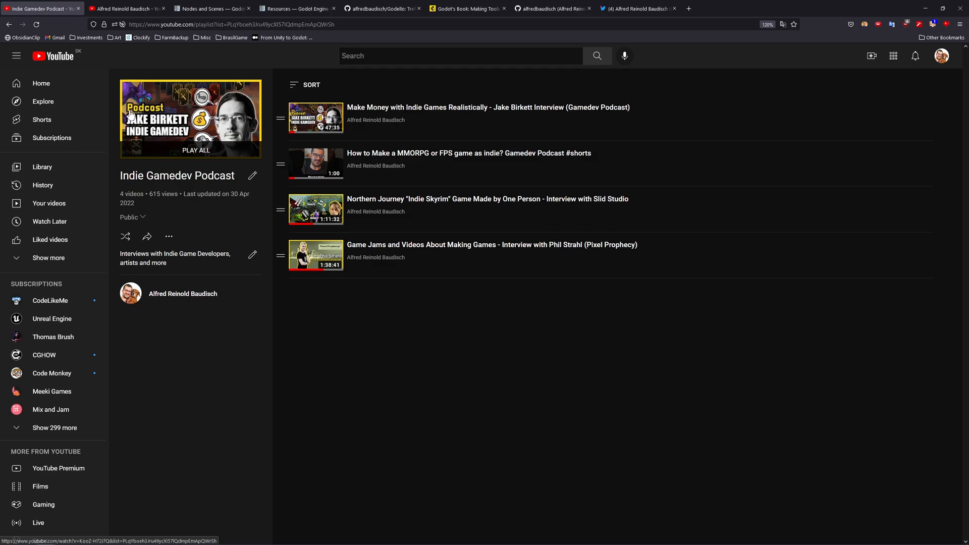
mouse_move(446, 264)
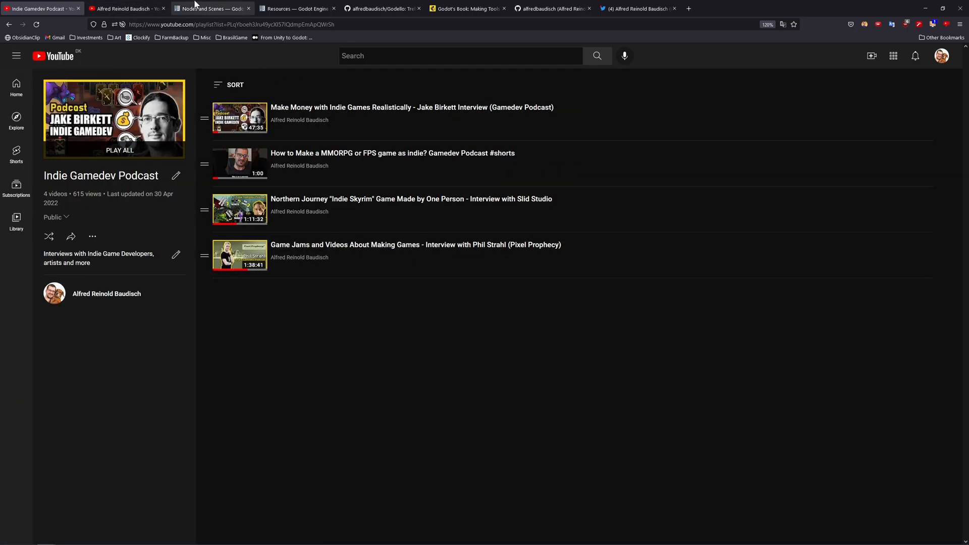
mouse_move(206, 15)
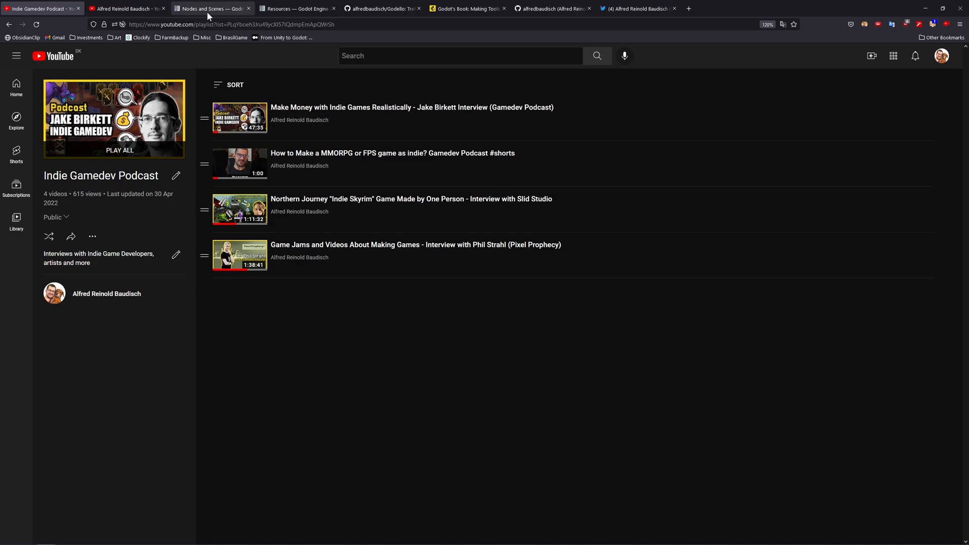
Return from the Indie Gamedev Podcast playlist to the Godot docs Nodes and Scenes page
click(212, 8)
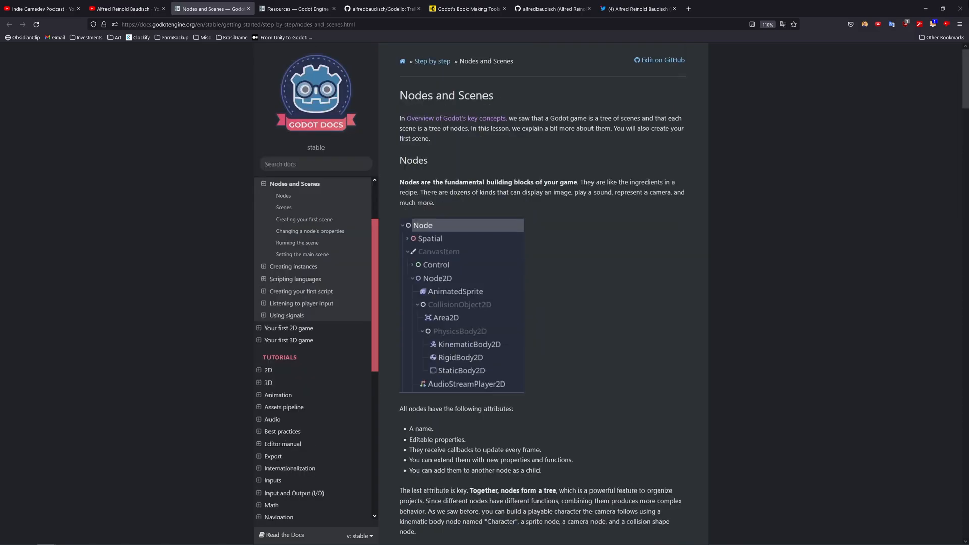
mouse_move(138, 279)
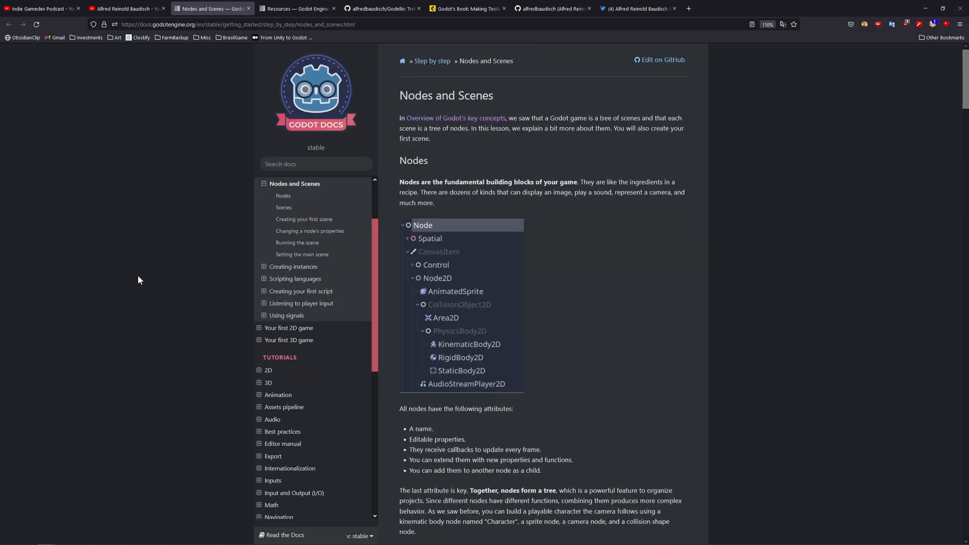
mouse_move(493, 257)
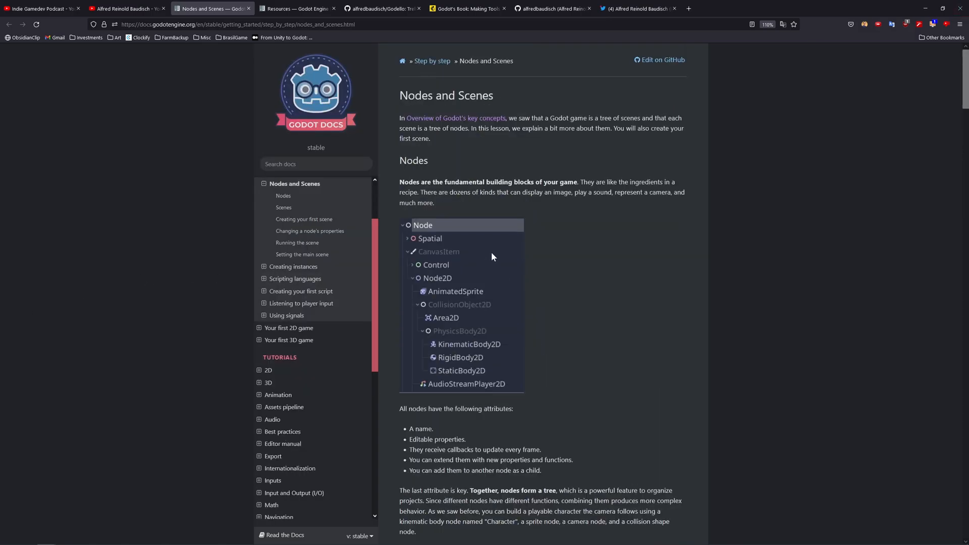
mouse_move(466, 194)
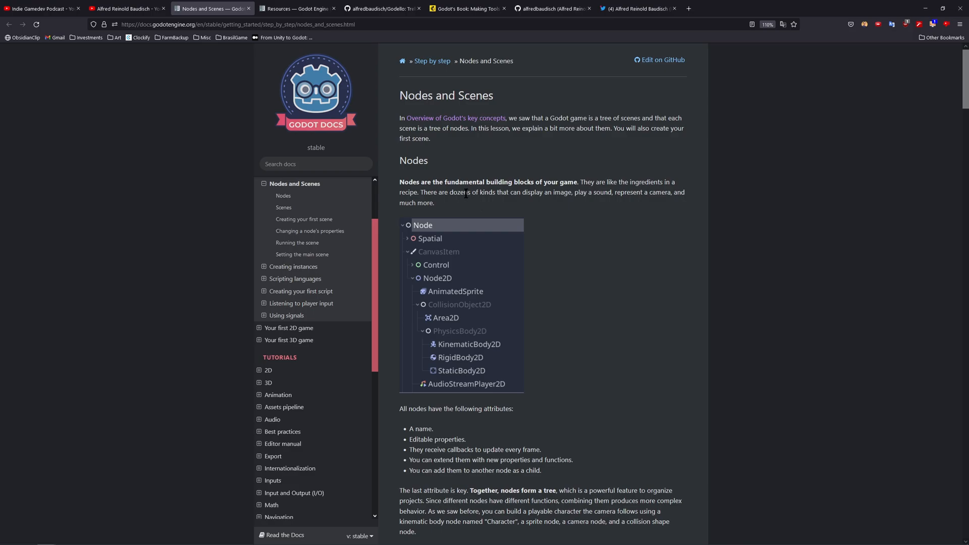